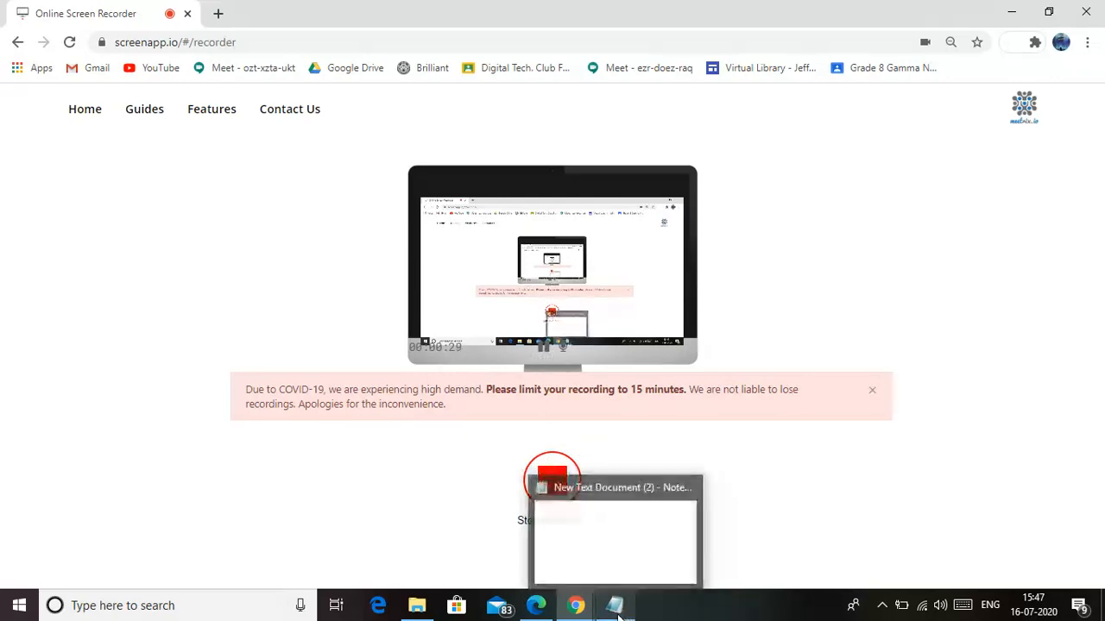
Switch from Chrome to the blank Notepad document New Text Document (2).
left_click(614, 605)
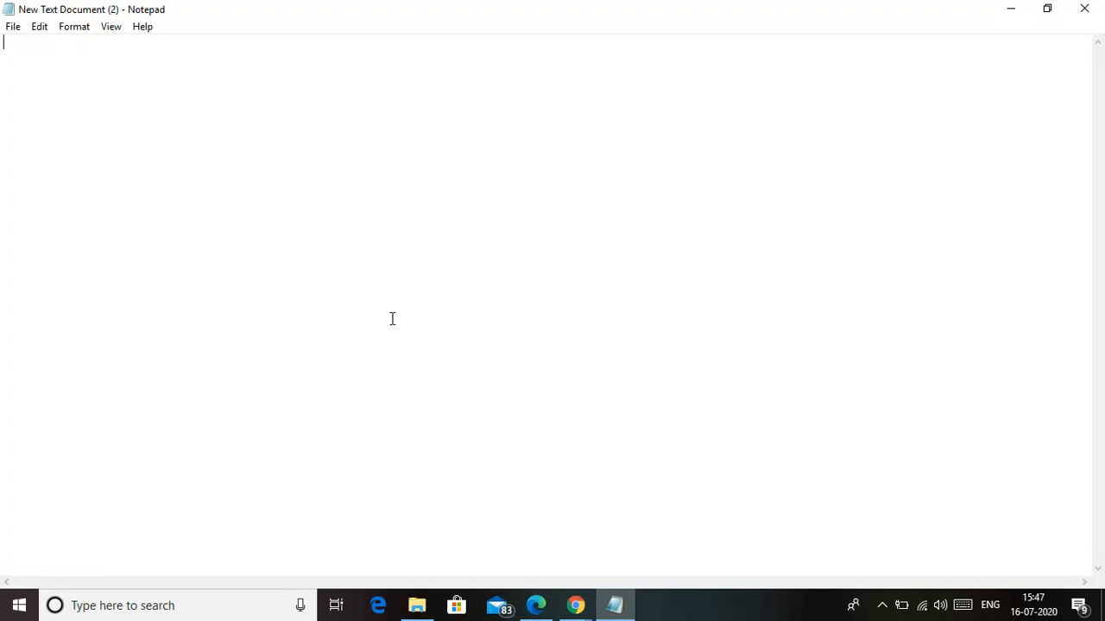
Write the html and head tags with title 'Restraunt's Menu', then close the head.
type("<html")
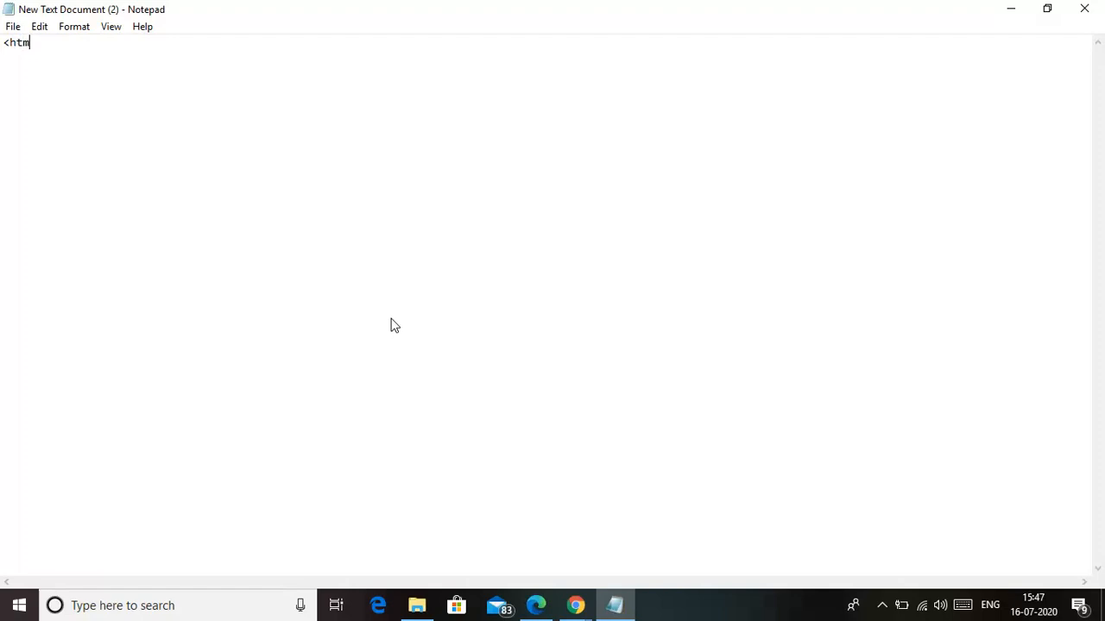
type("l>")
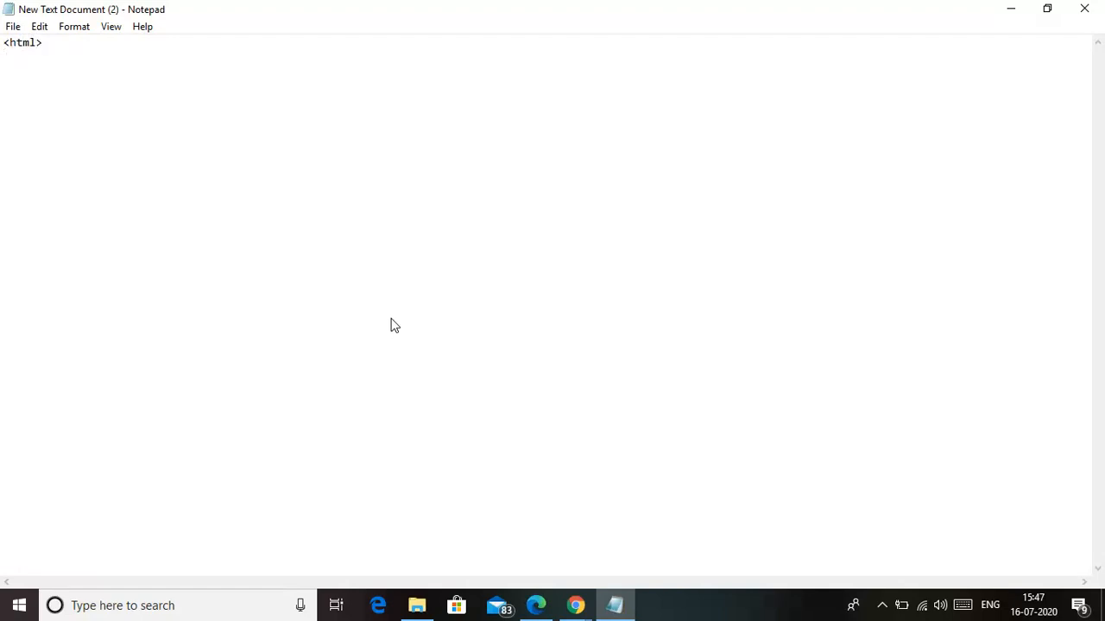
type("<head")
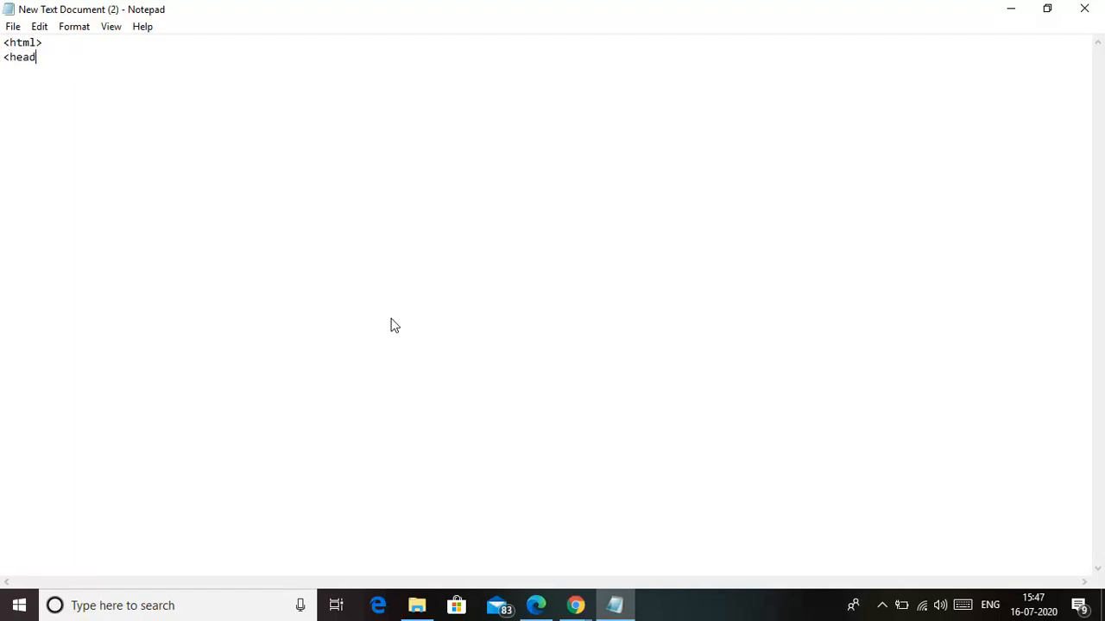
type(">")
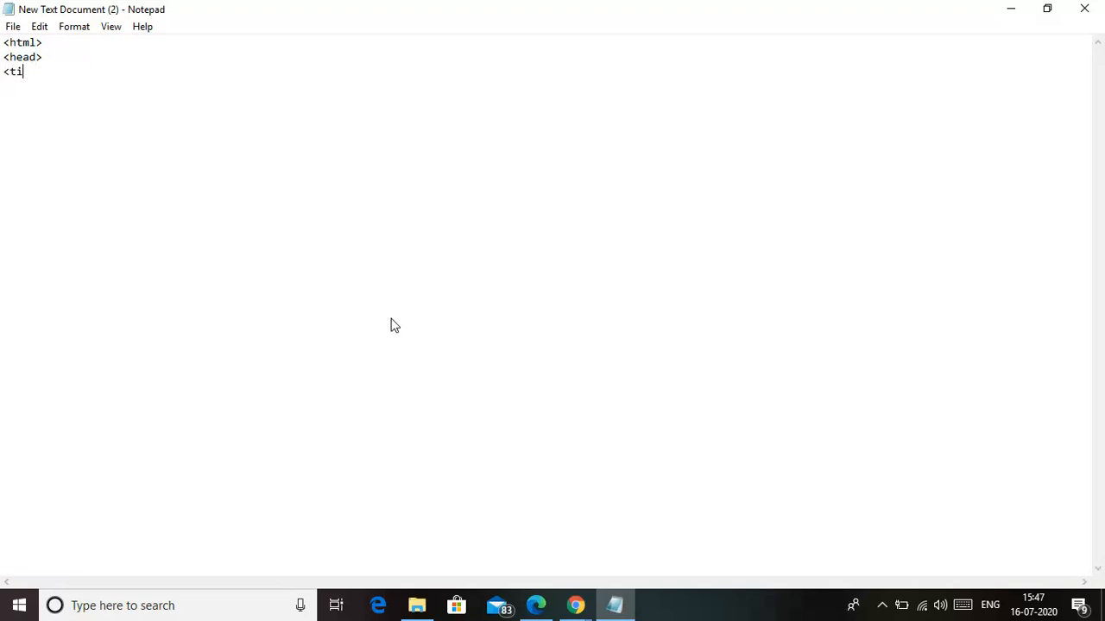
type("tle>")
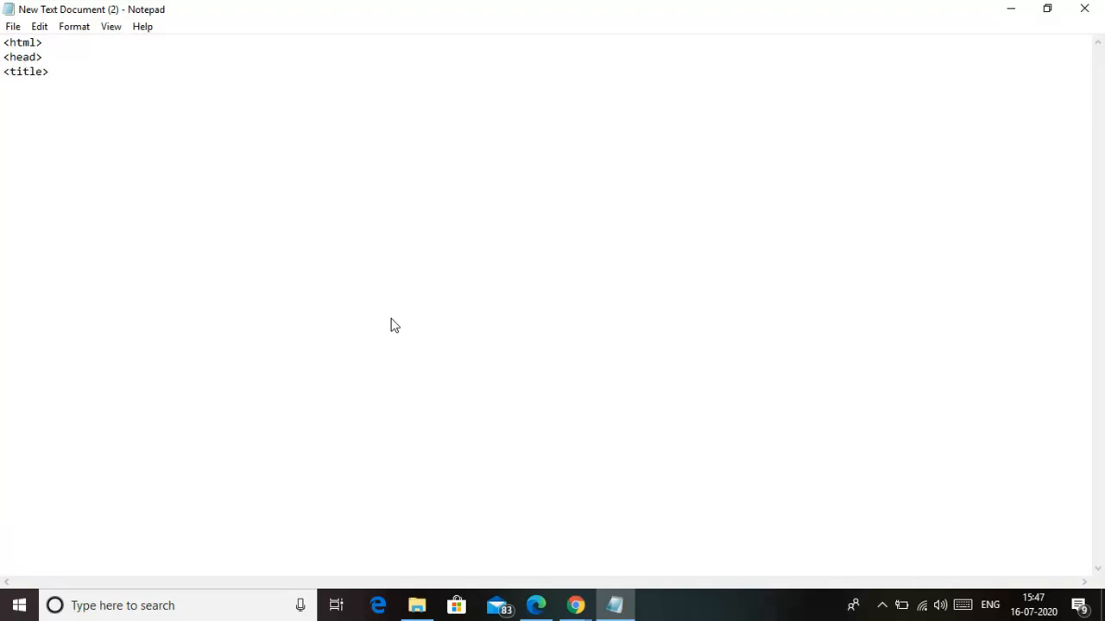
type("Restrau")
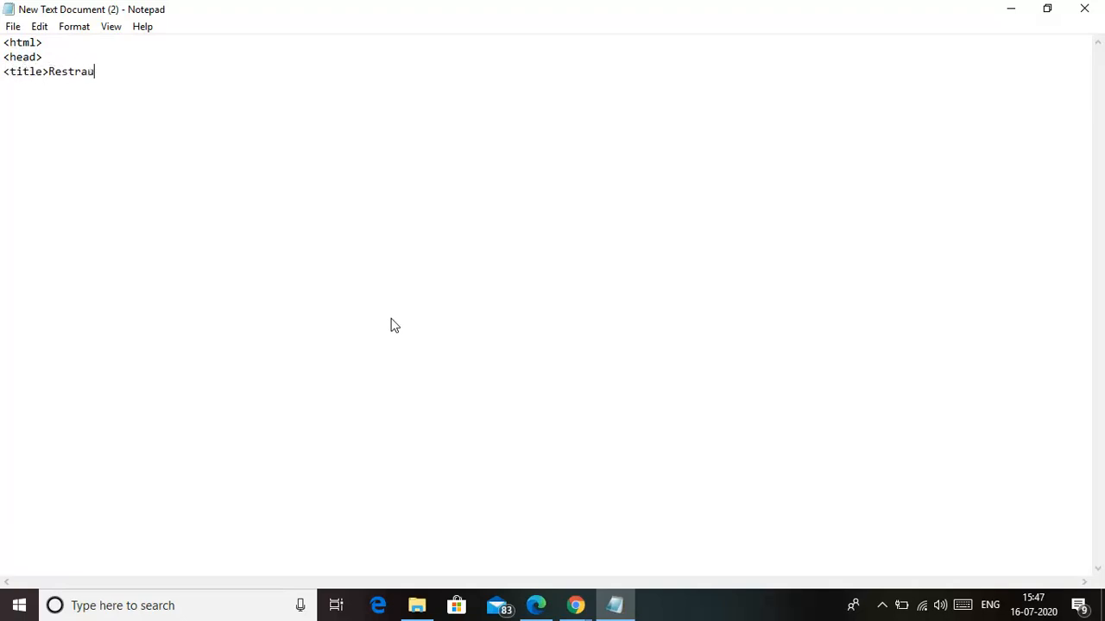
type("nt's Menu<.")
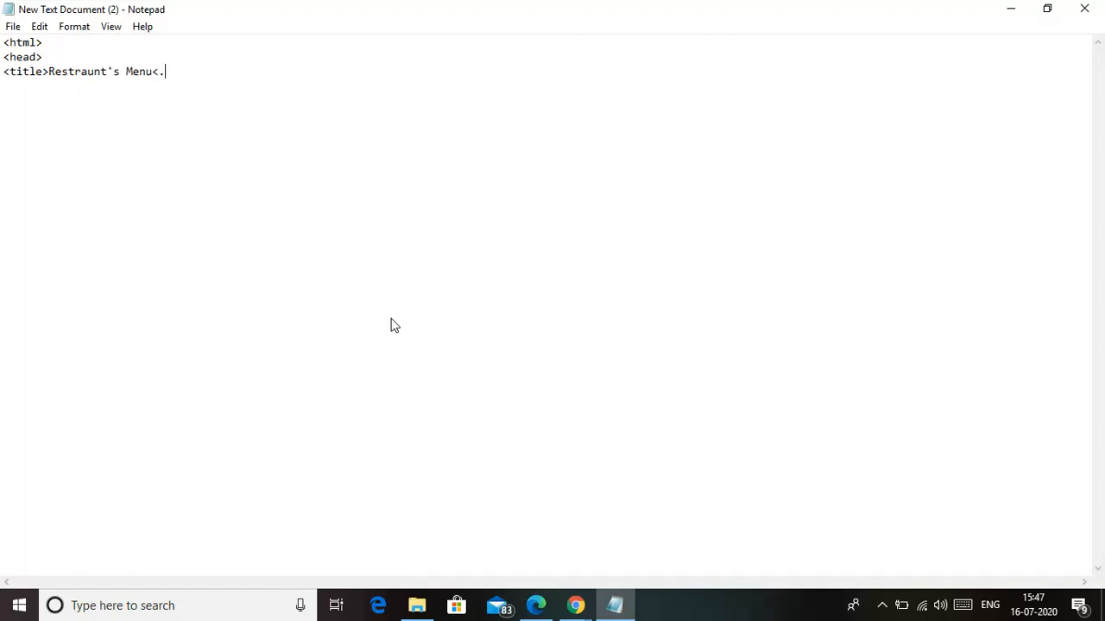
type("/t")
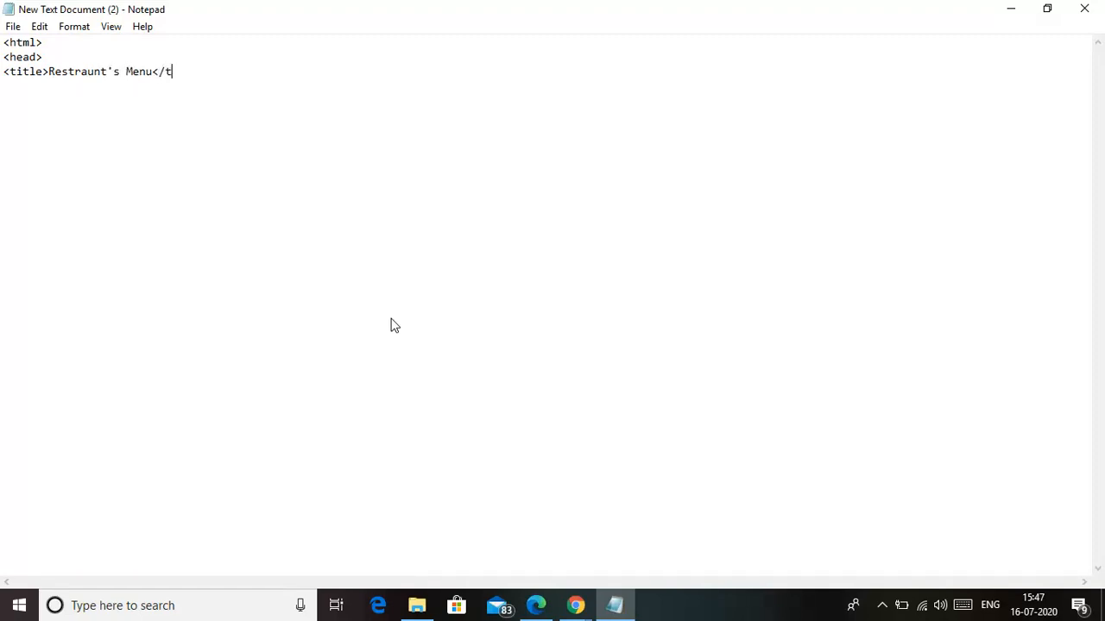
type("title")
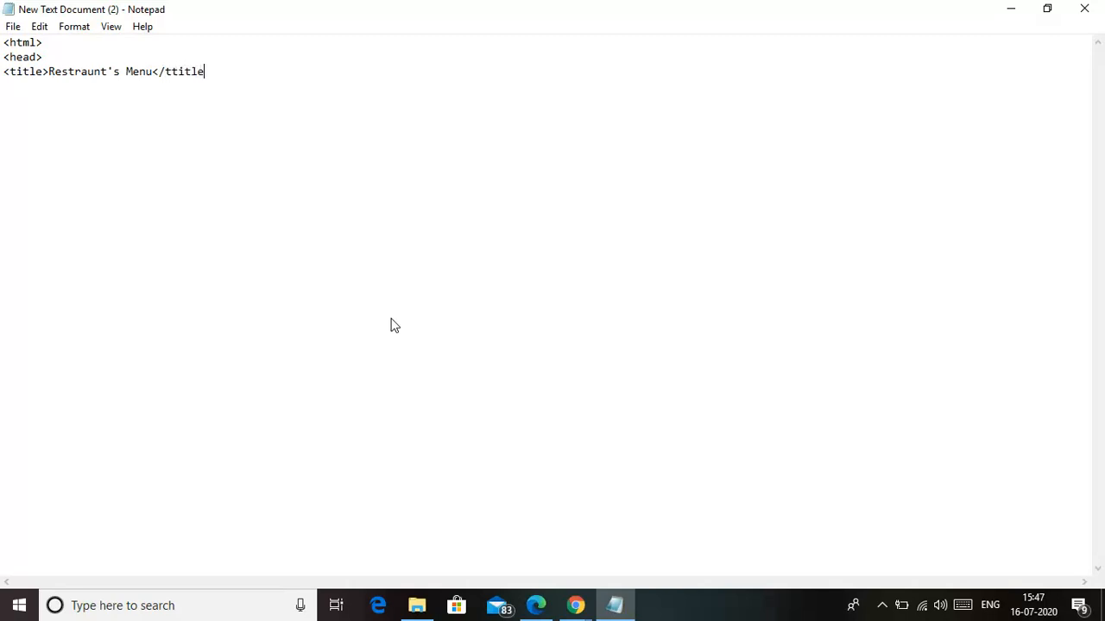
type(">")
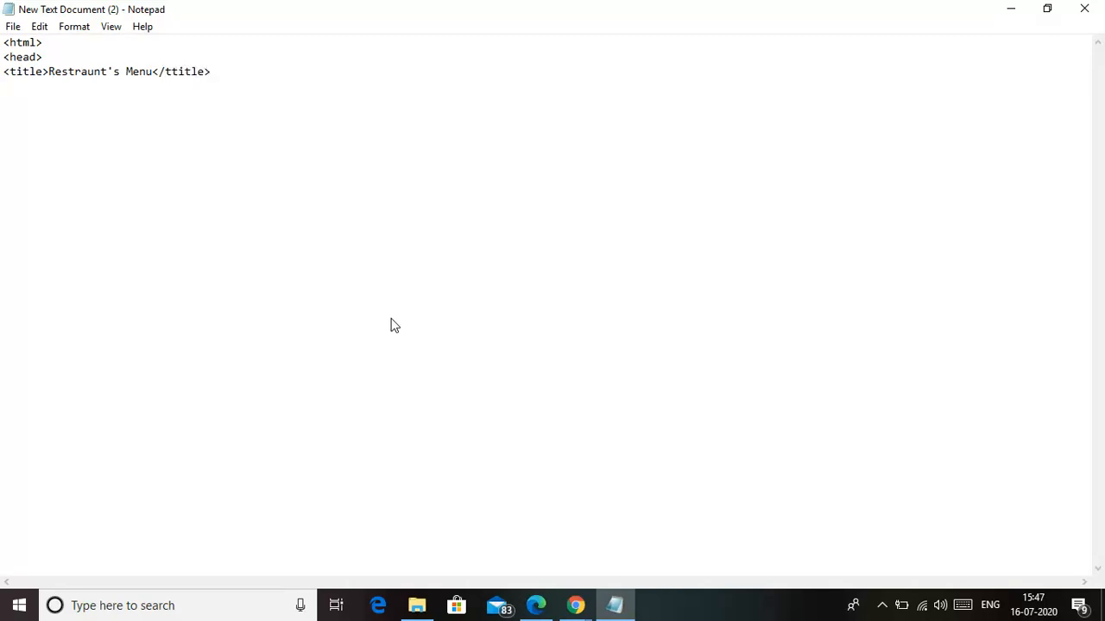
type("</head>")
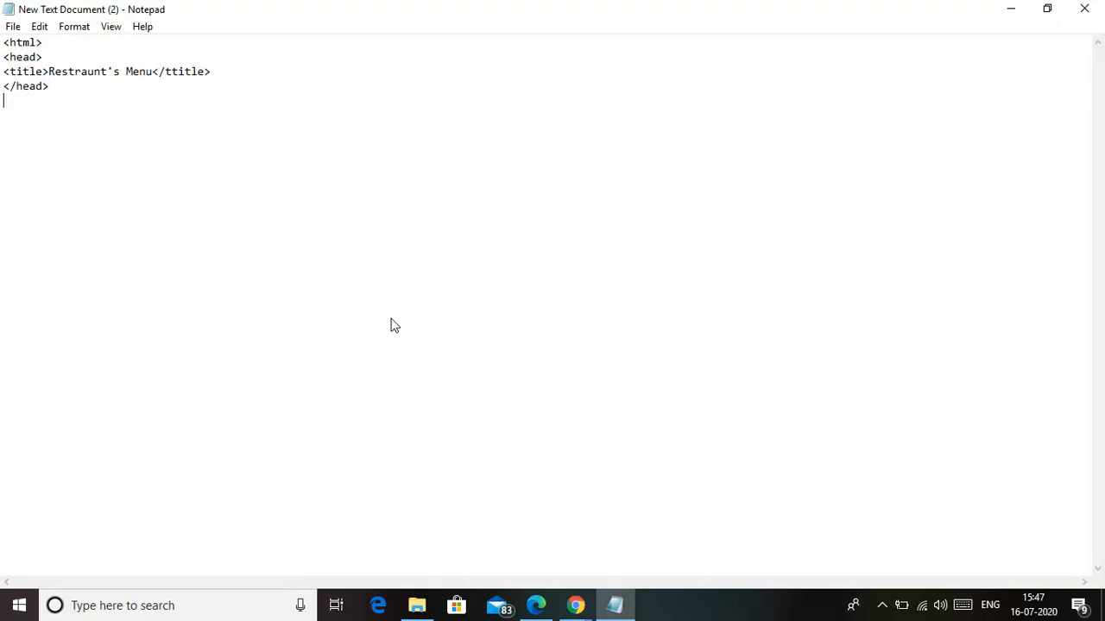
Add a body tag followed by an h1 heading reading 'Pzza Curls'.
type("<bod")
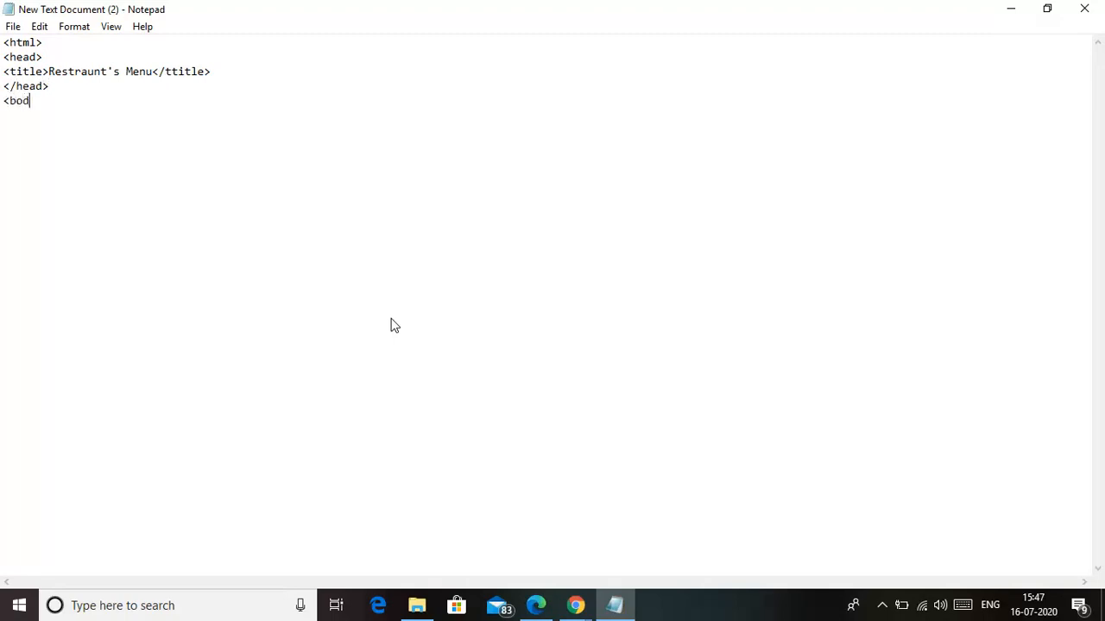
type("y")
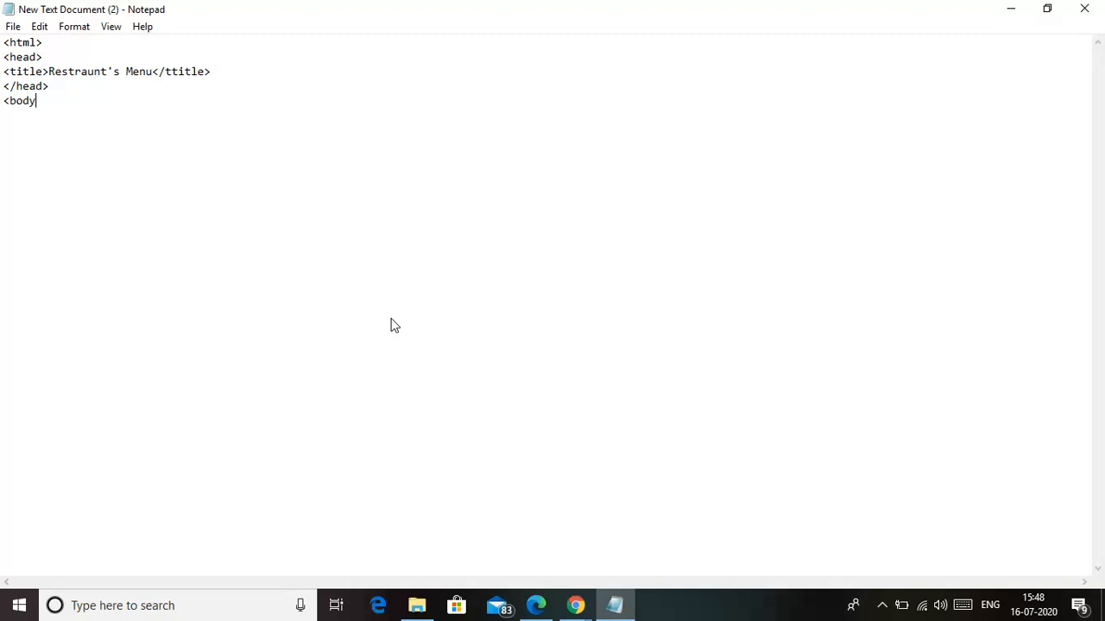
type(">")
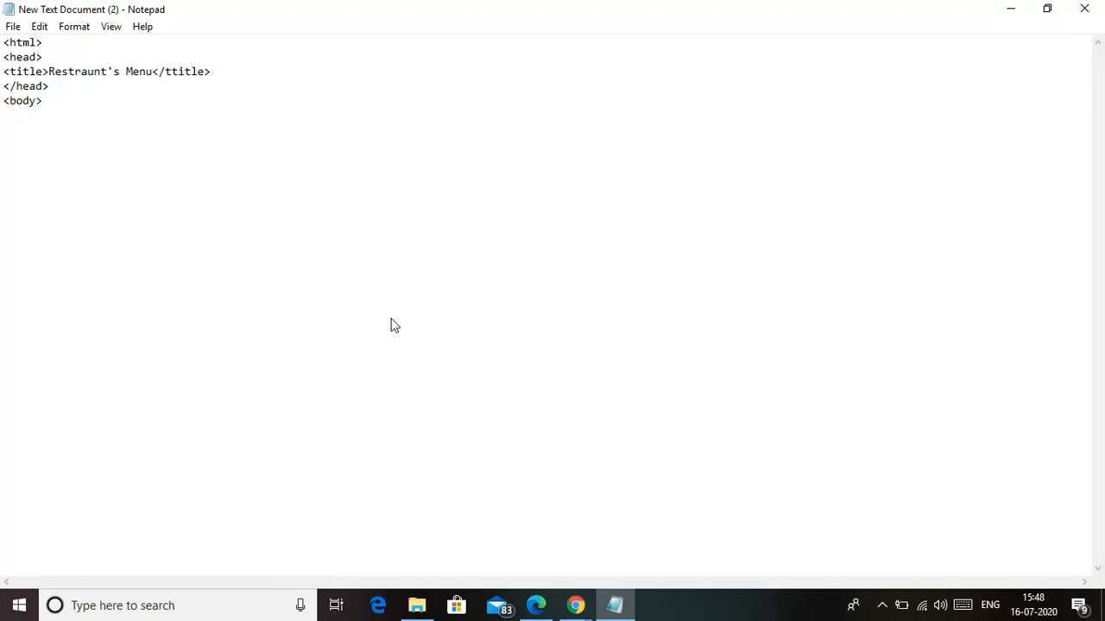
key("enter")
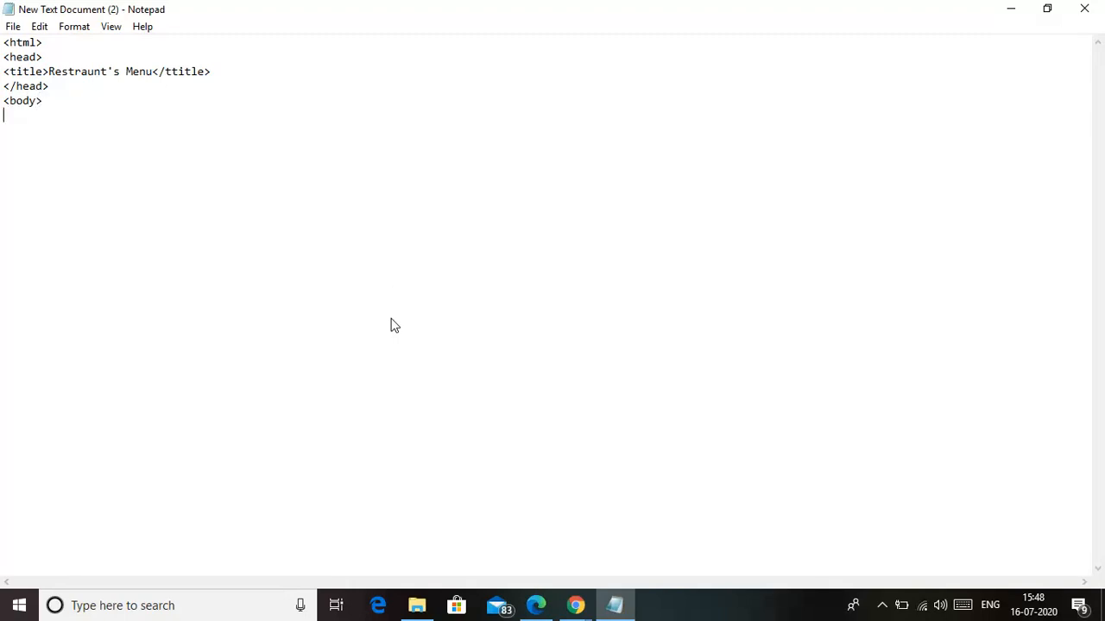
type("<h")
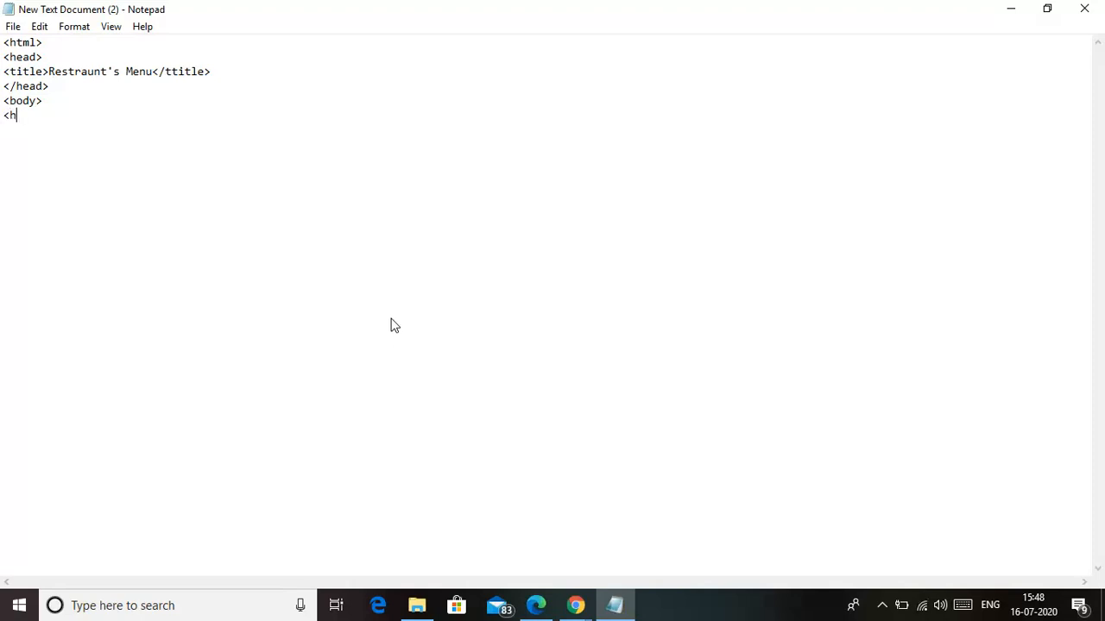
type("1>")
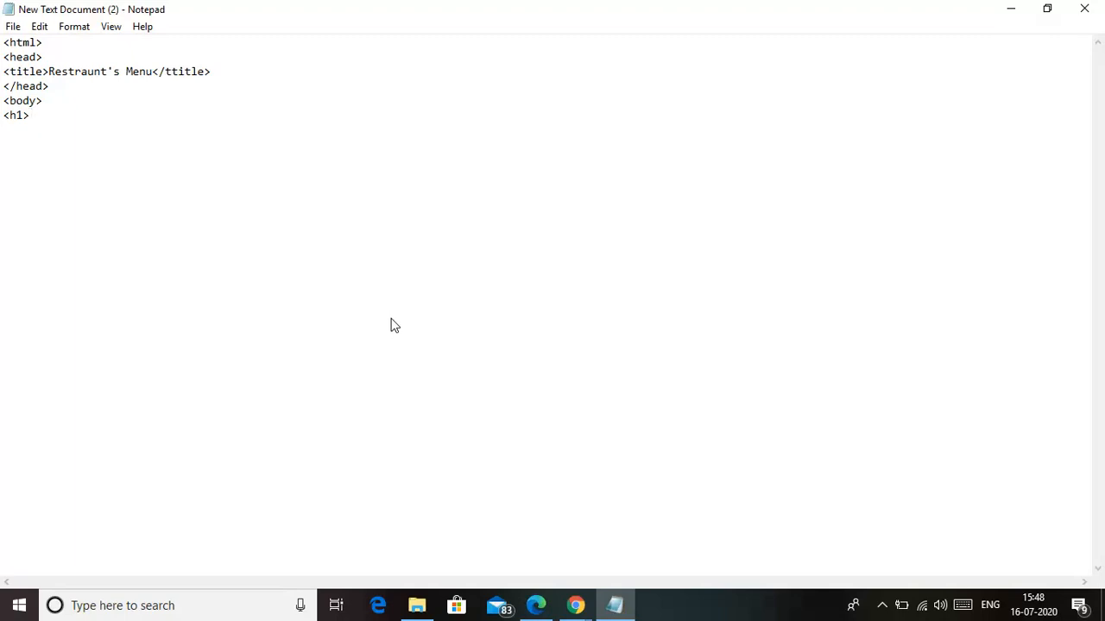
type("Pzza Curls")
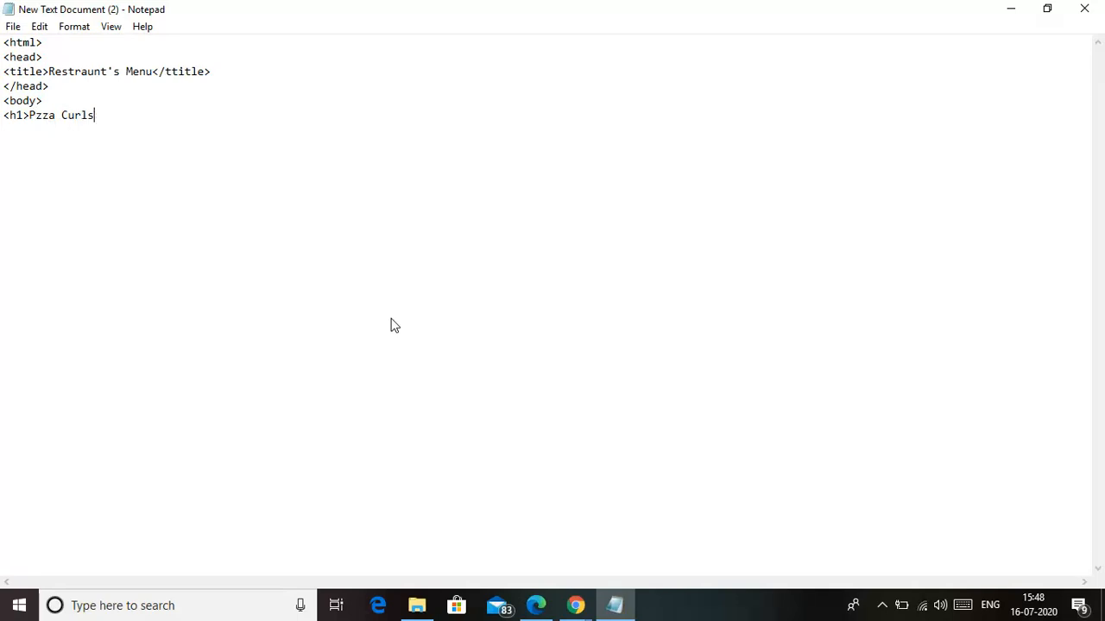
type("</")
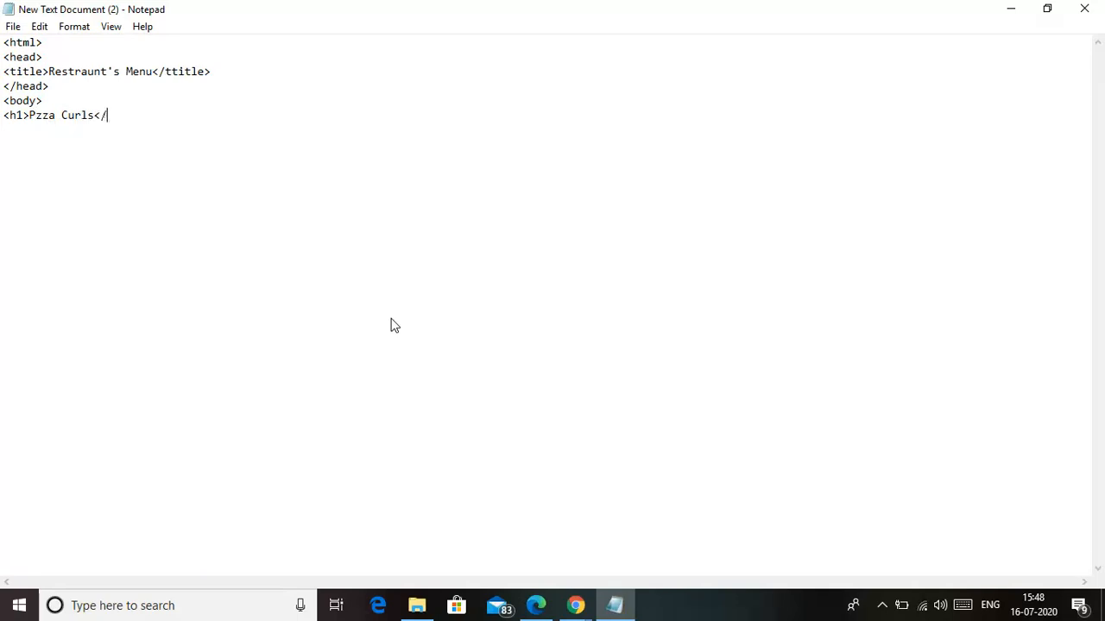
type("h1>")
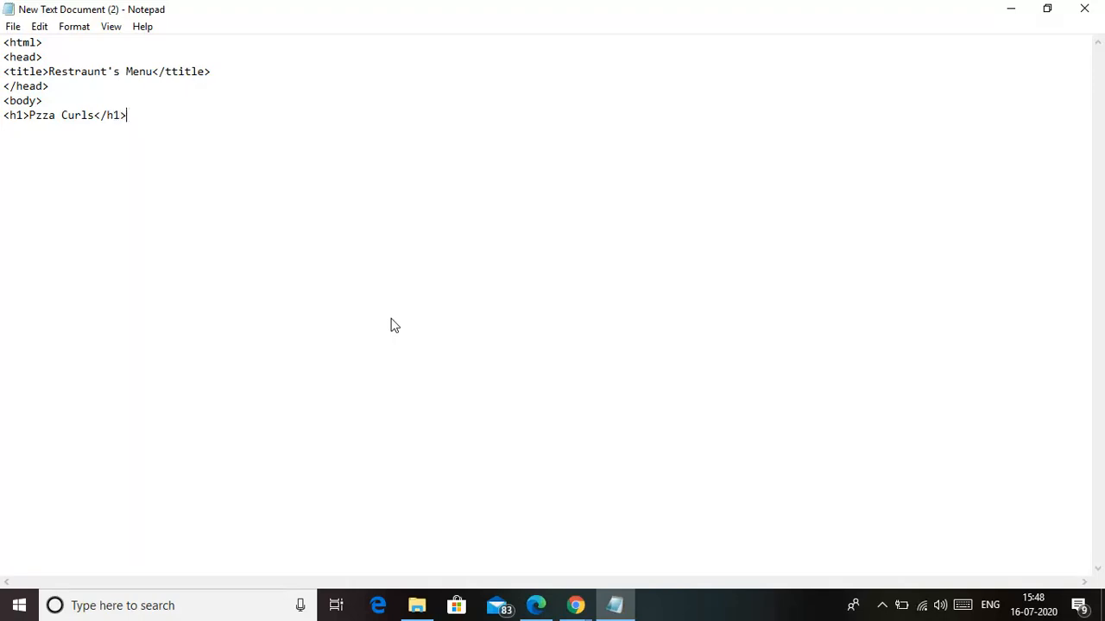
mouse_move(574, 605)
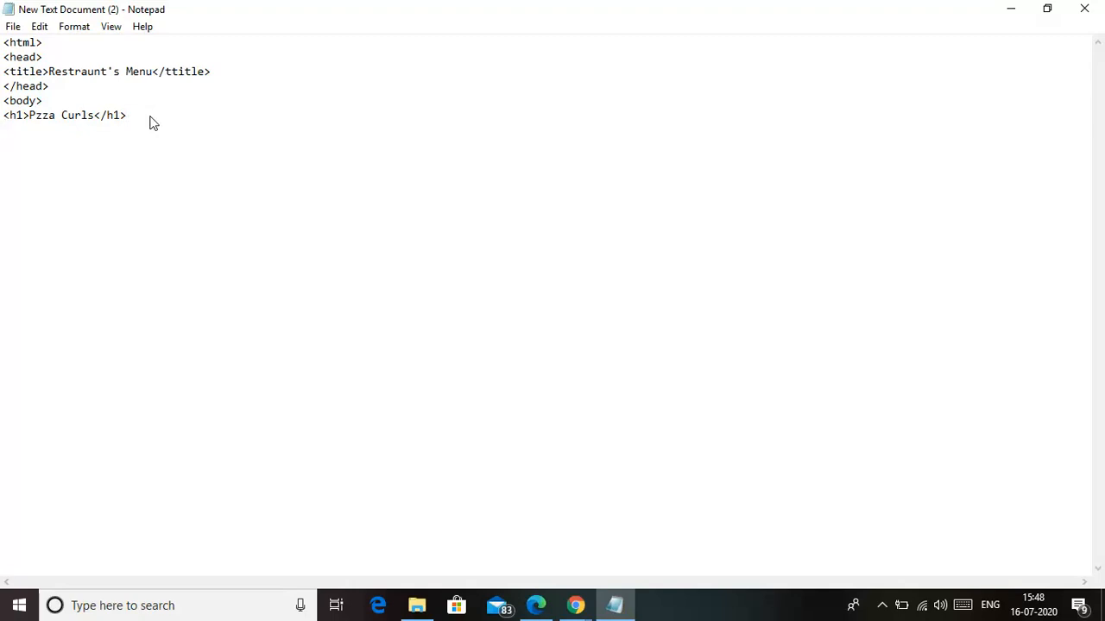
Add an h3 'Starters' subheading below the main heading and begin the next tag.
key("Enter")
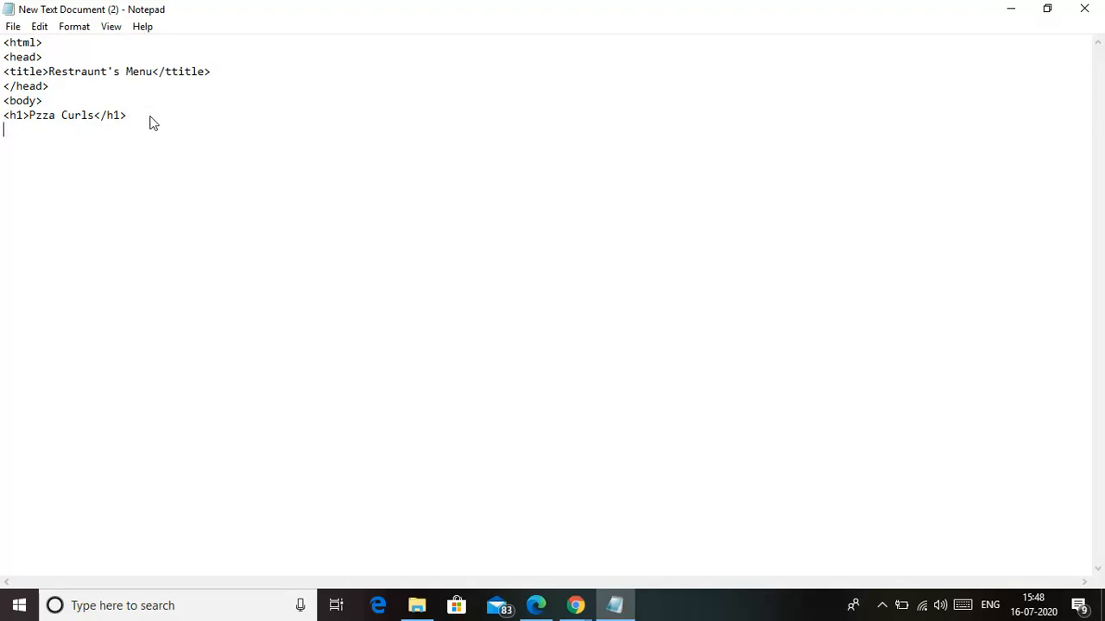
type("<")
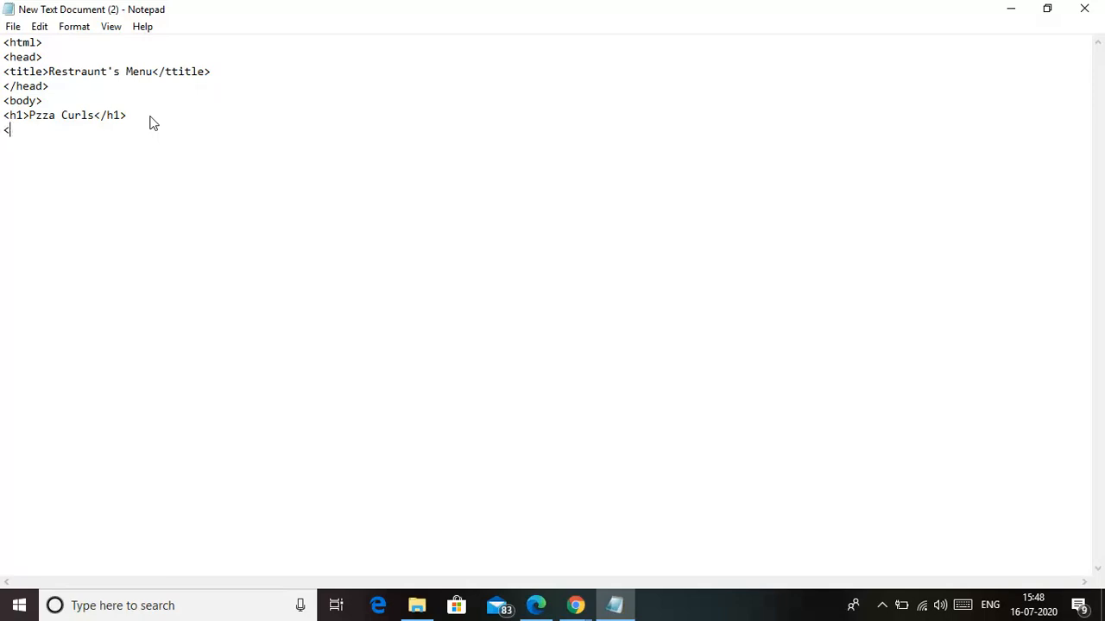
type("h3>")
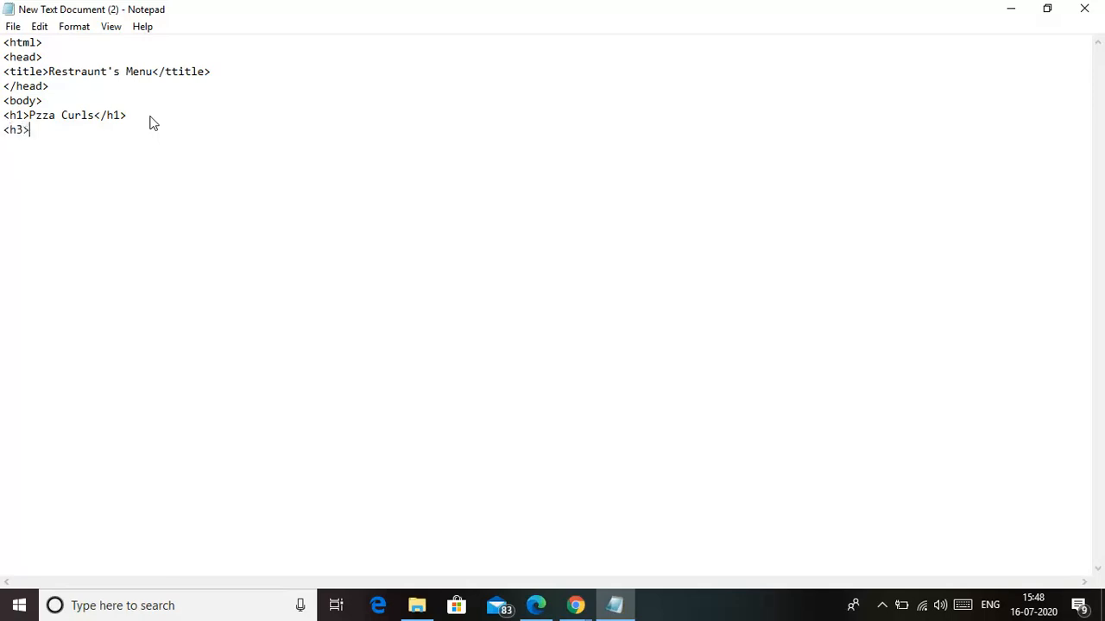
type("Fodd")
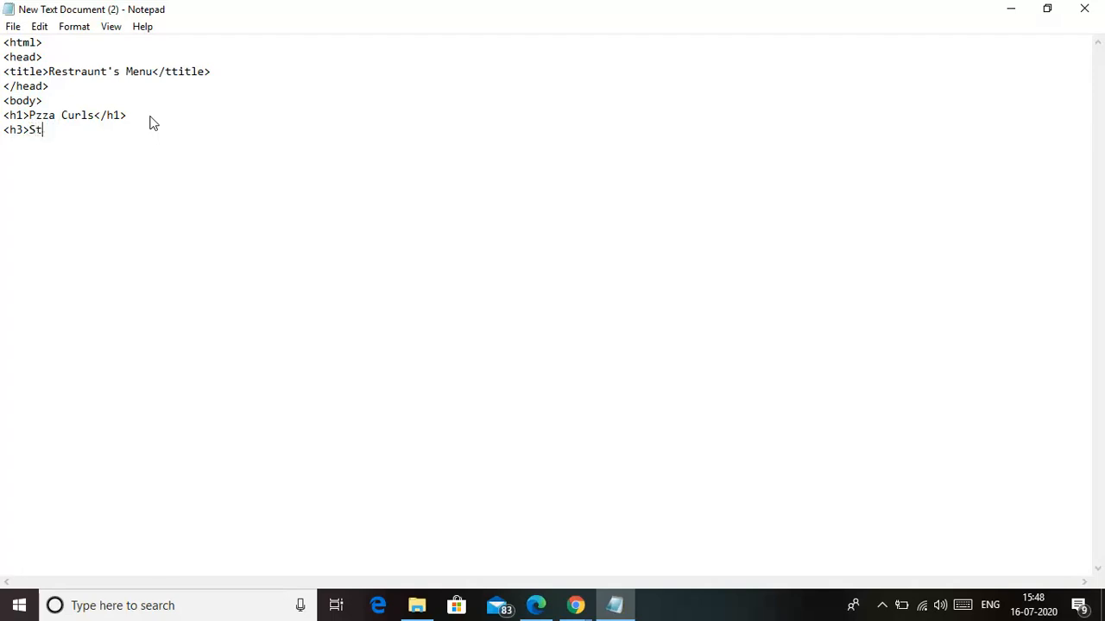
type("arters")
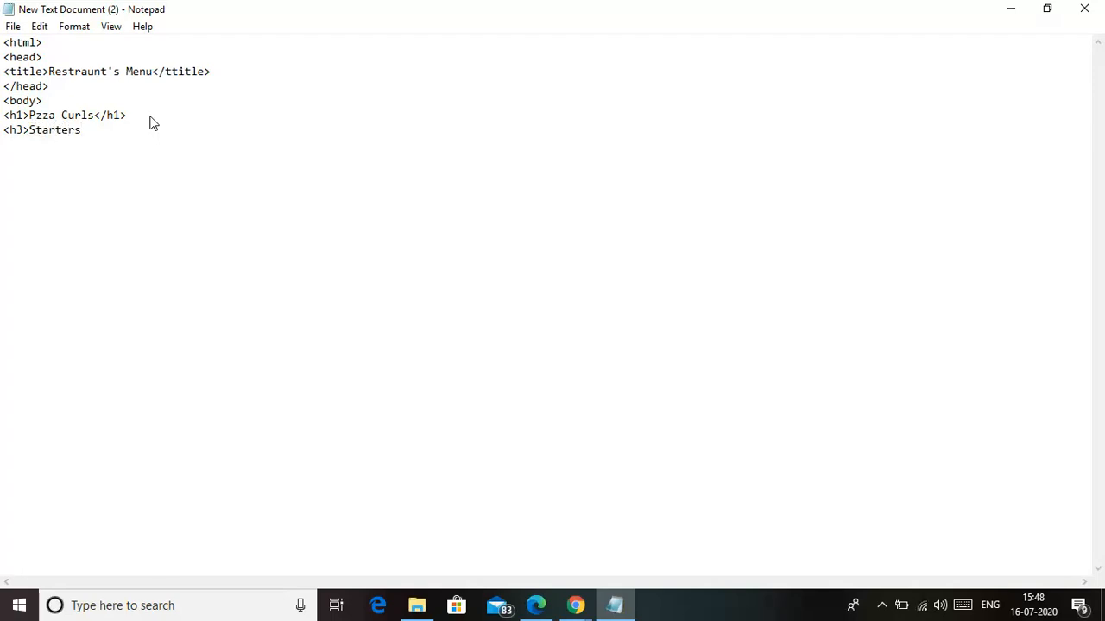
type("</h3>")
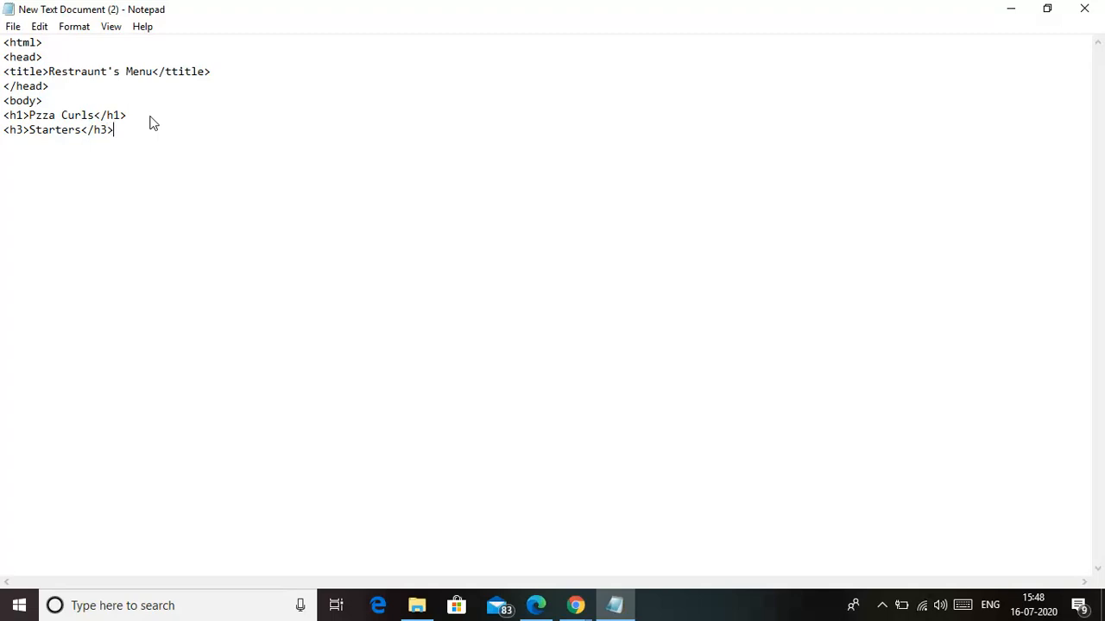
key("Enter")
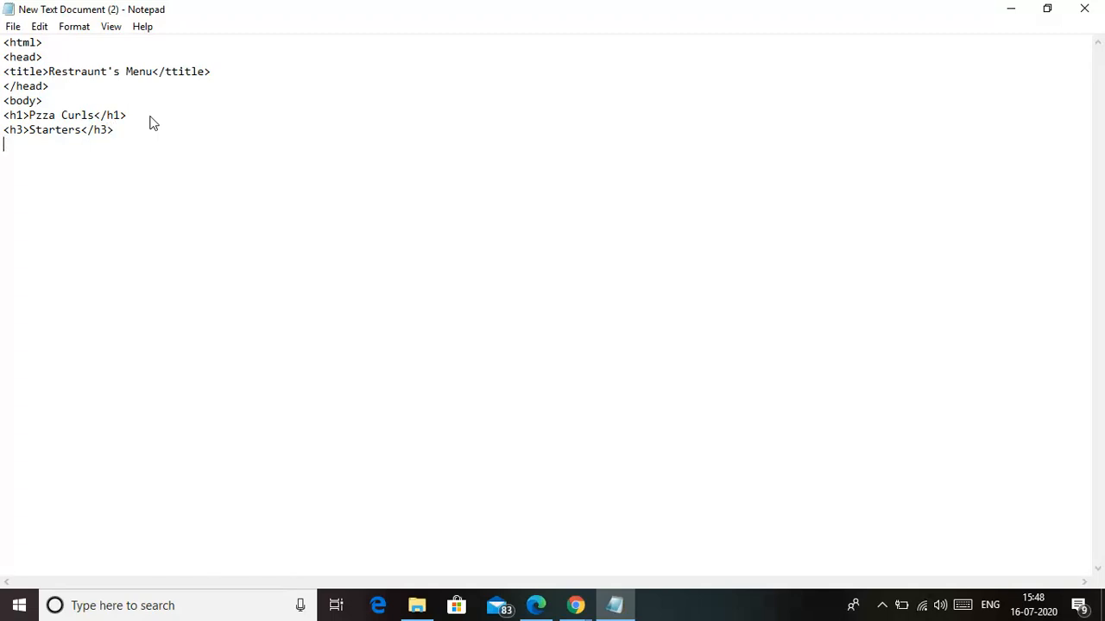
mouse_move(202, 116)
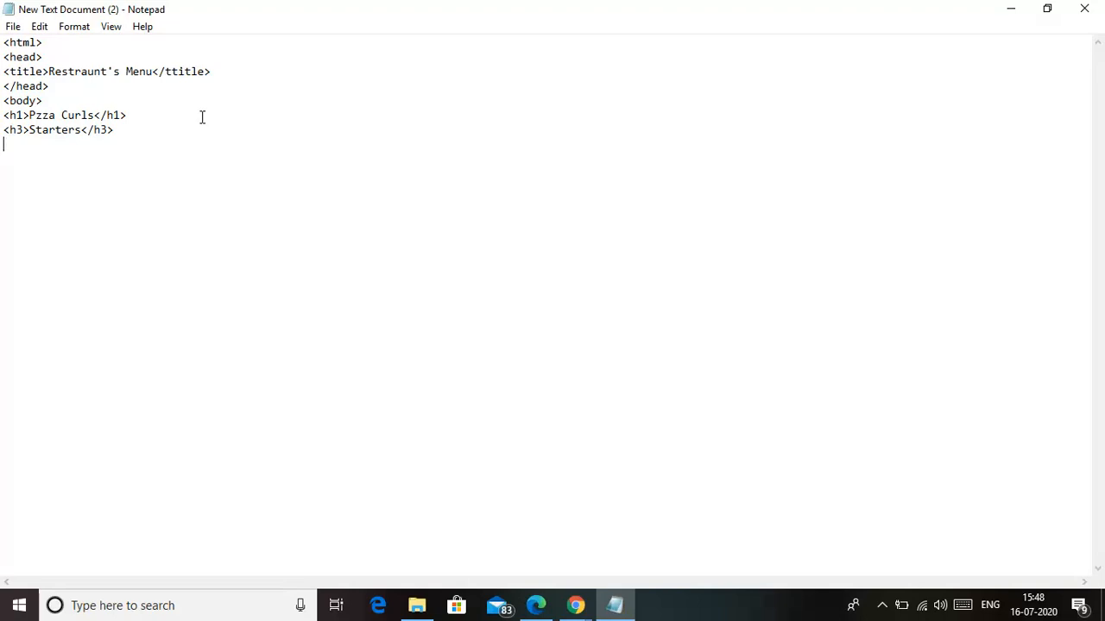
type("<")
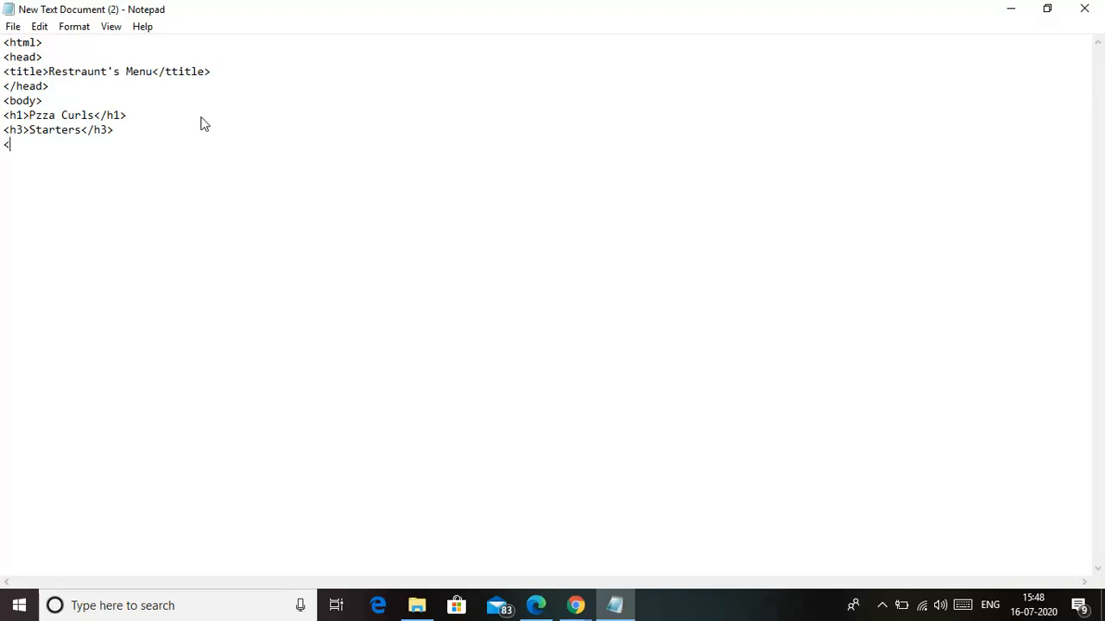
Start an ordered list with a 'Fries' list item.
type("ol>")
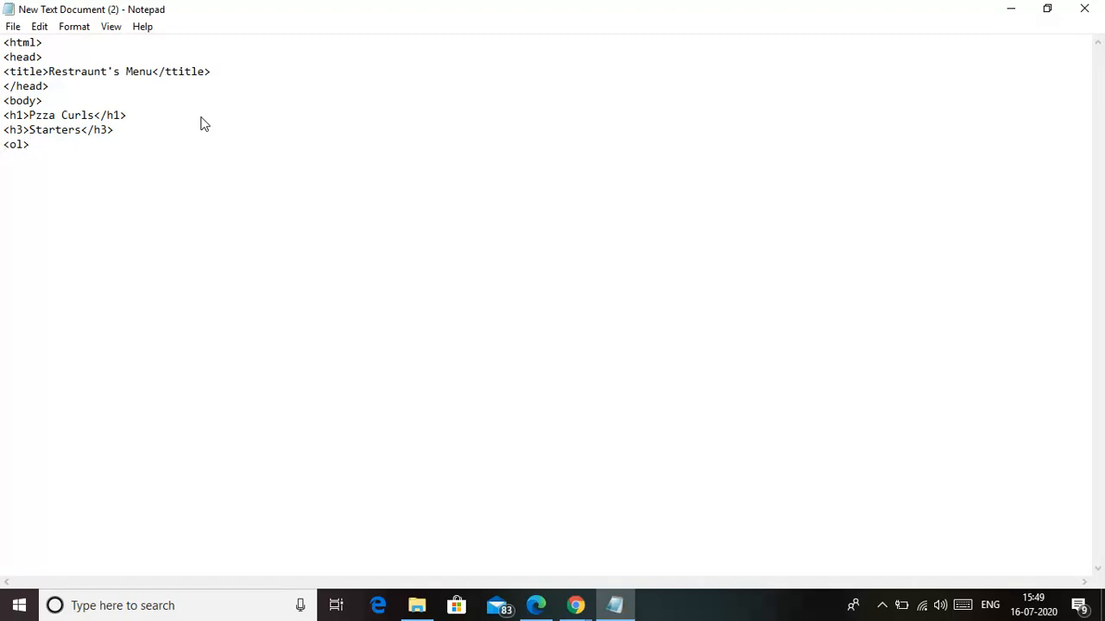
key("Enter")
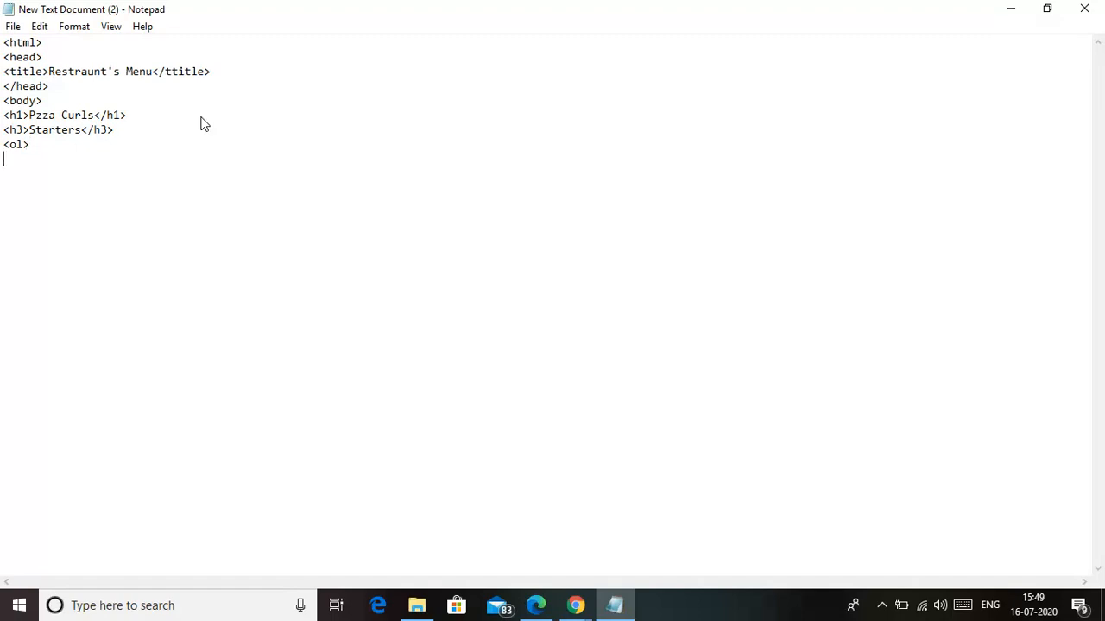
mouse_move(510, 486)
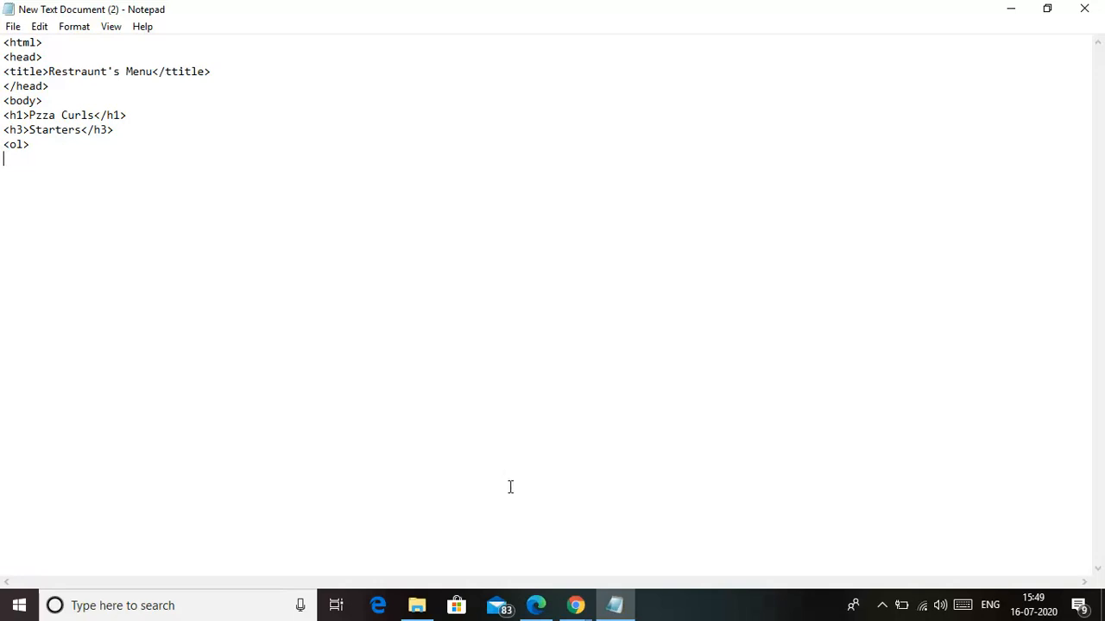
mouse_move(635, 535)
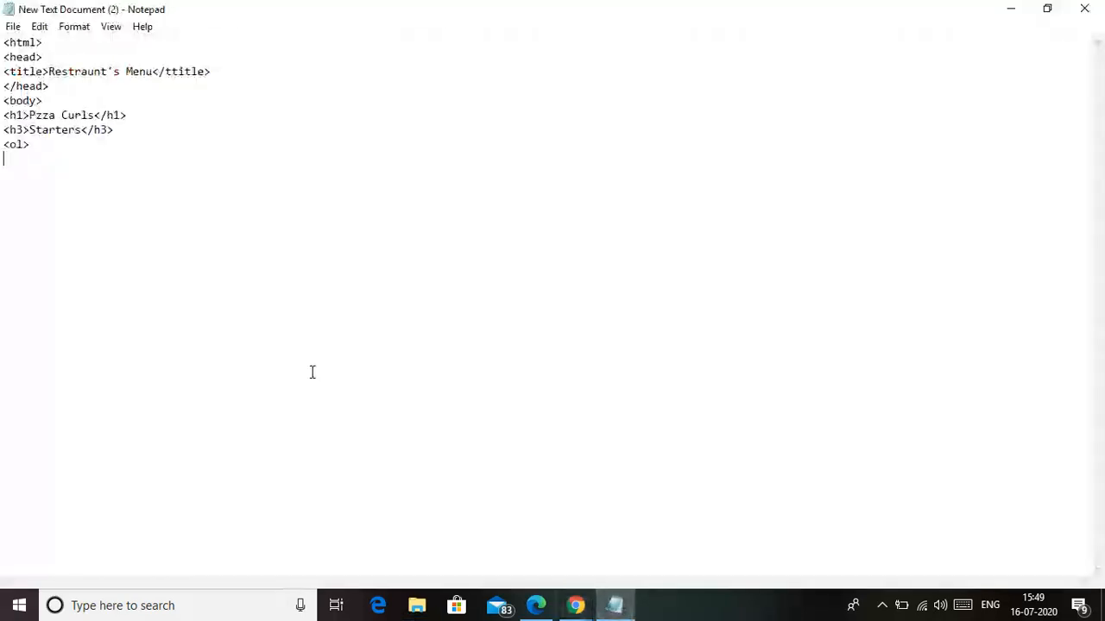
type("<")
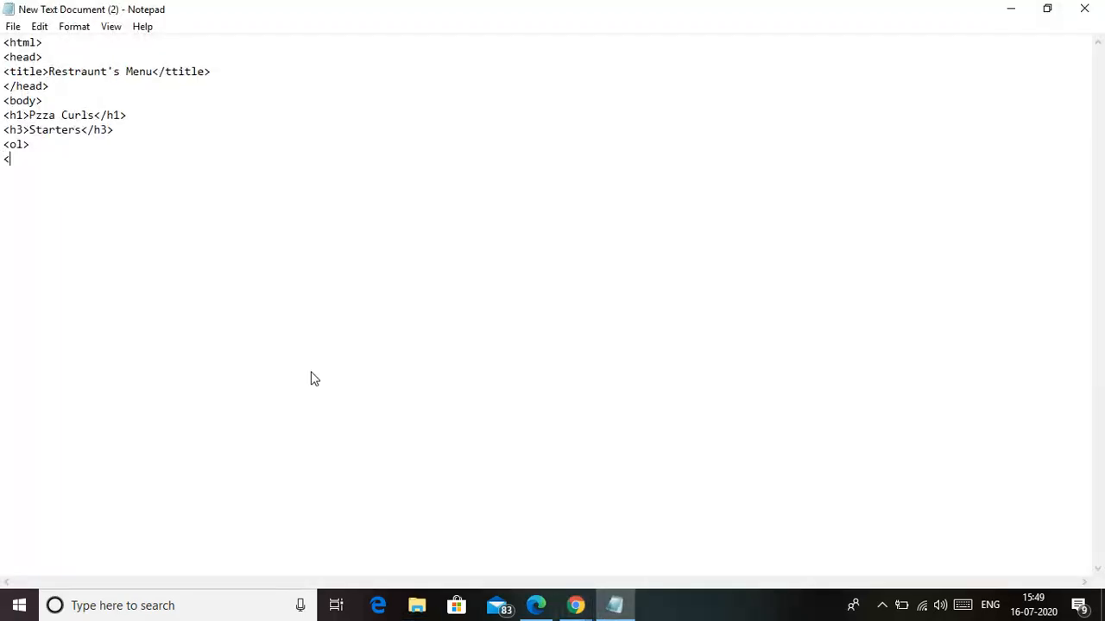
type("li")
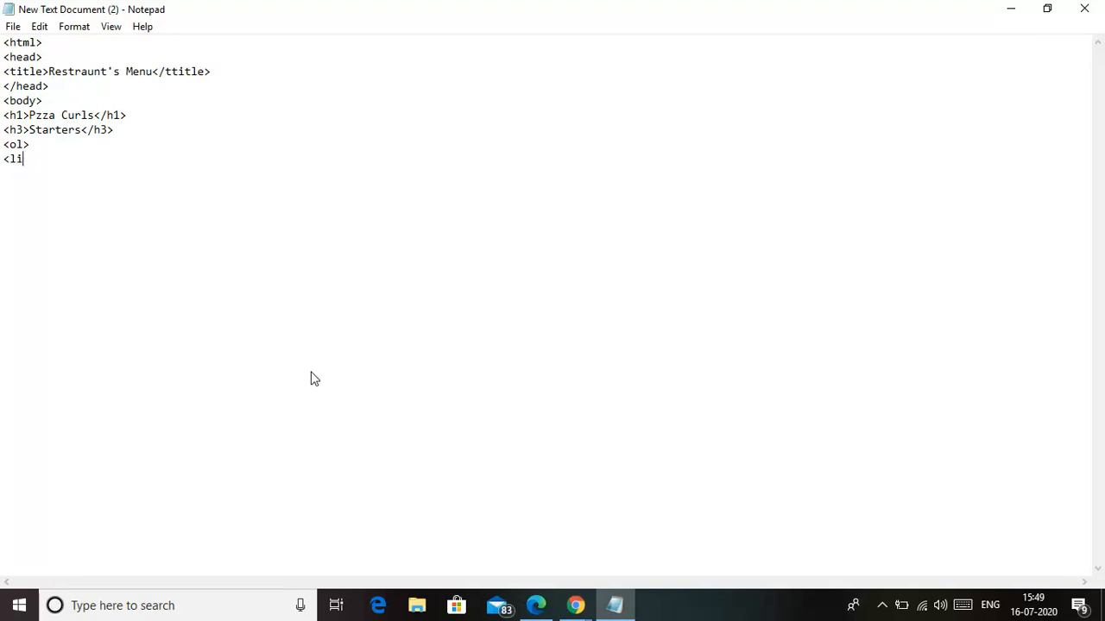
type(">")
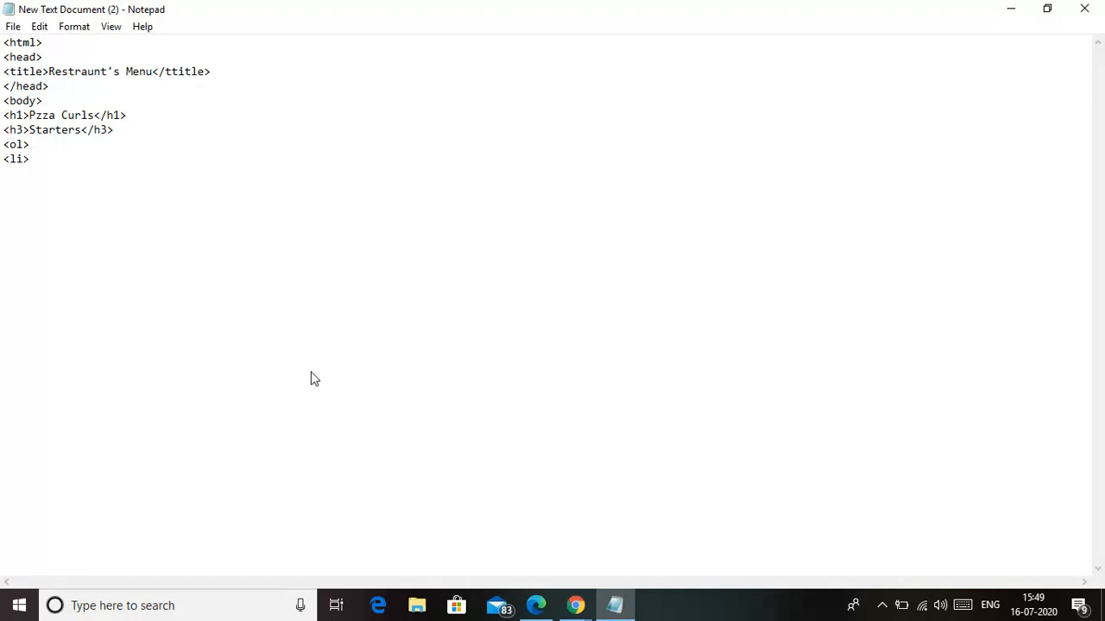
type("F")
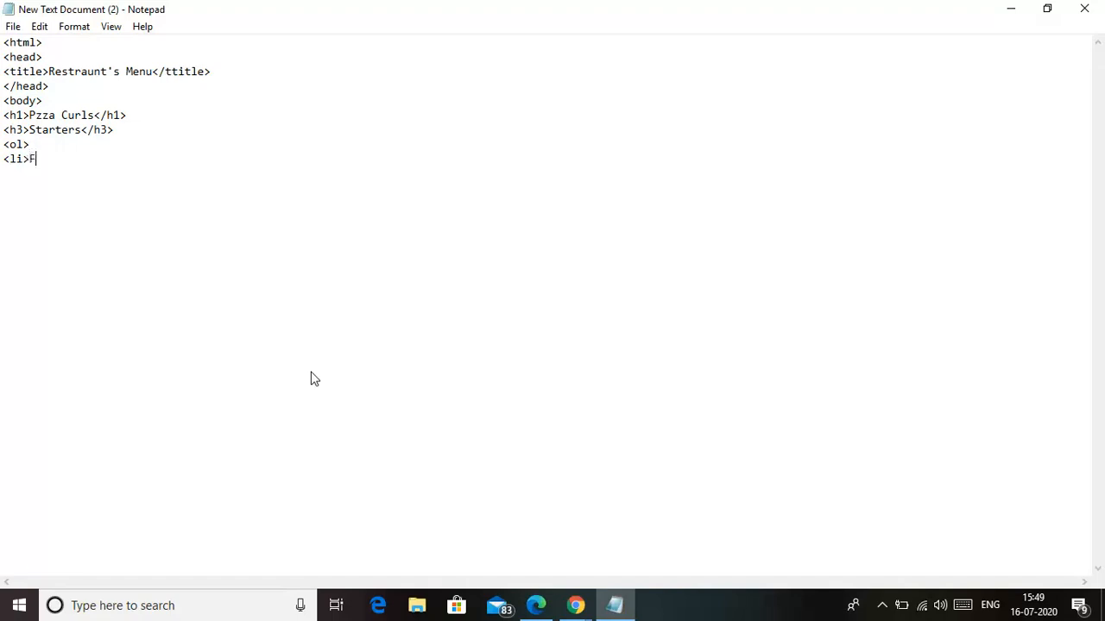
type("ries")
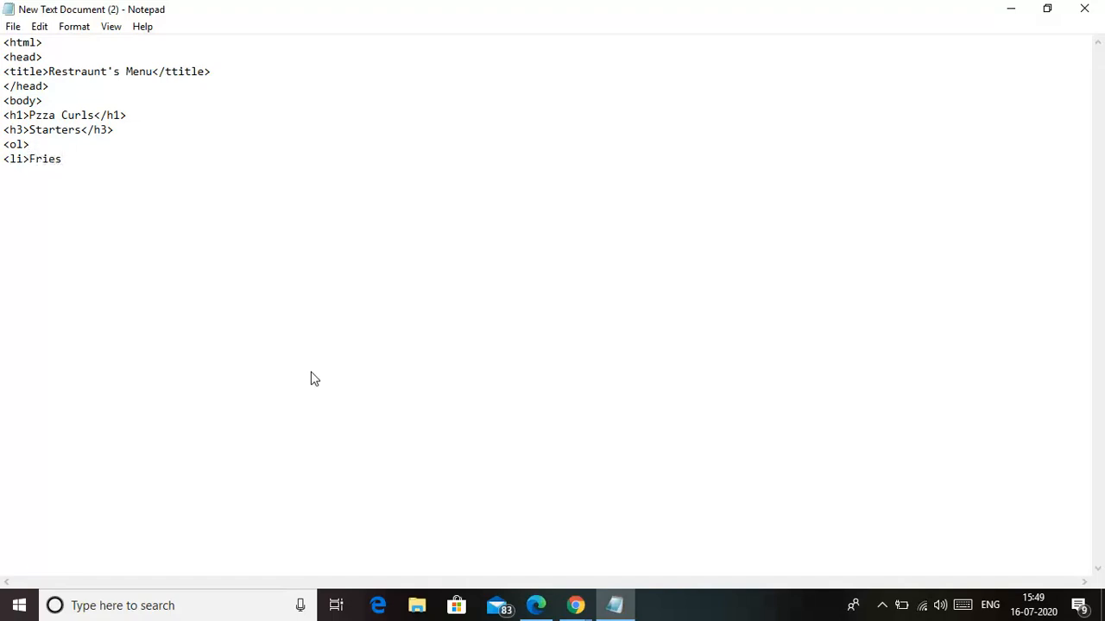
type("</l")
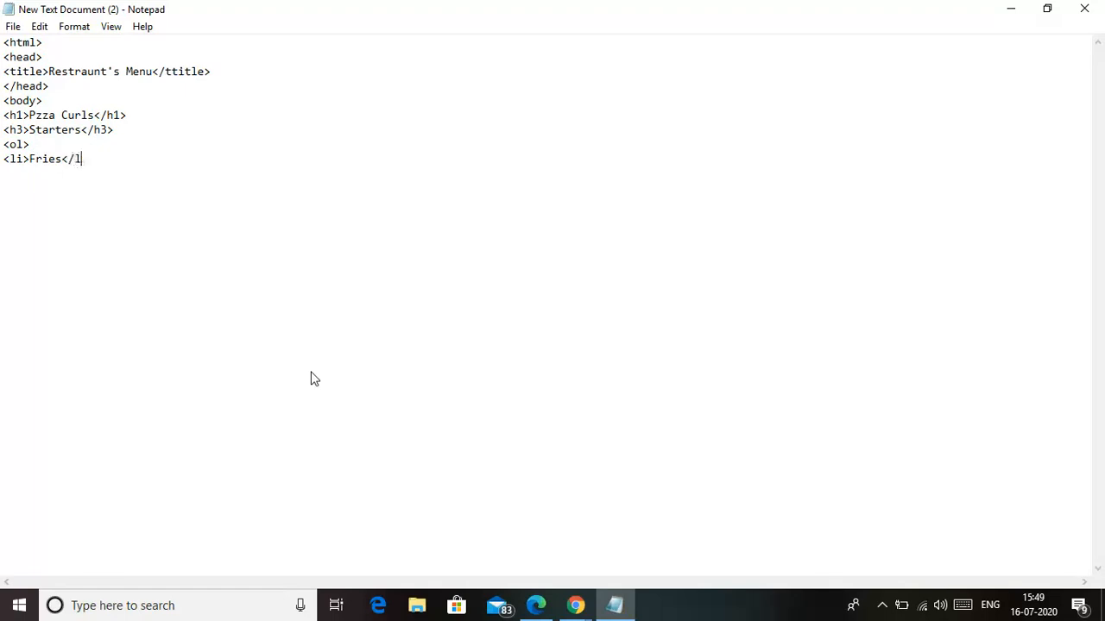
type("i>")
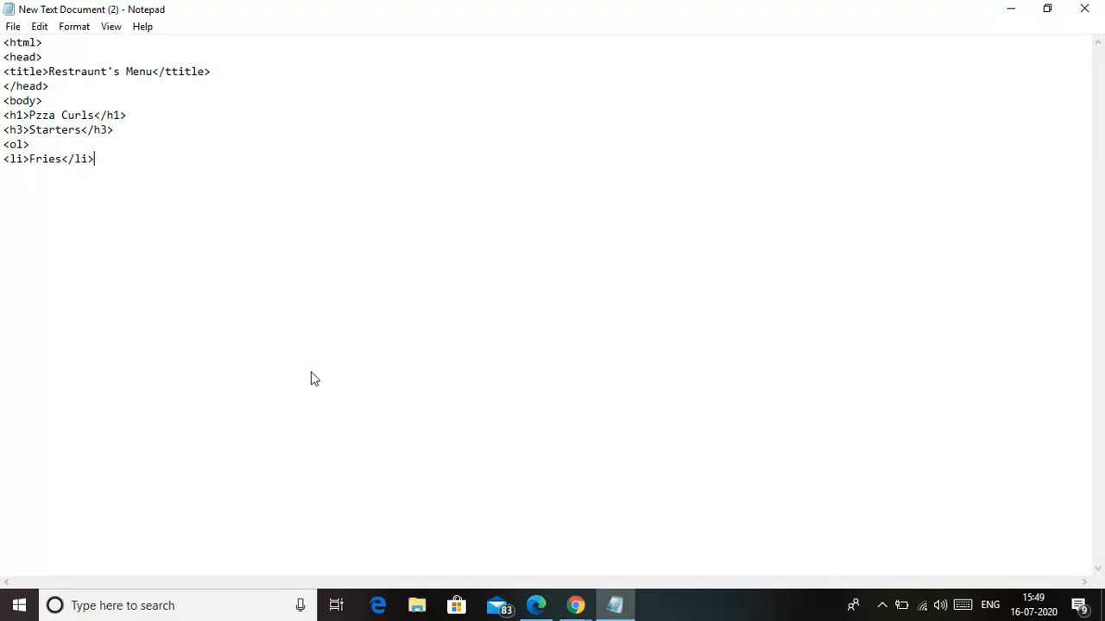
Add 'Salad' and 'Sandwitch' list items to the Starters list.
type("<")
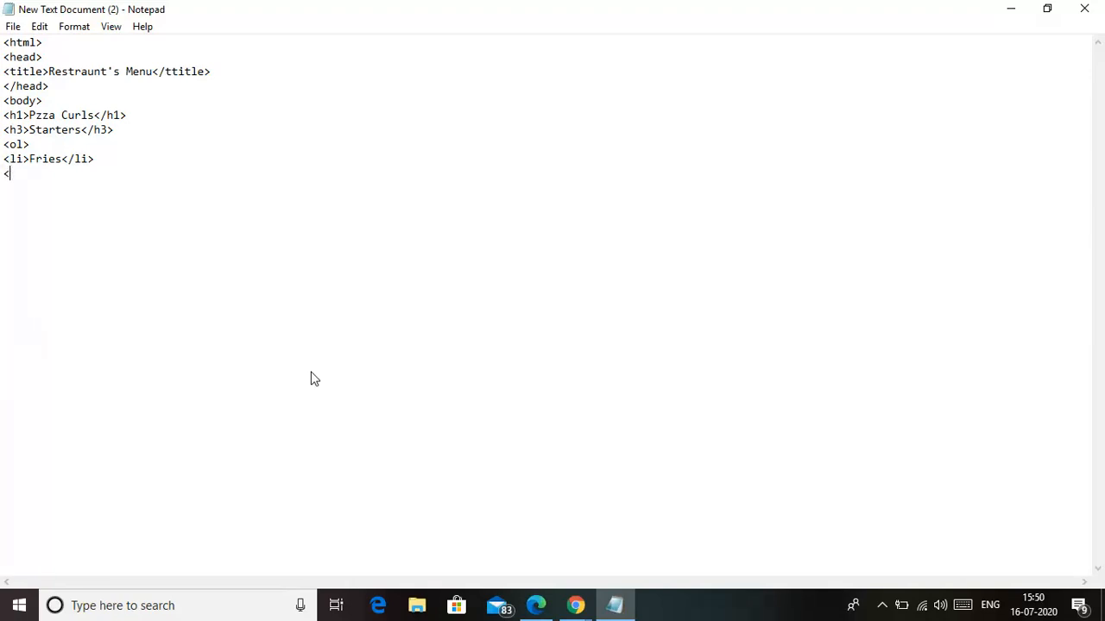
type("<li")
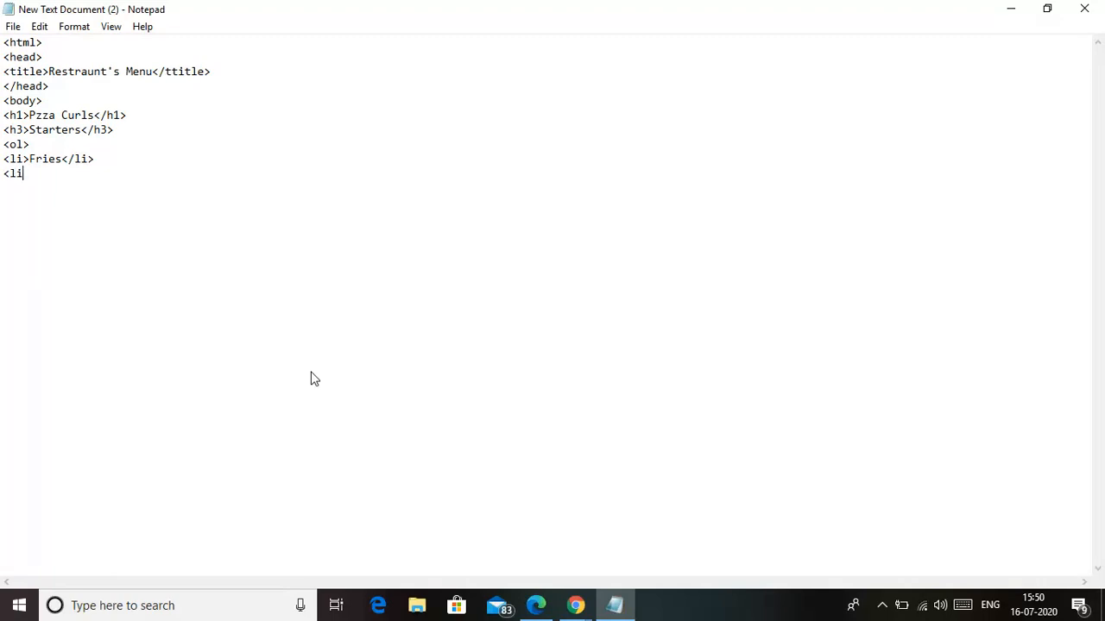
type(">")
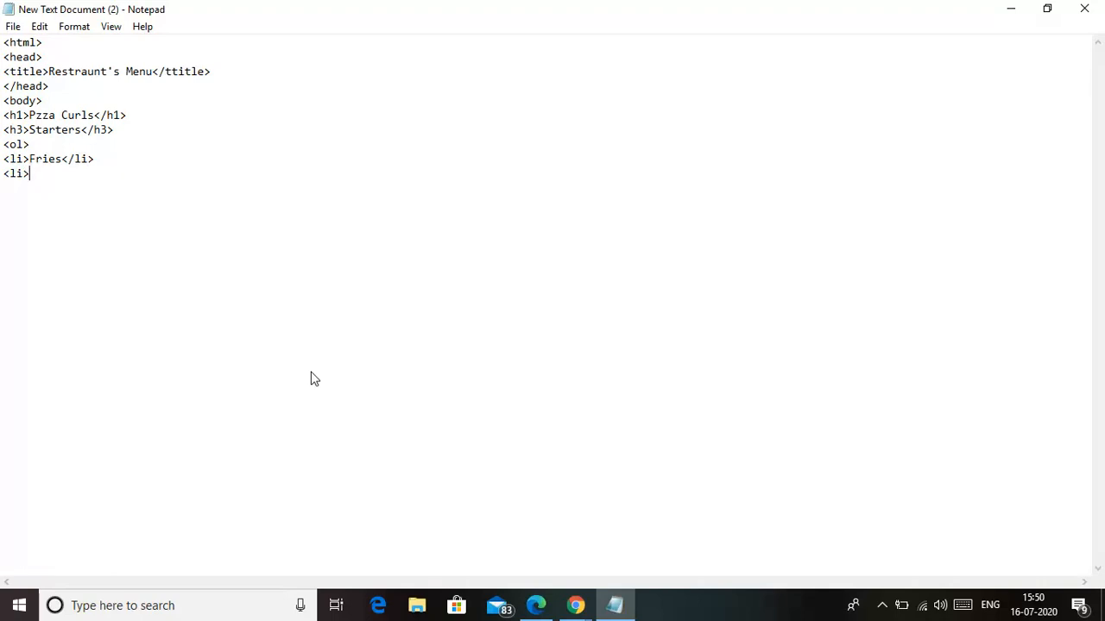
type("Sala")
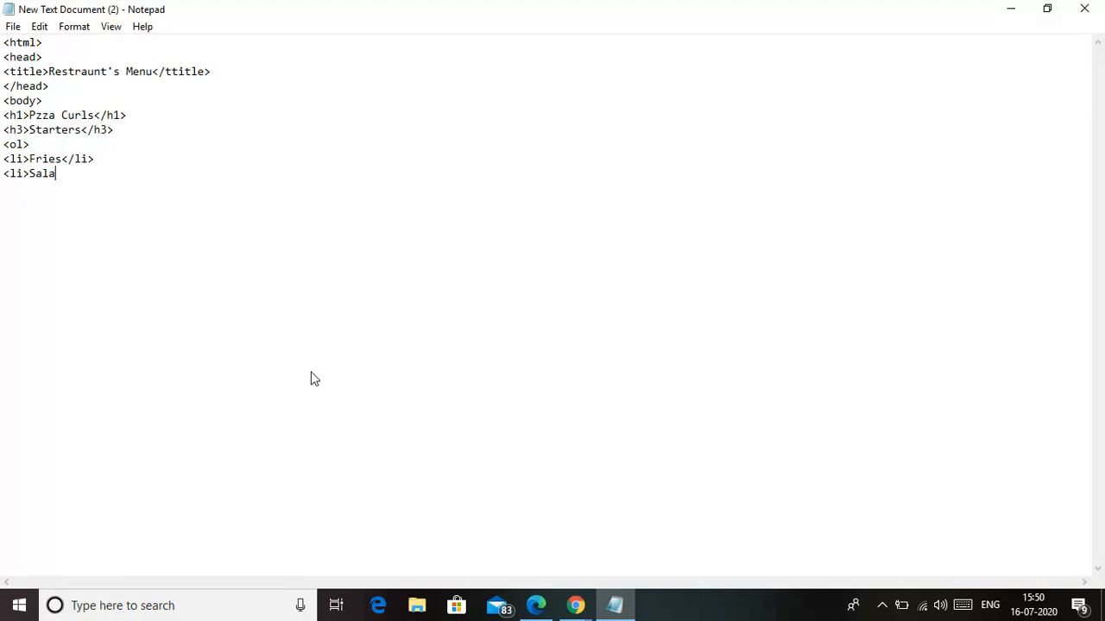
type("d</li>")
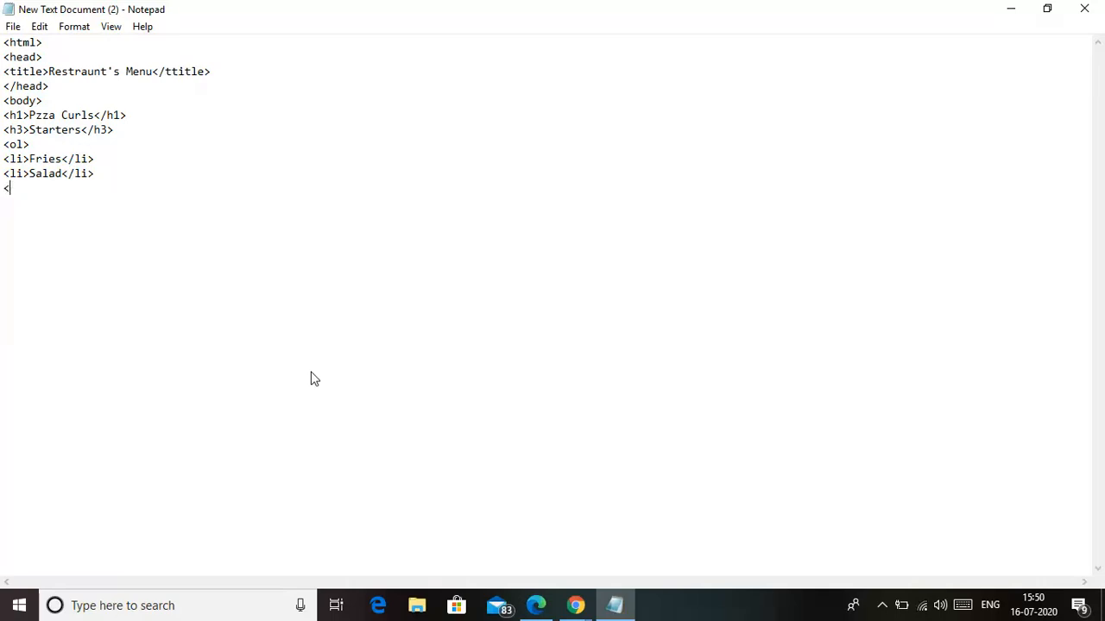
type("Sand")
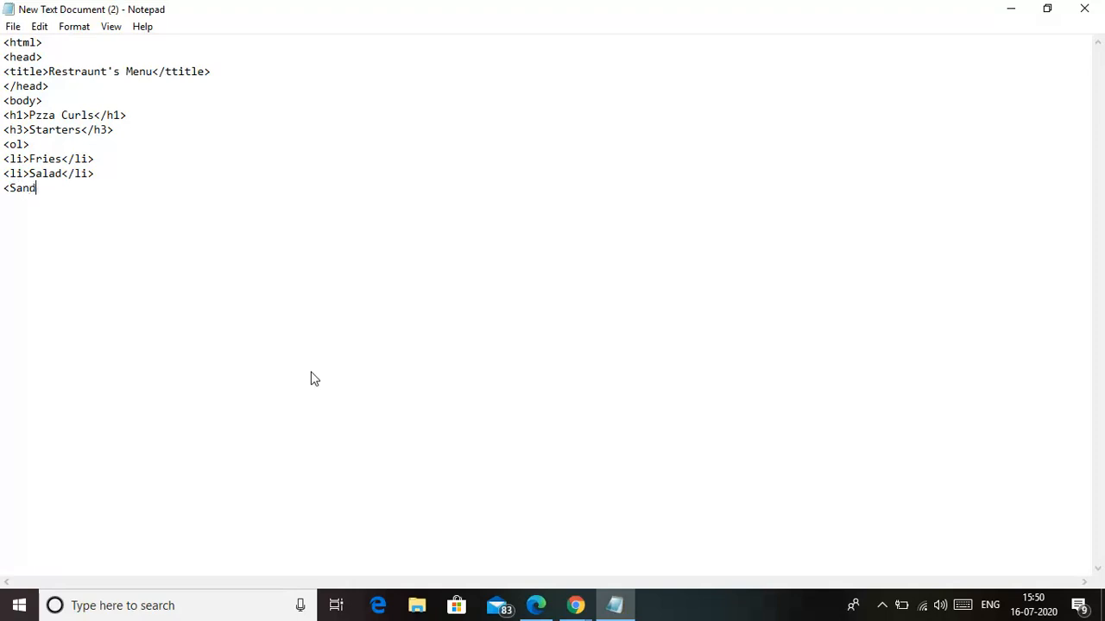
type("witch")
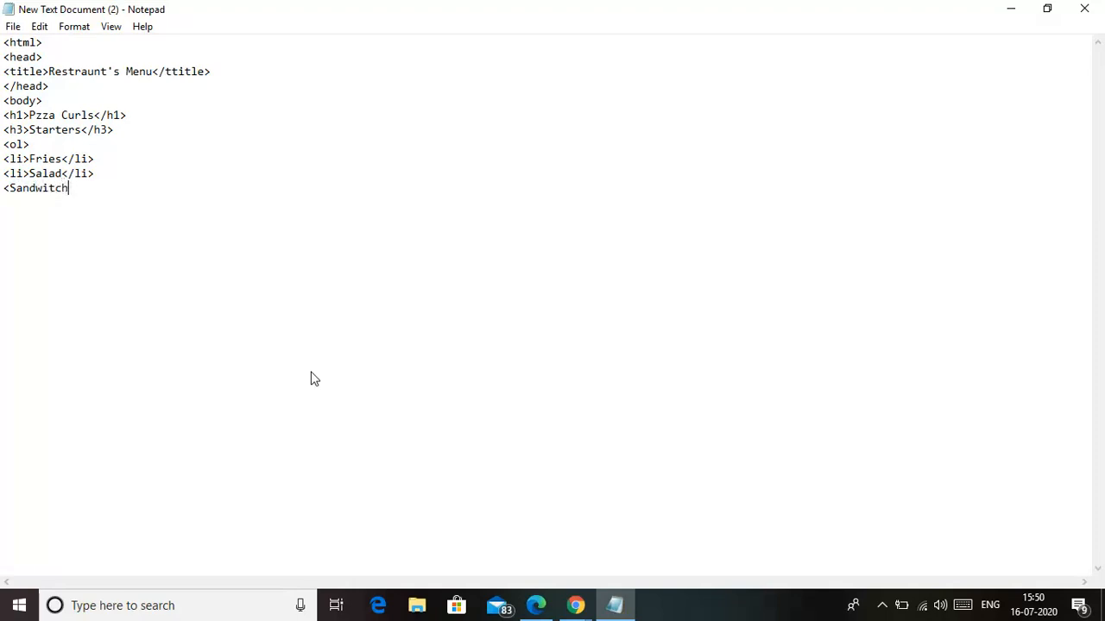
type("</l")
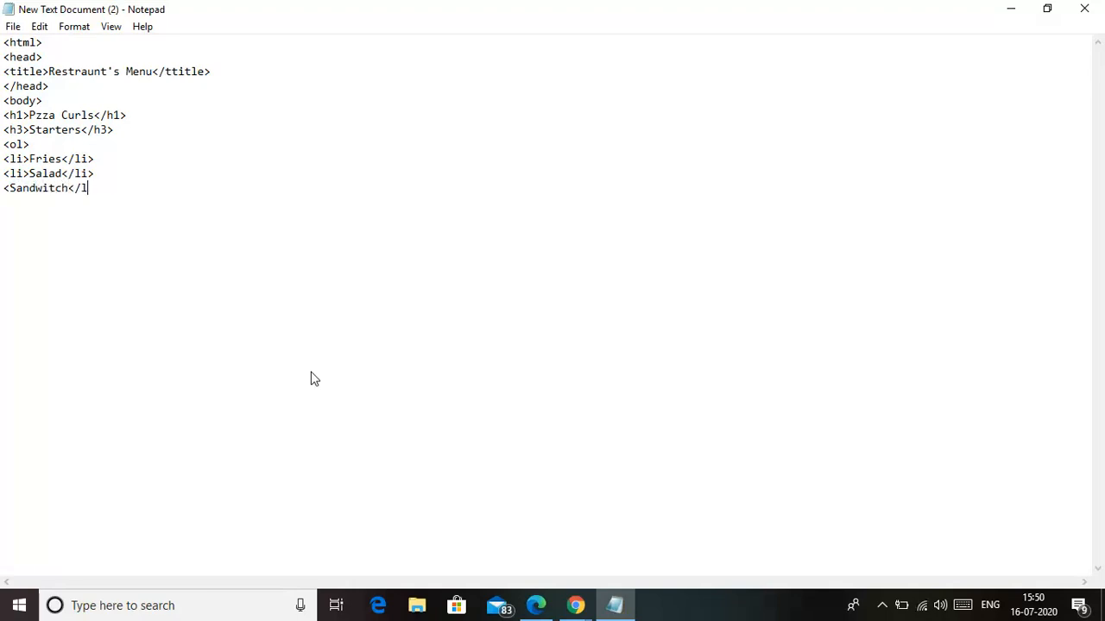
key("enter")
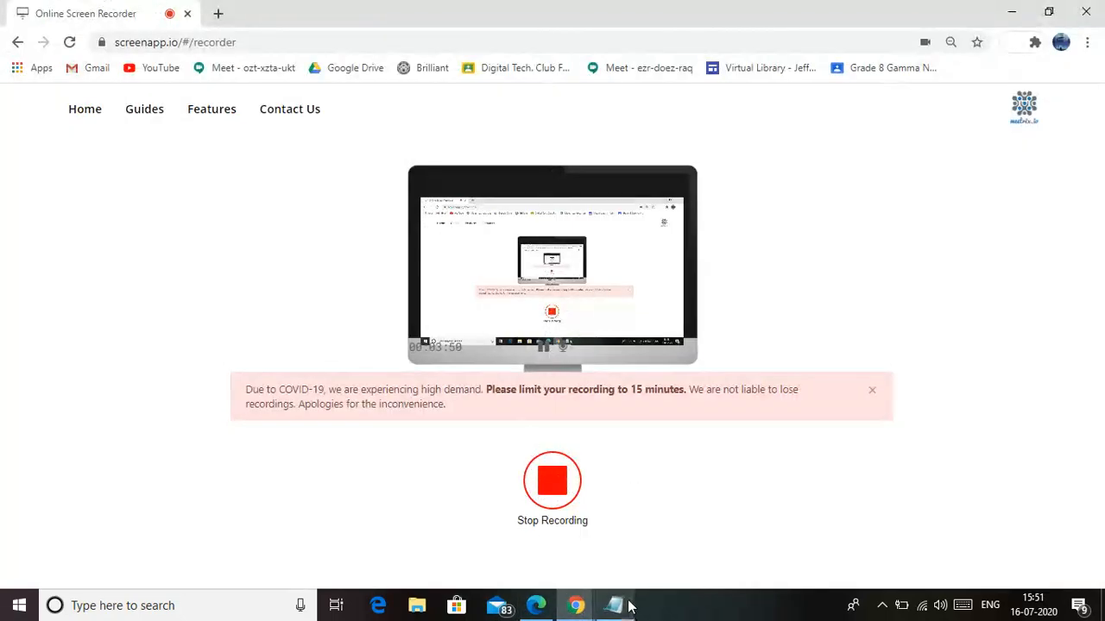
left_click(614, 605)
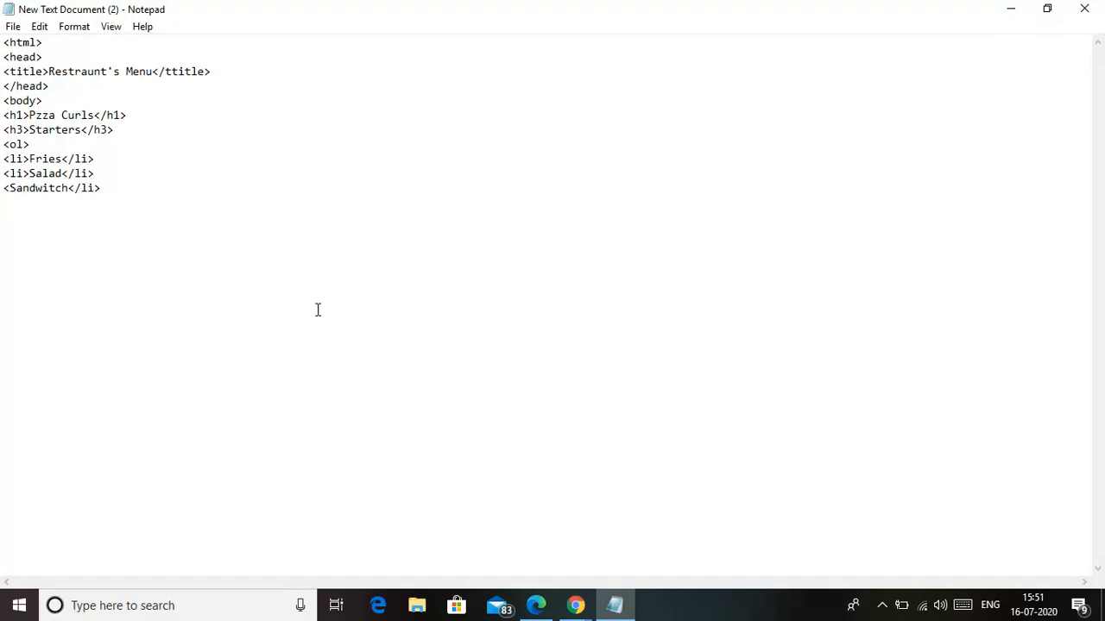
mouse_move(435, 515)
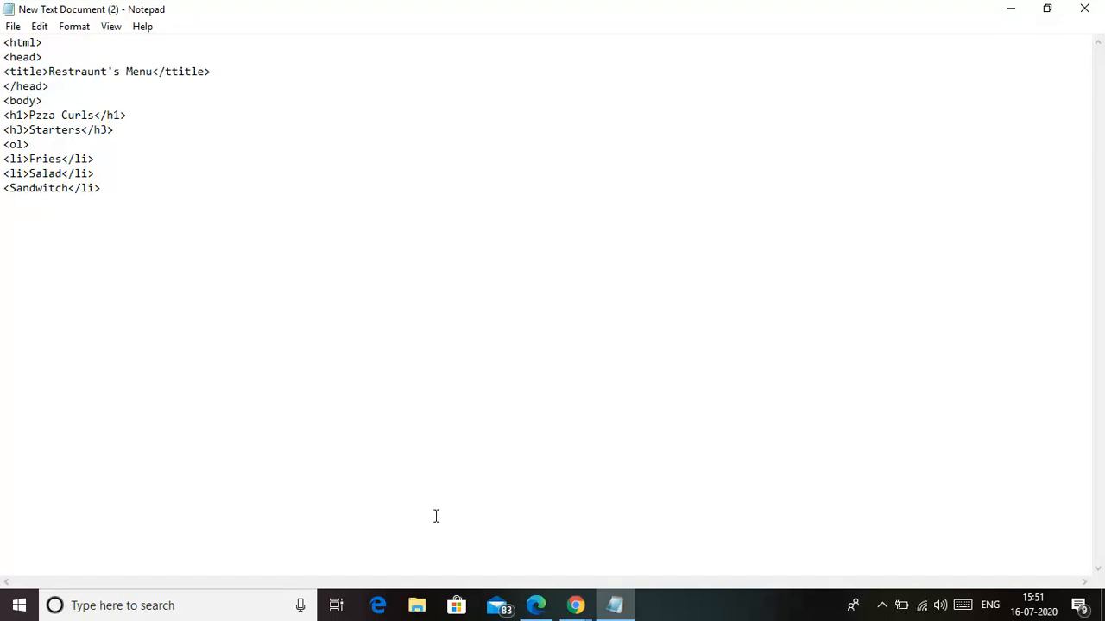
Close the Starters ordered list with </ol> on a new line.
key("Enter")
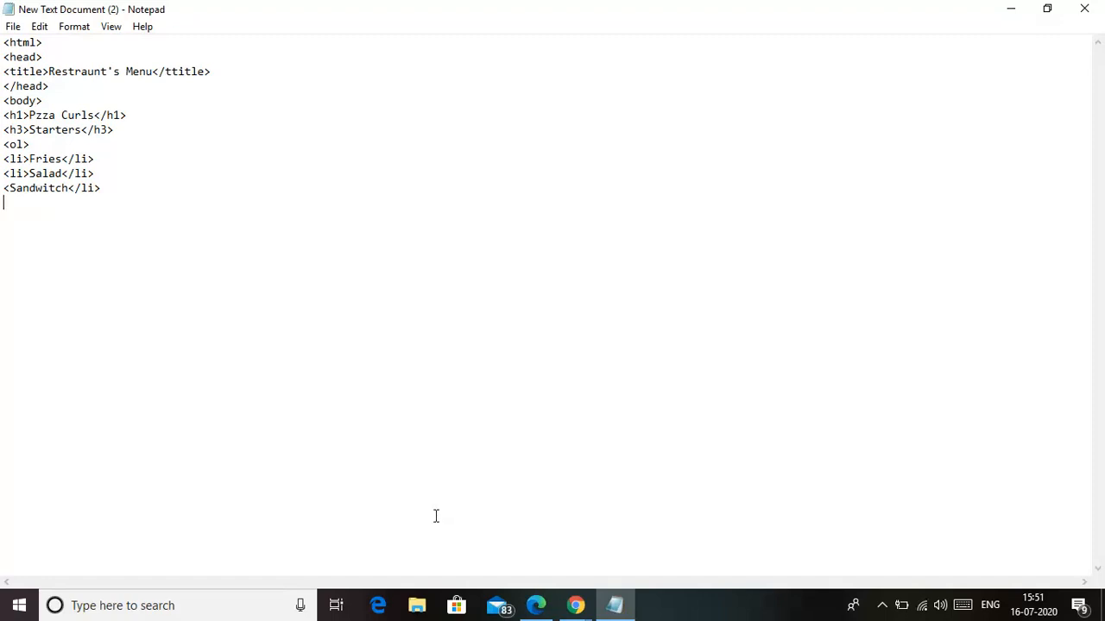
type("</")
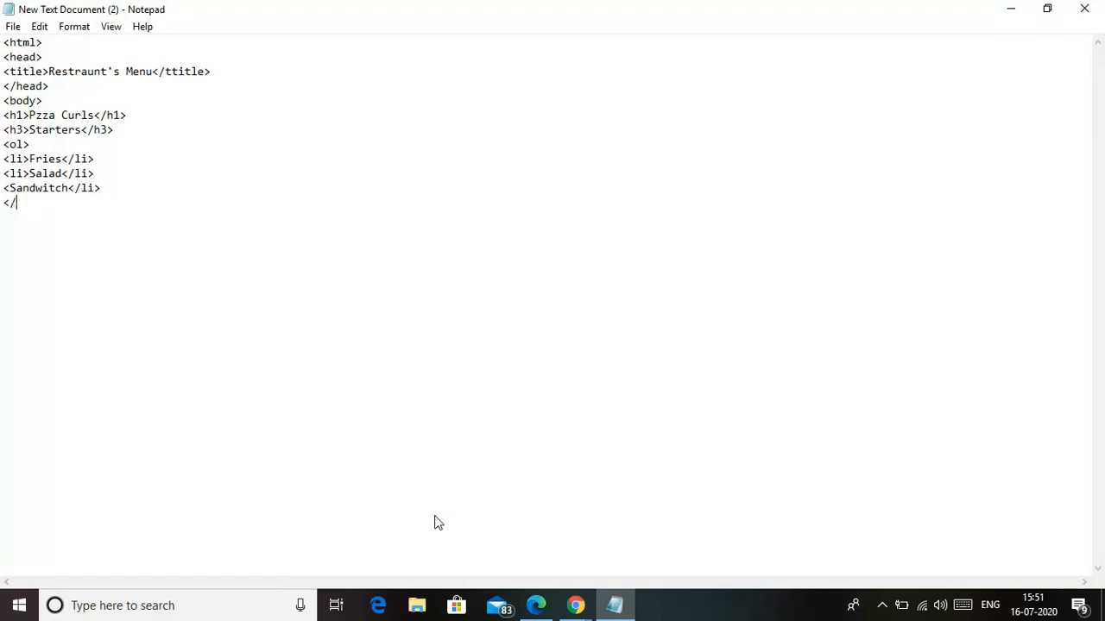
type("ol")
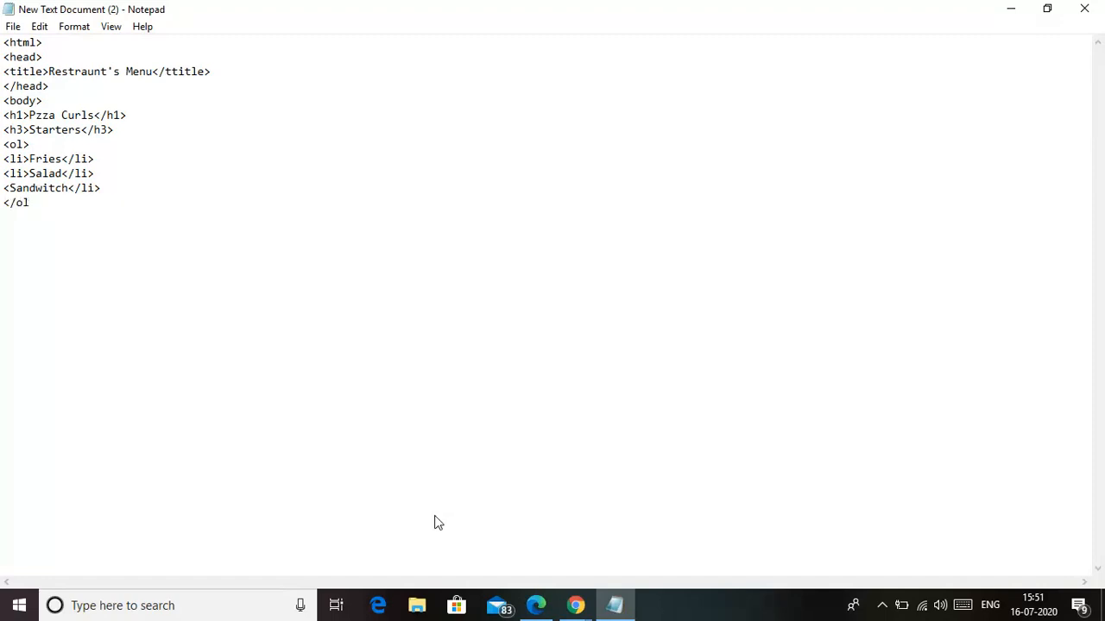
key("enter")
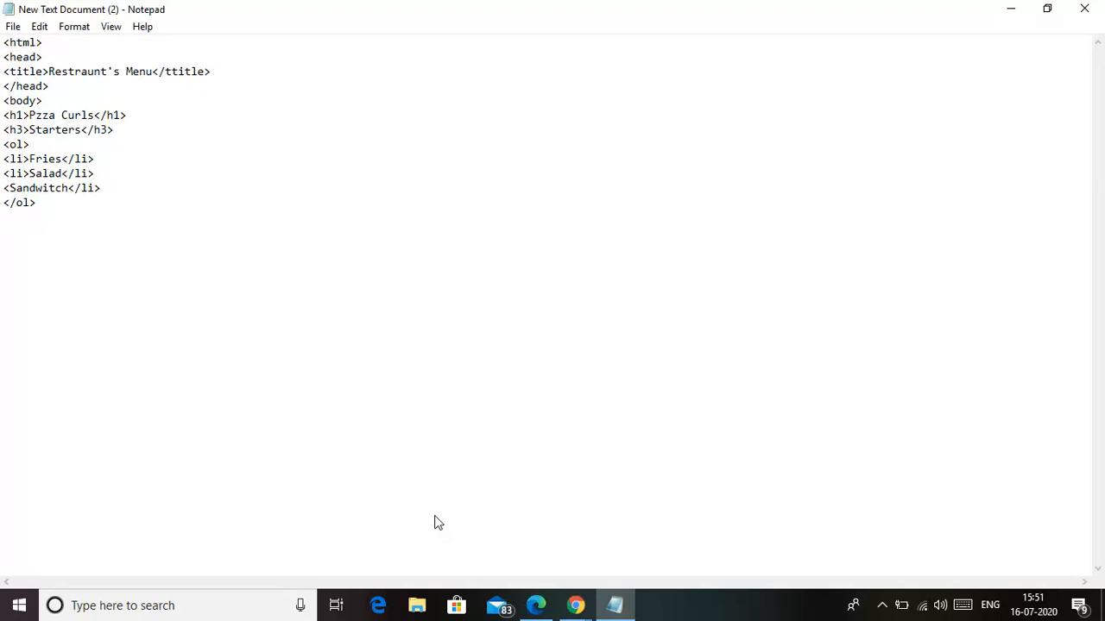
Add an h3 'Main Course' subheading below the list.
key("Enter")
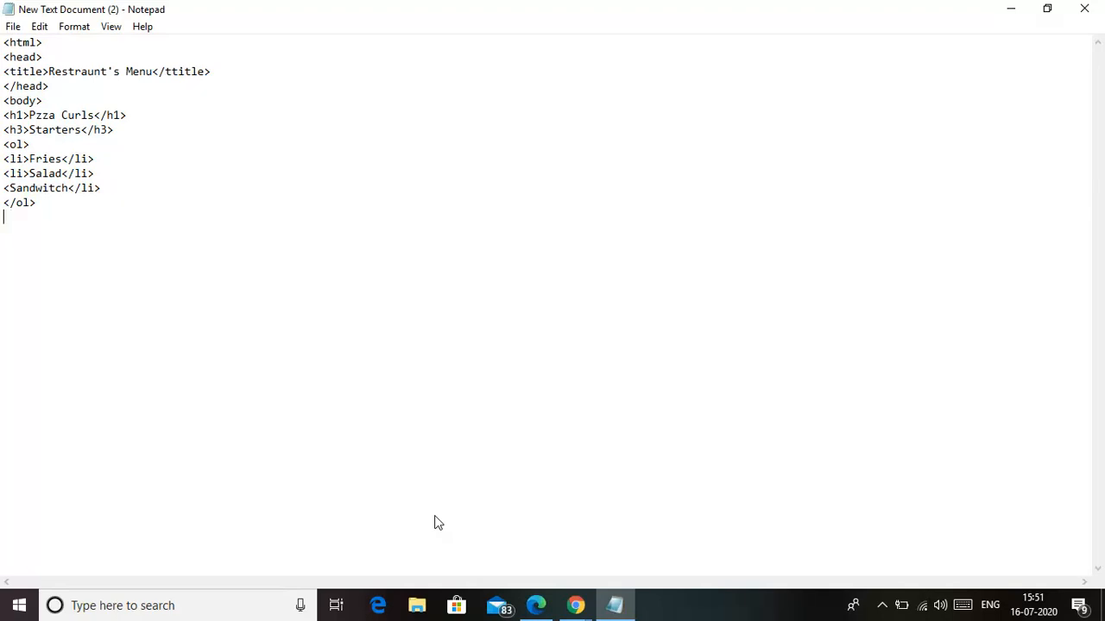
type("<")
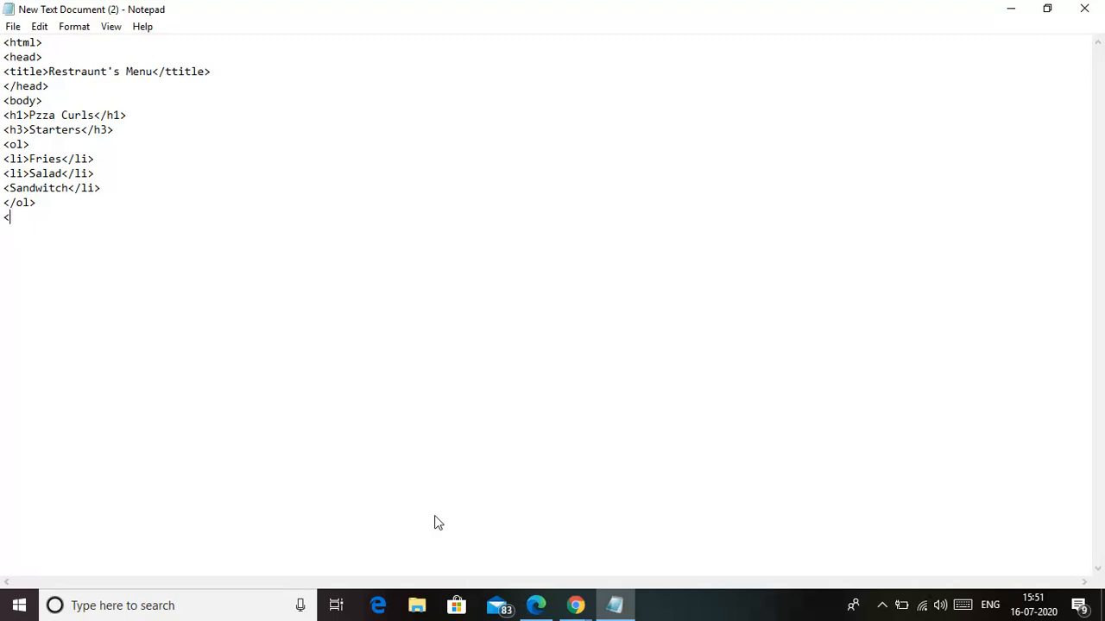
type("h3>Main Cour")
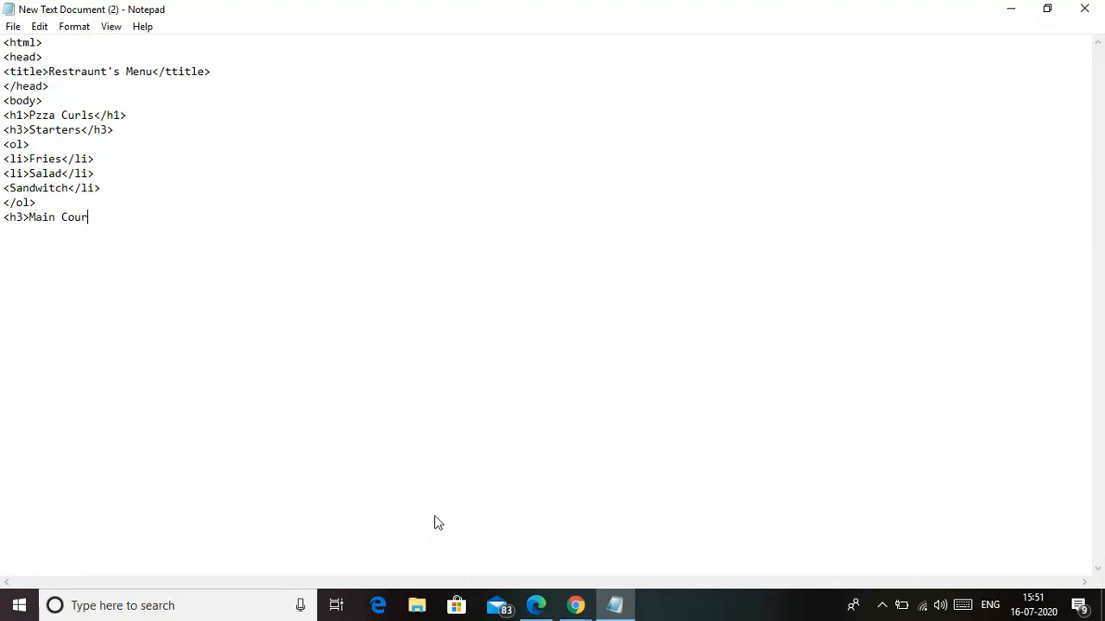
type("se<")
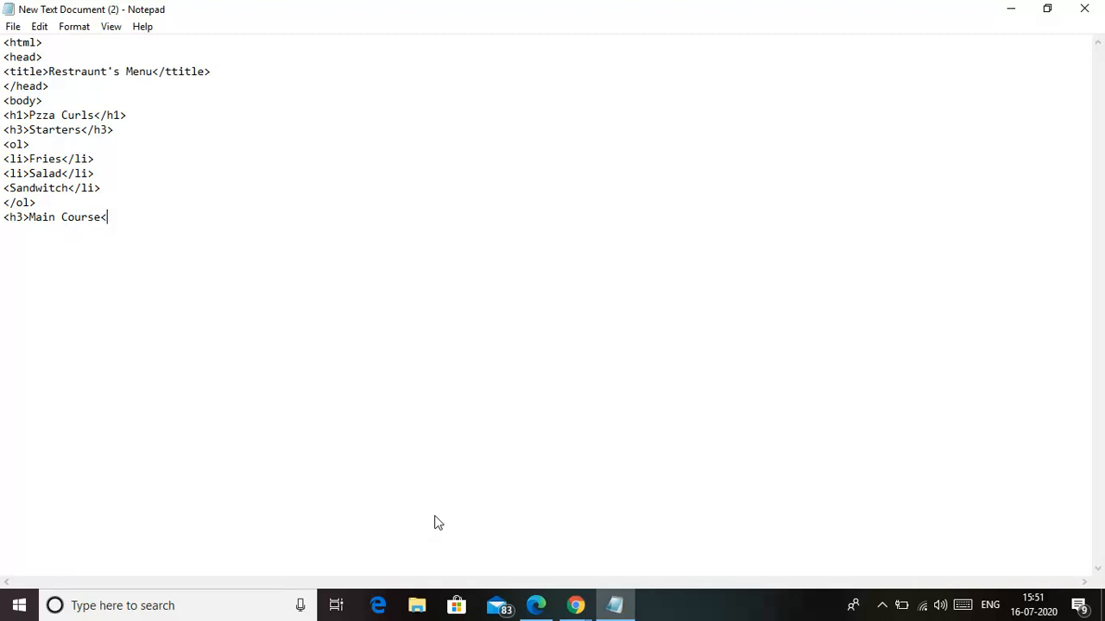
type("/hg3>")
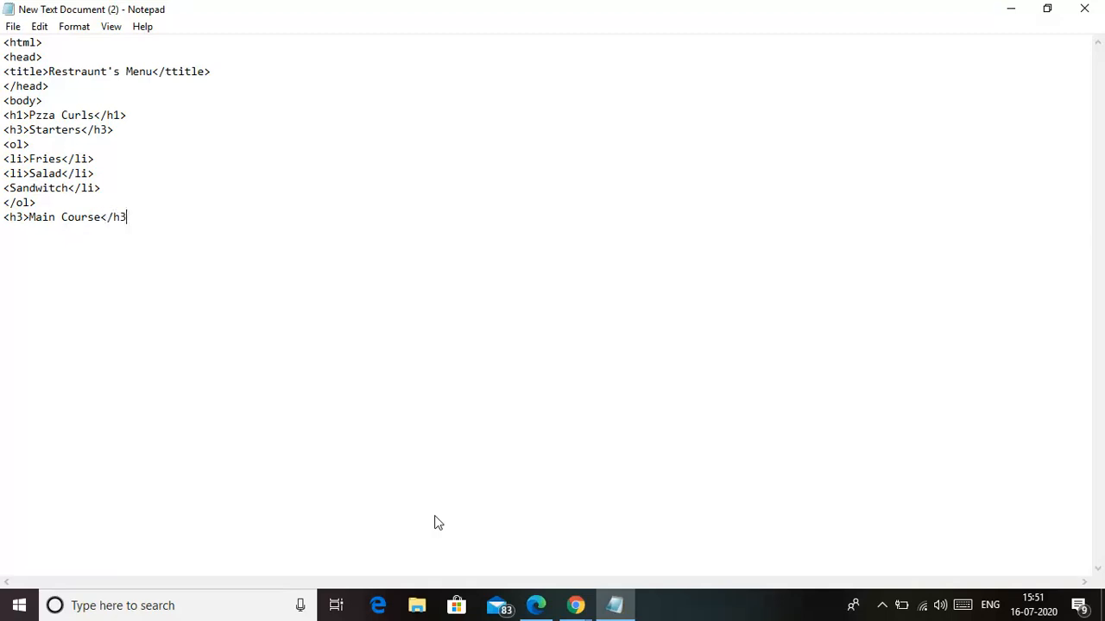
key("Enter")
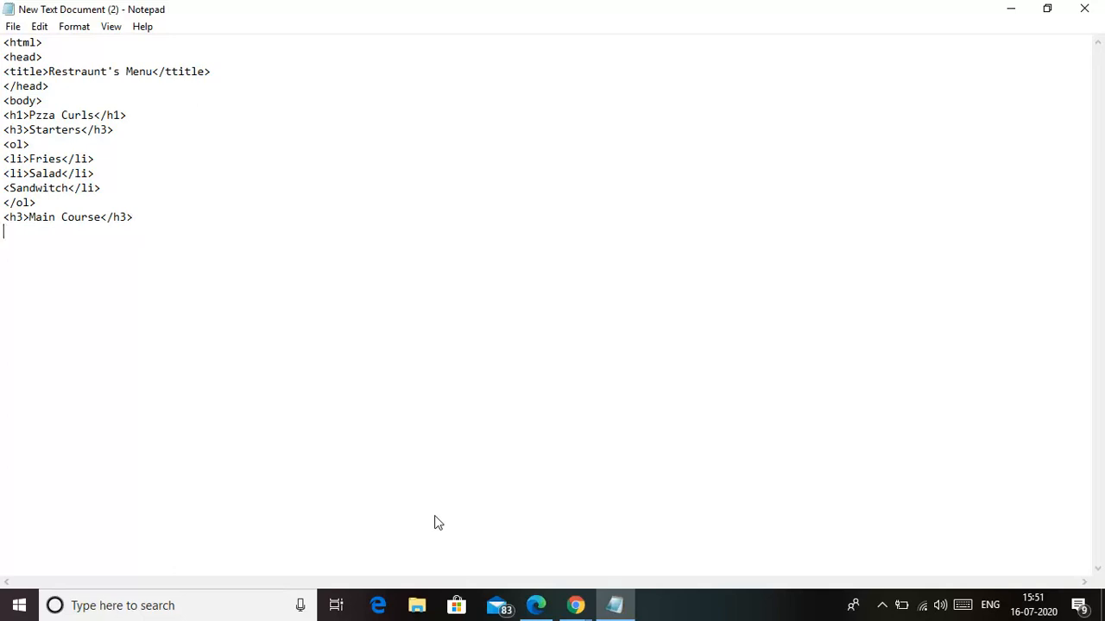
Start an unordered list with a 'Pizza' list item.
type("<u")
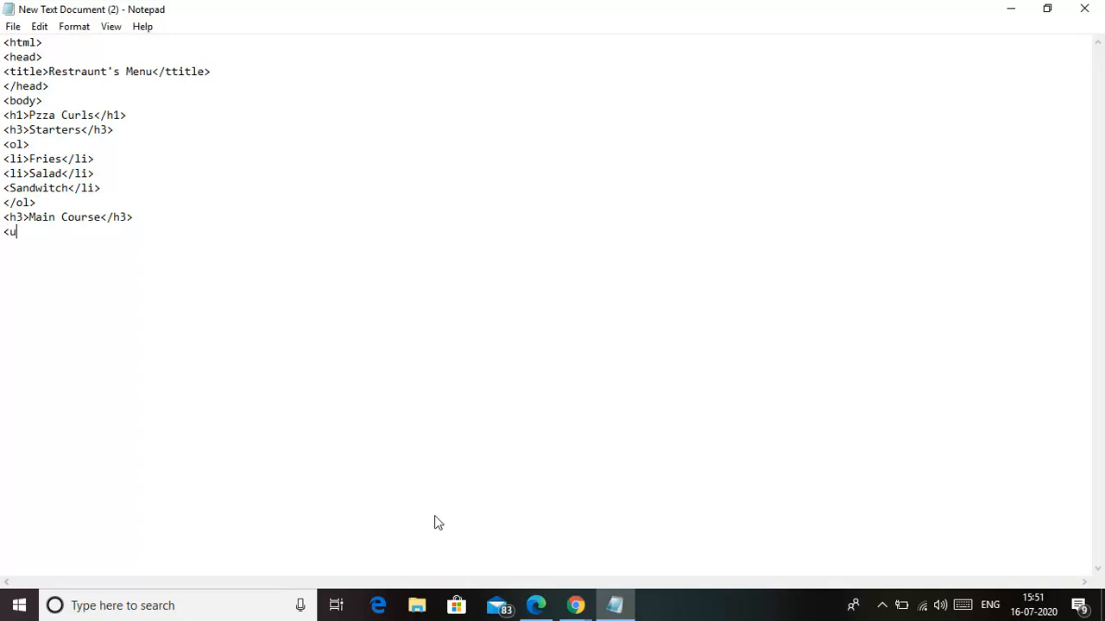
type("l")
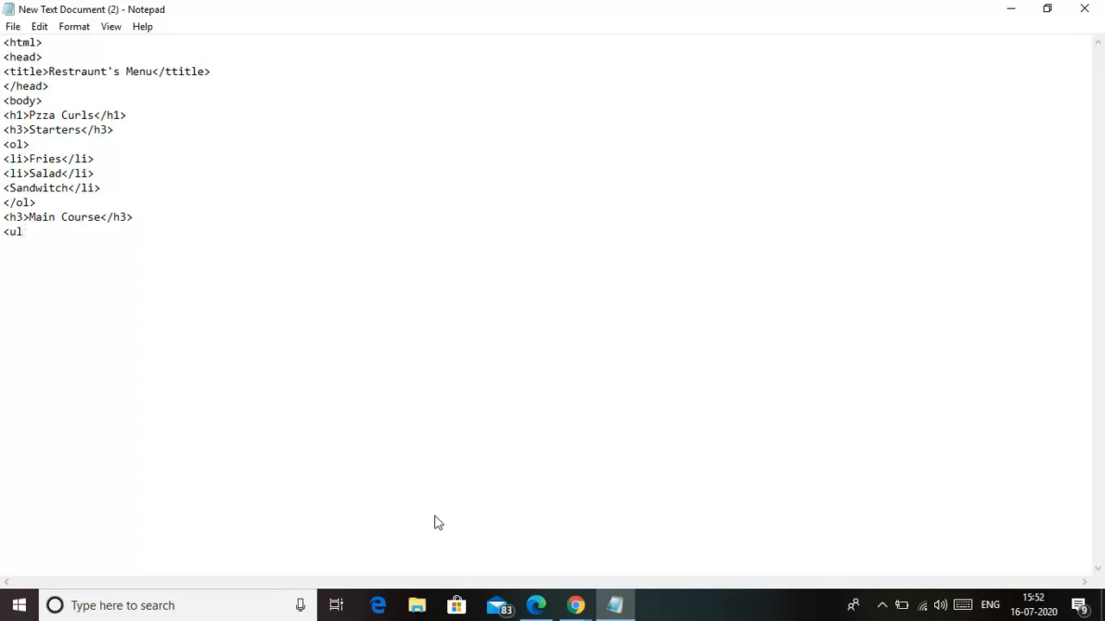
type(">")
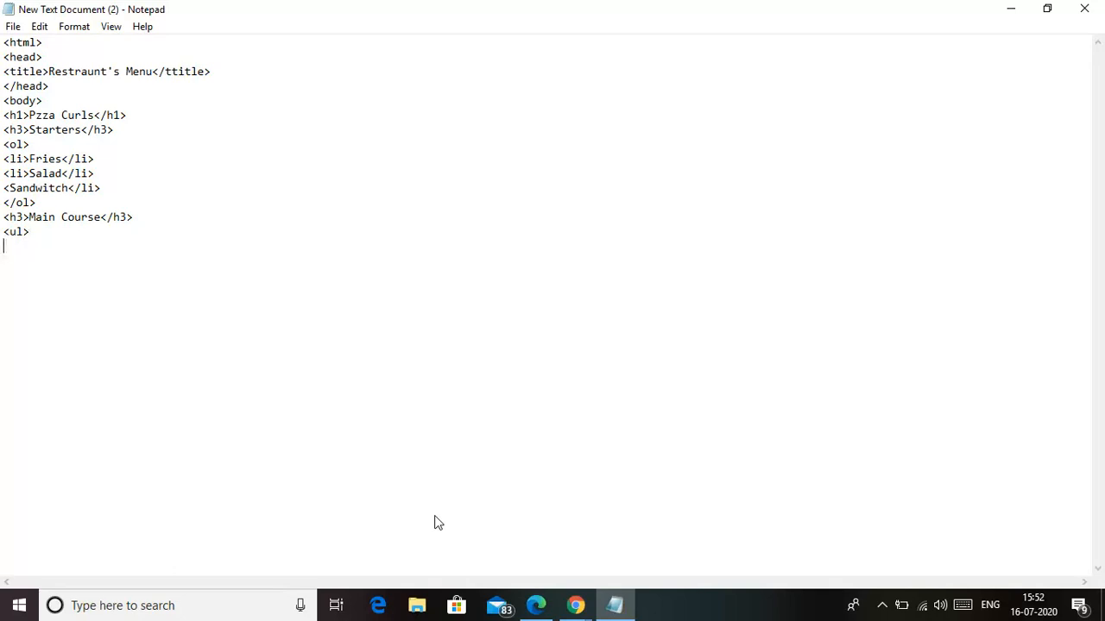
type("<")
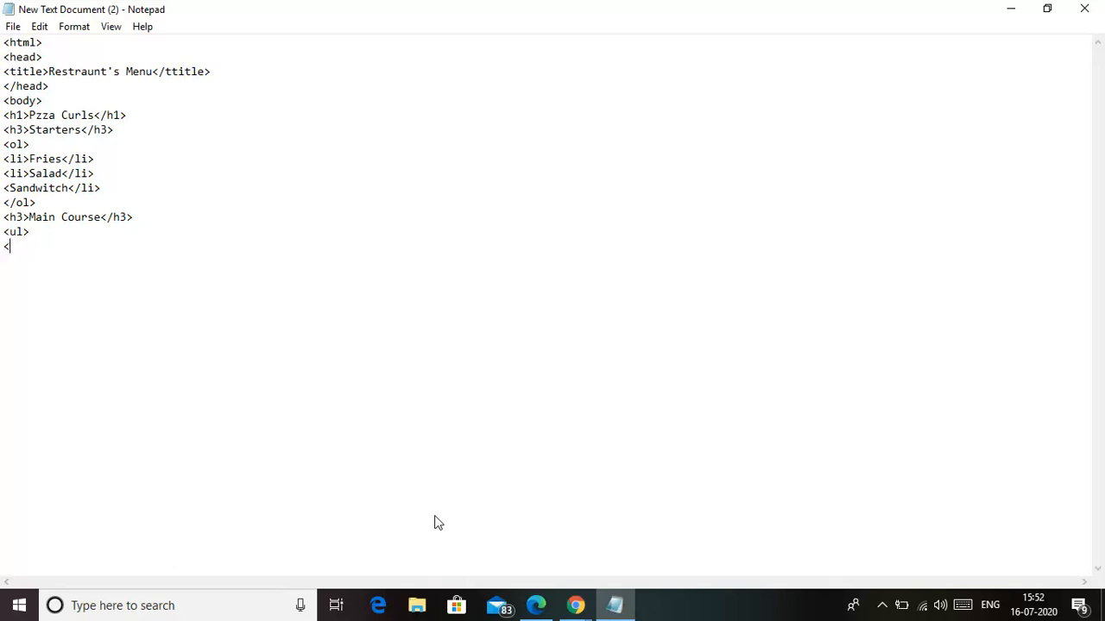
type("li")
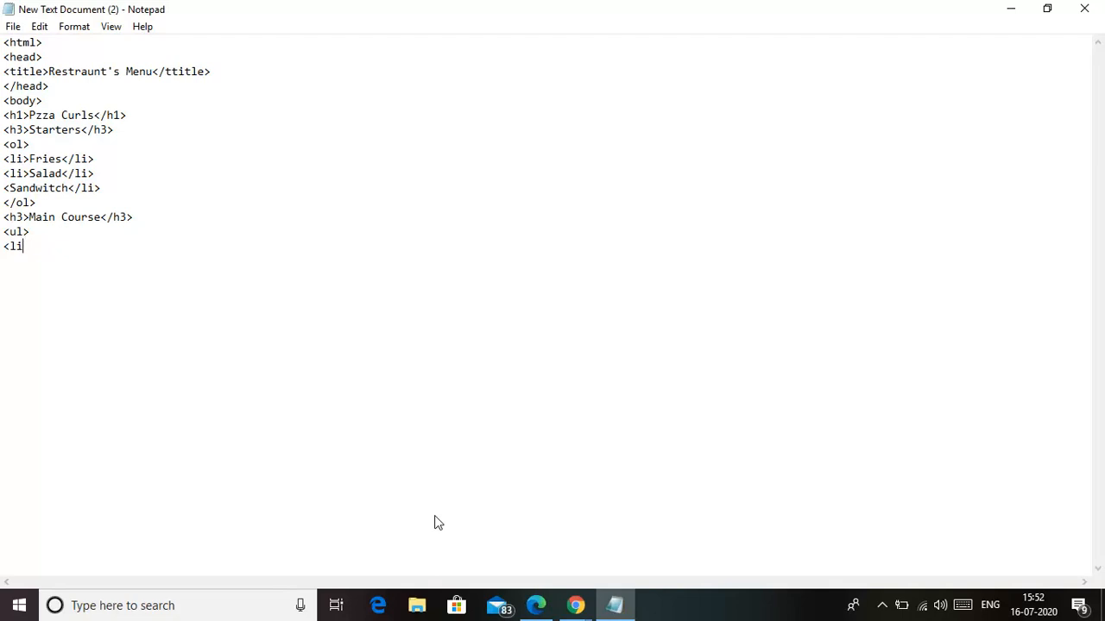
type(">")
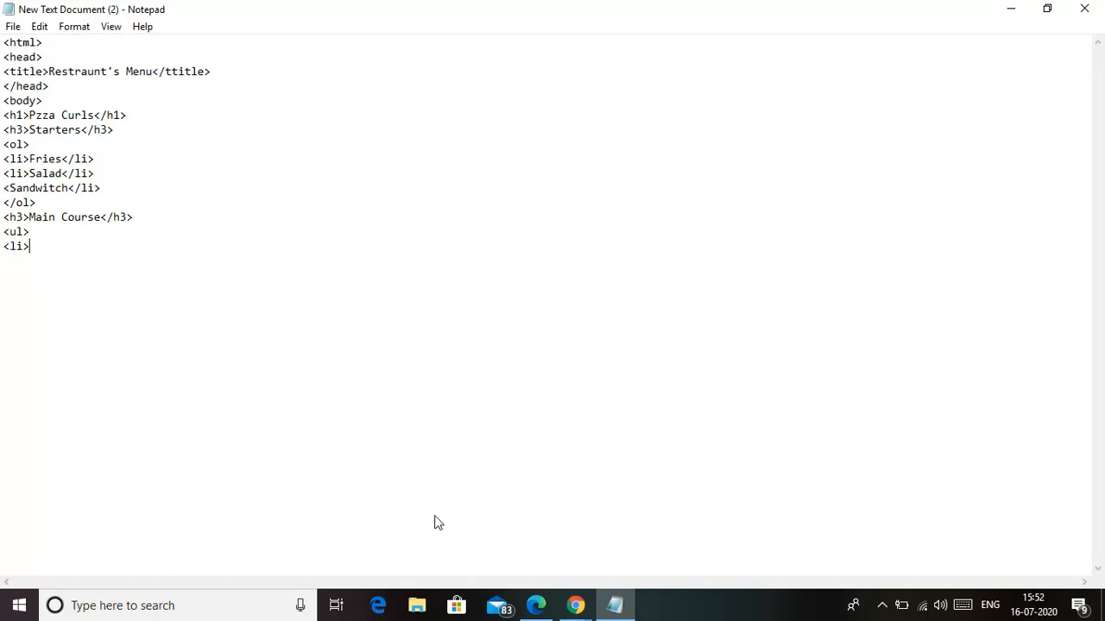
type("Pi")
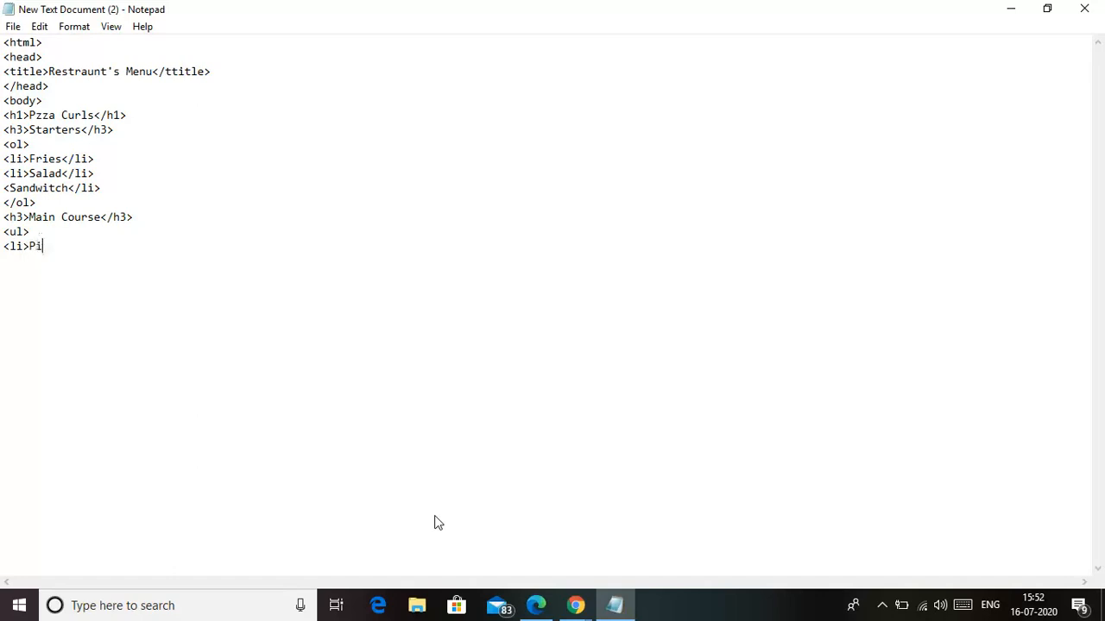
type("zza")
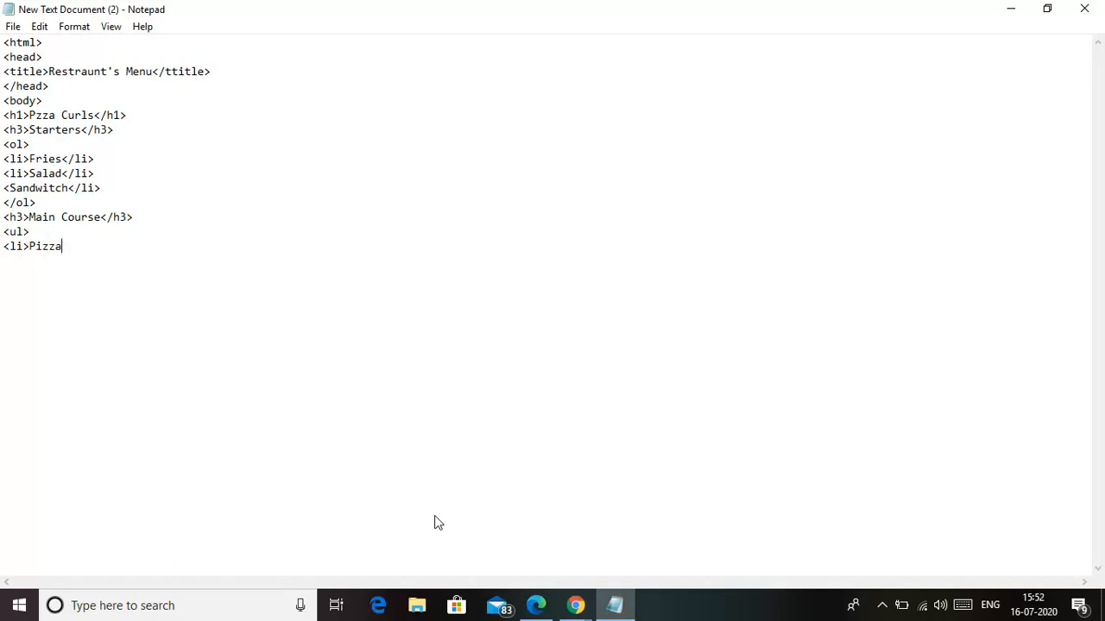
type("</")
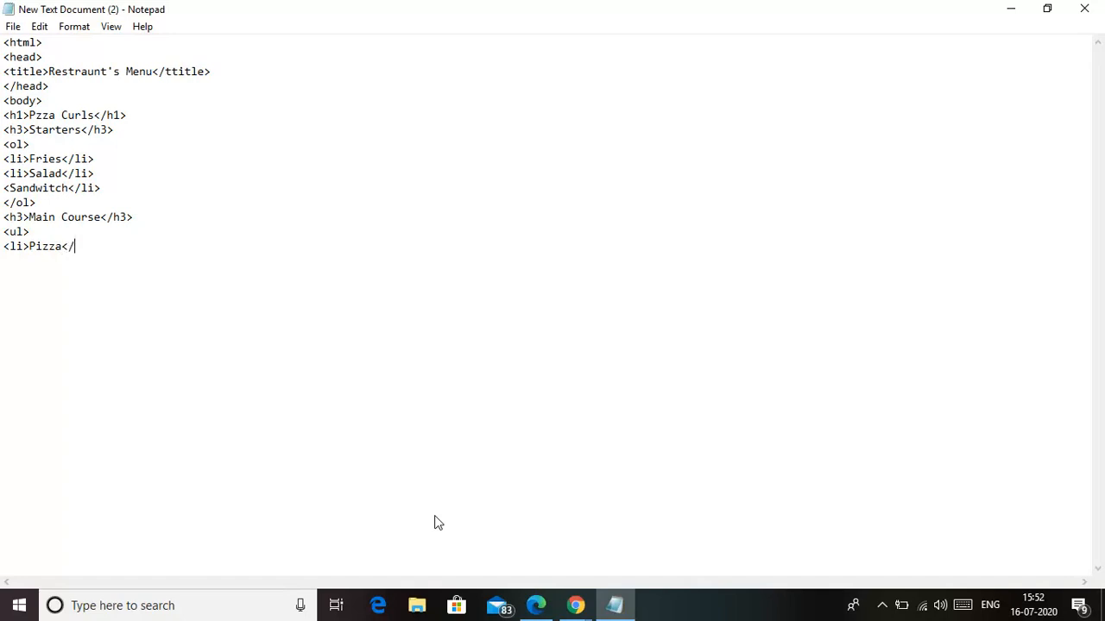
type("li>")
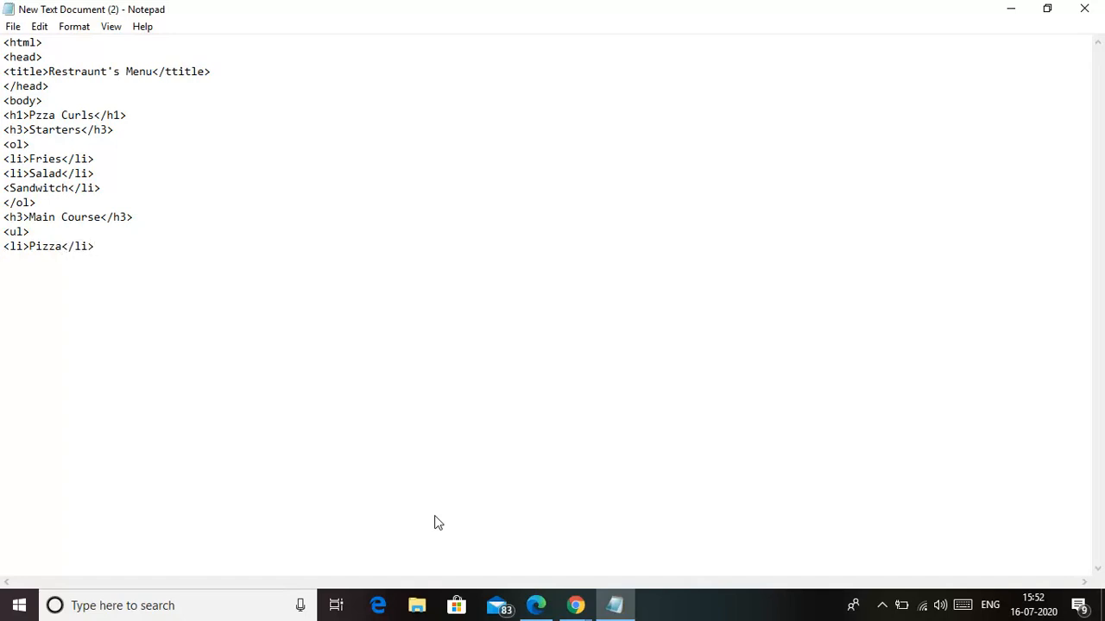
Add a 'Pasta' list item, fixing the mistyped tag.
type("<Past")
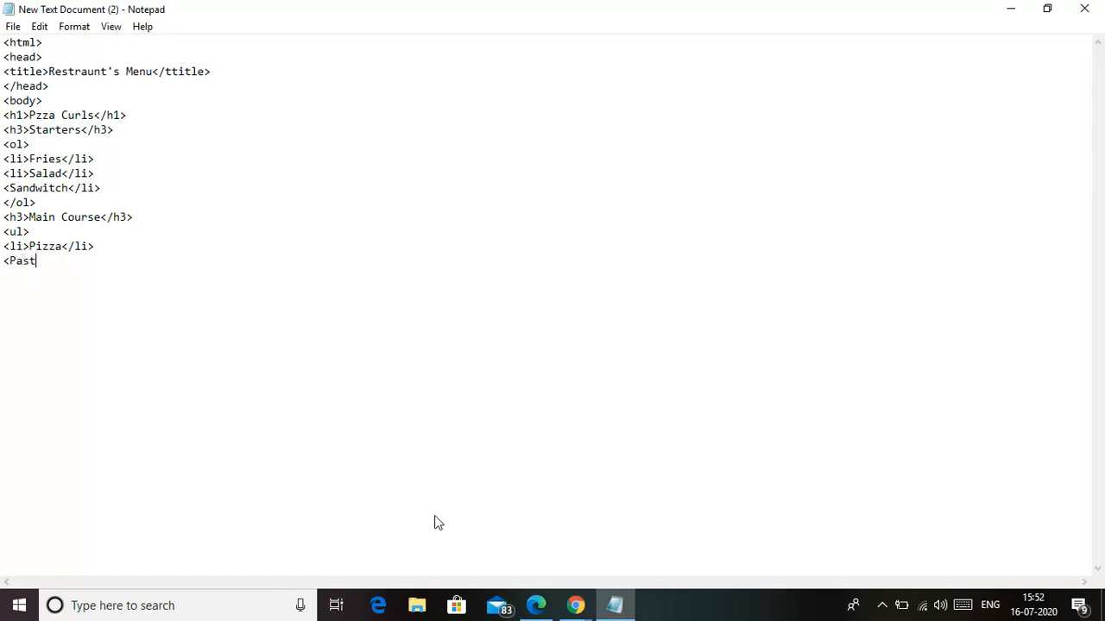
key("Backspace")
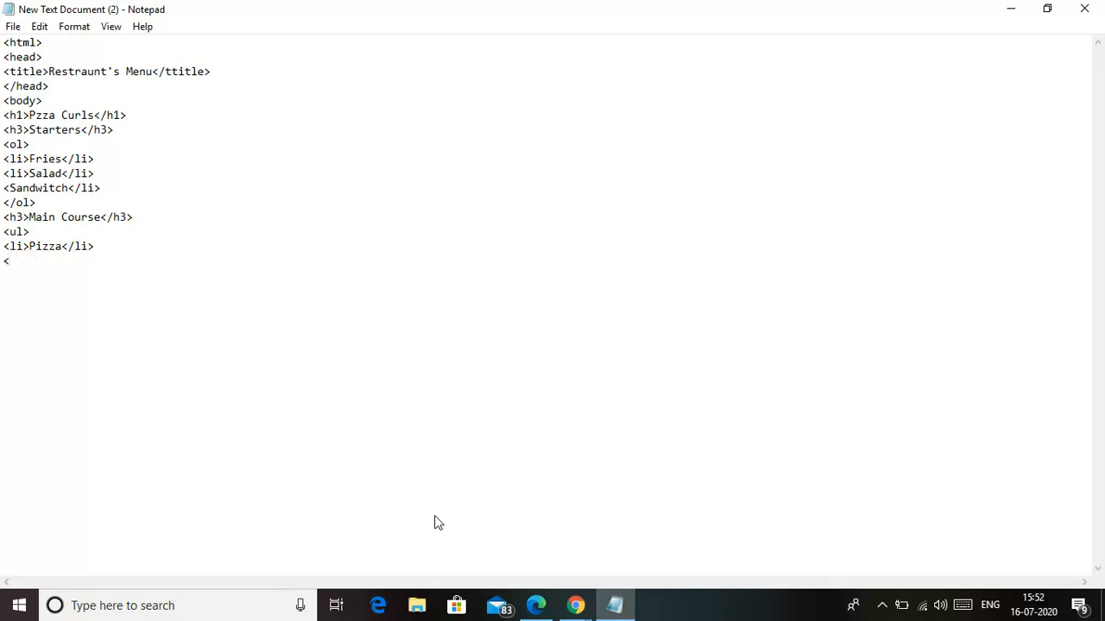
type("li")
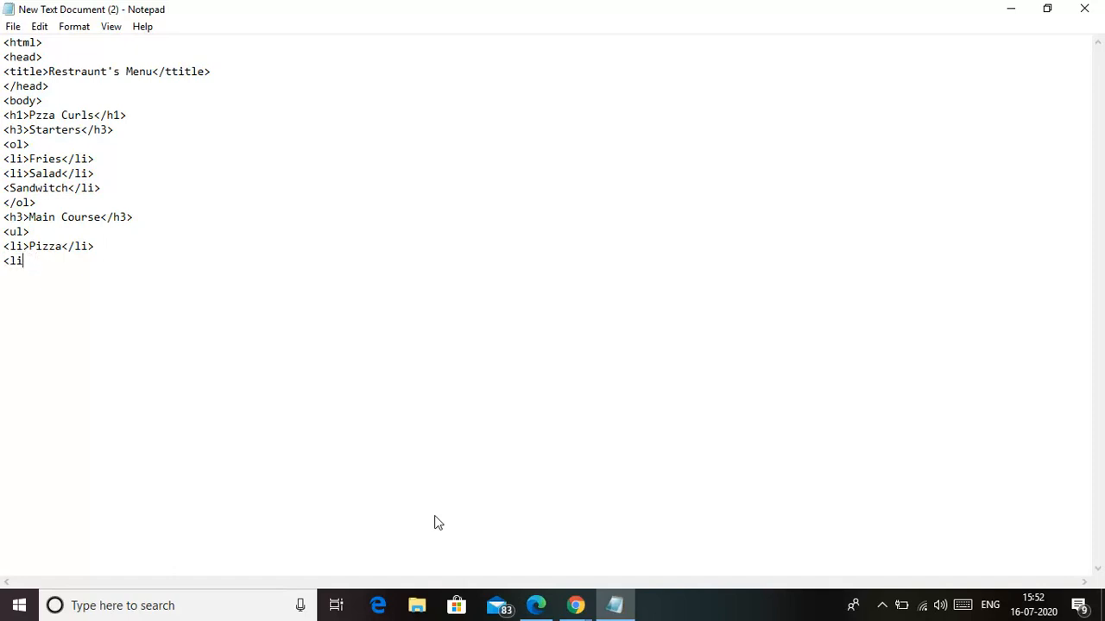
type(">Pasta")
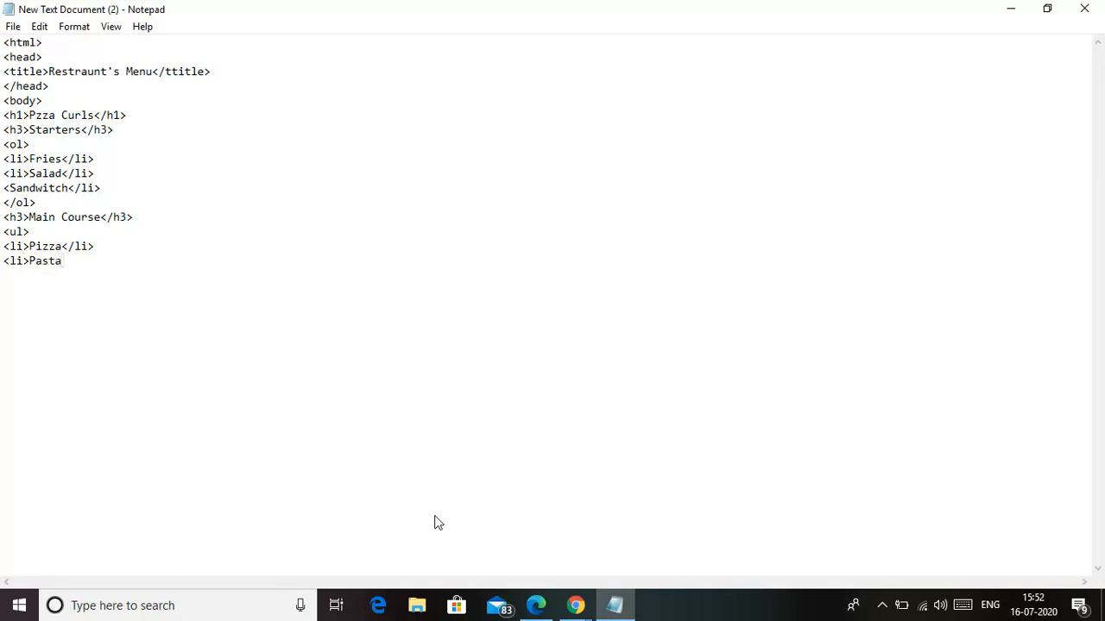
type("</li>")
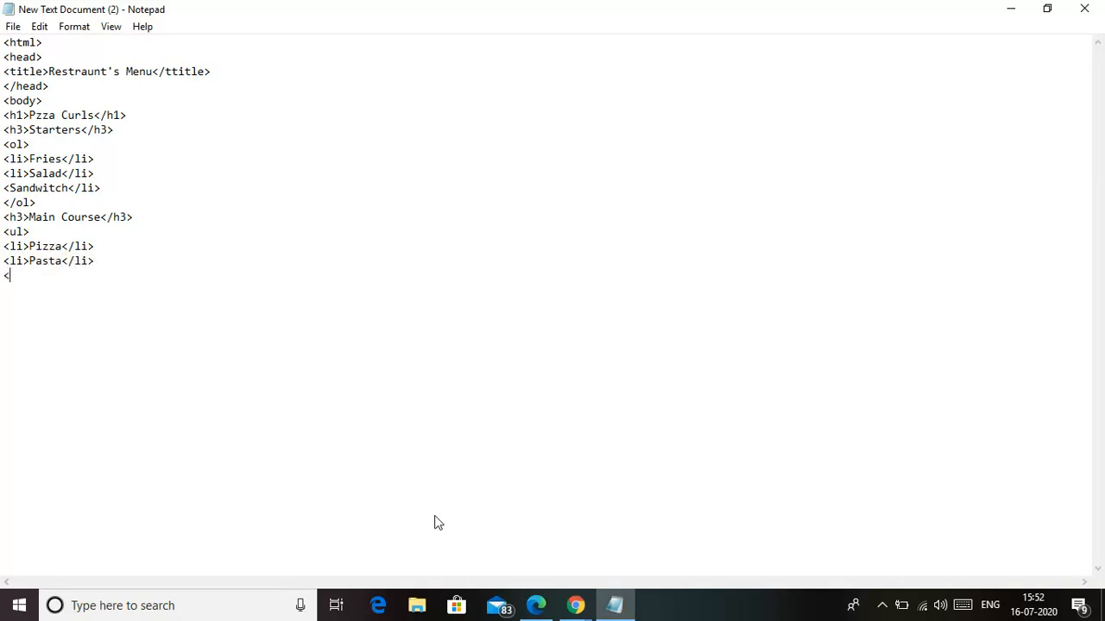
Add a 'Garlic Bread' list item and close the list with </ul>.
type("G")
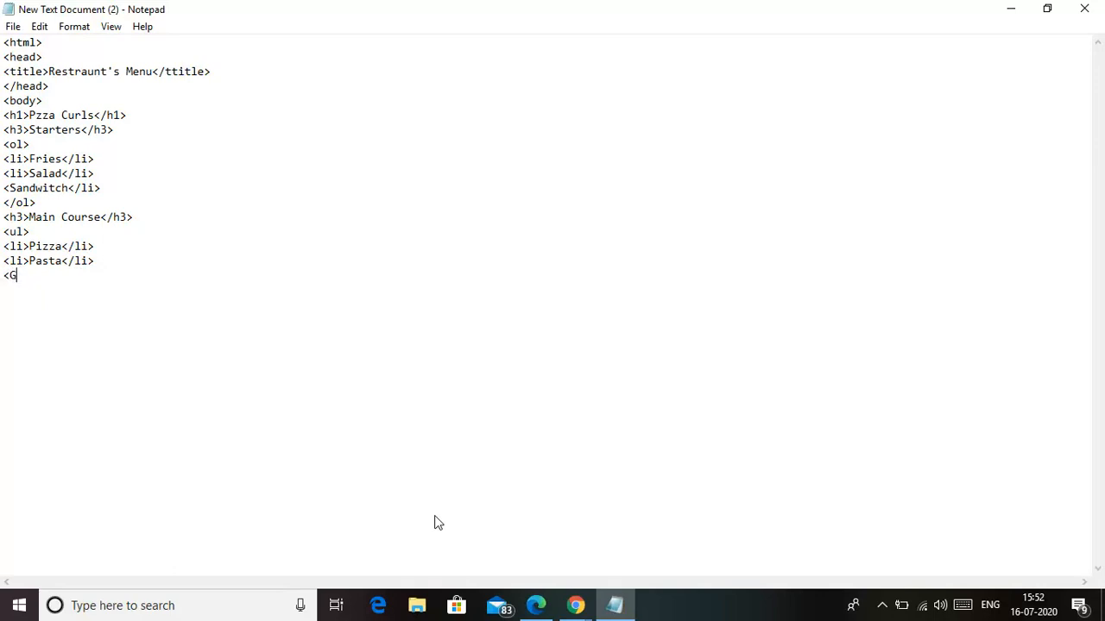
key("Backspace")
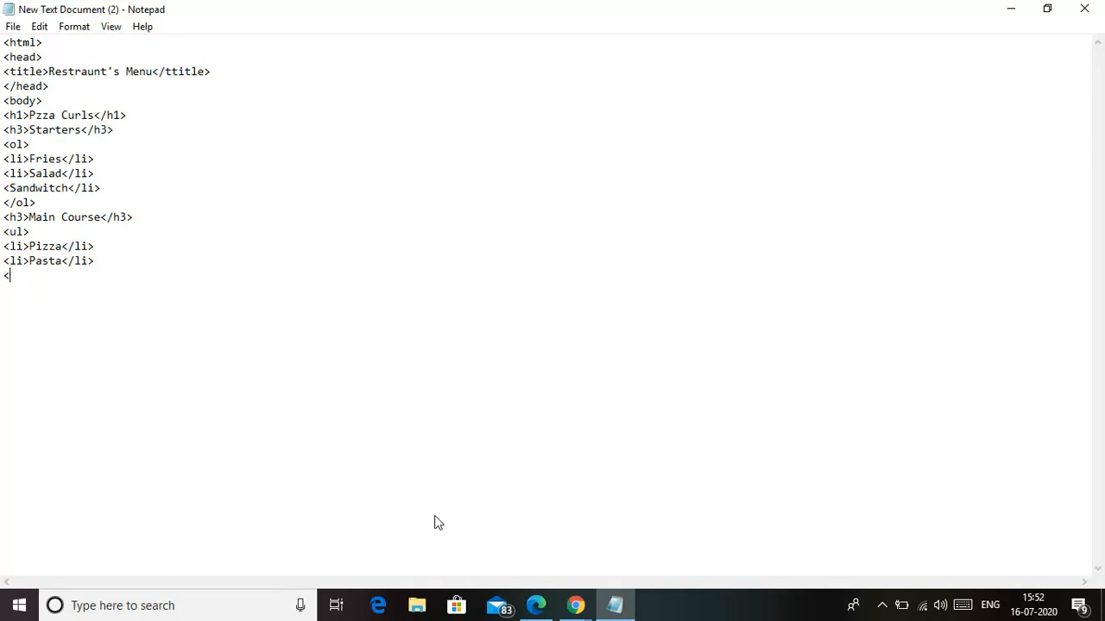
type("l")
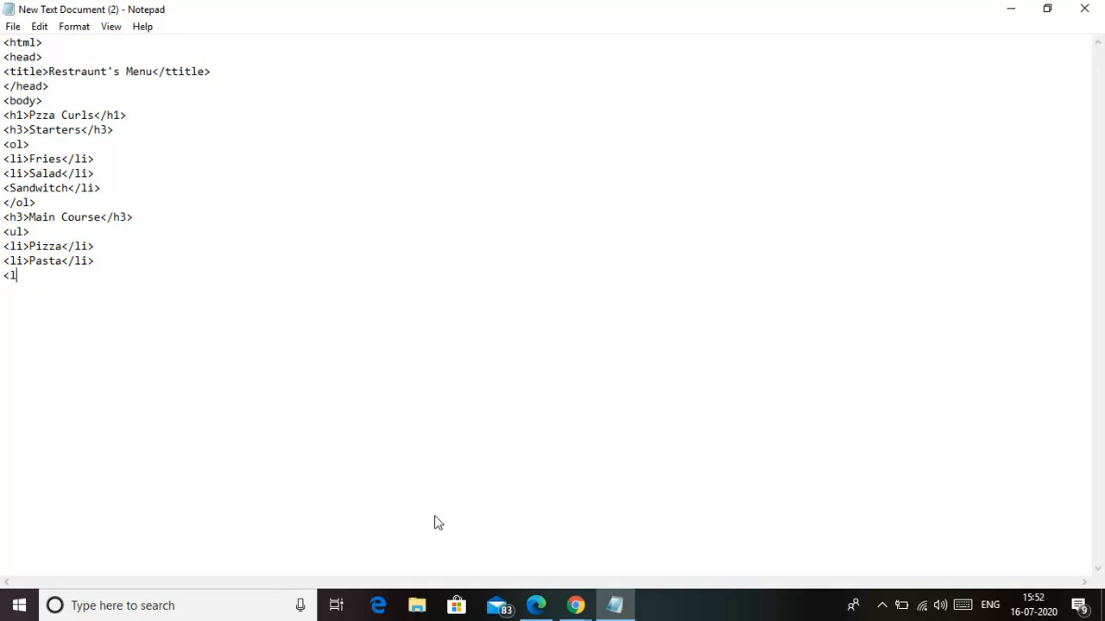
type("i>")
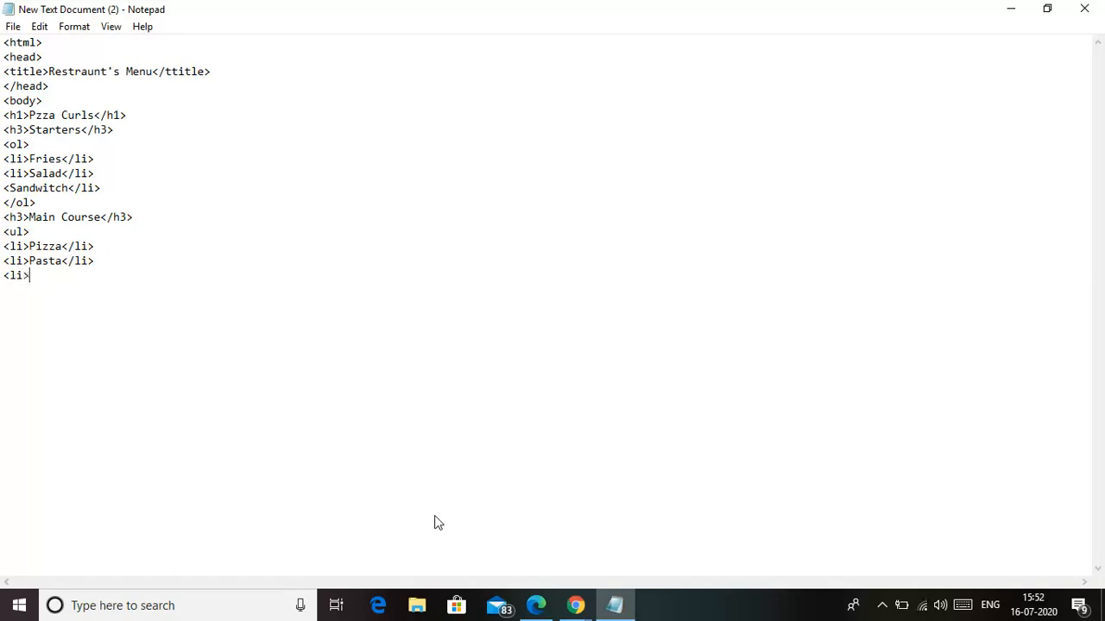
type("Garlic Bread")
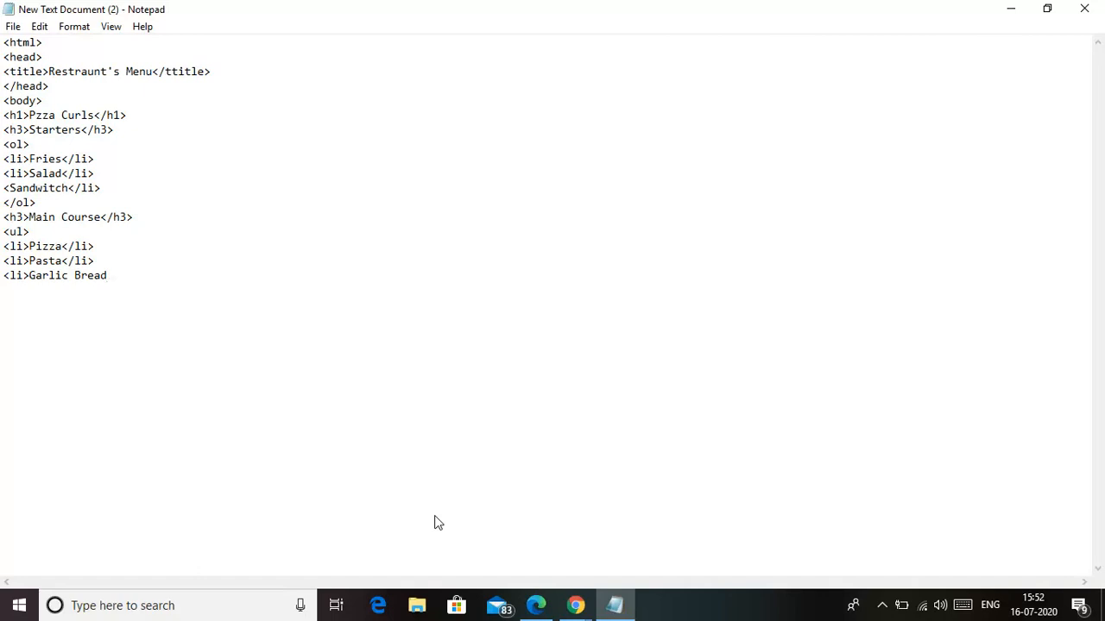
type("</li>")
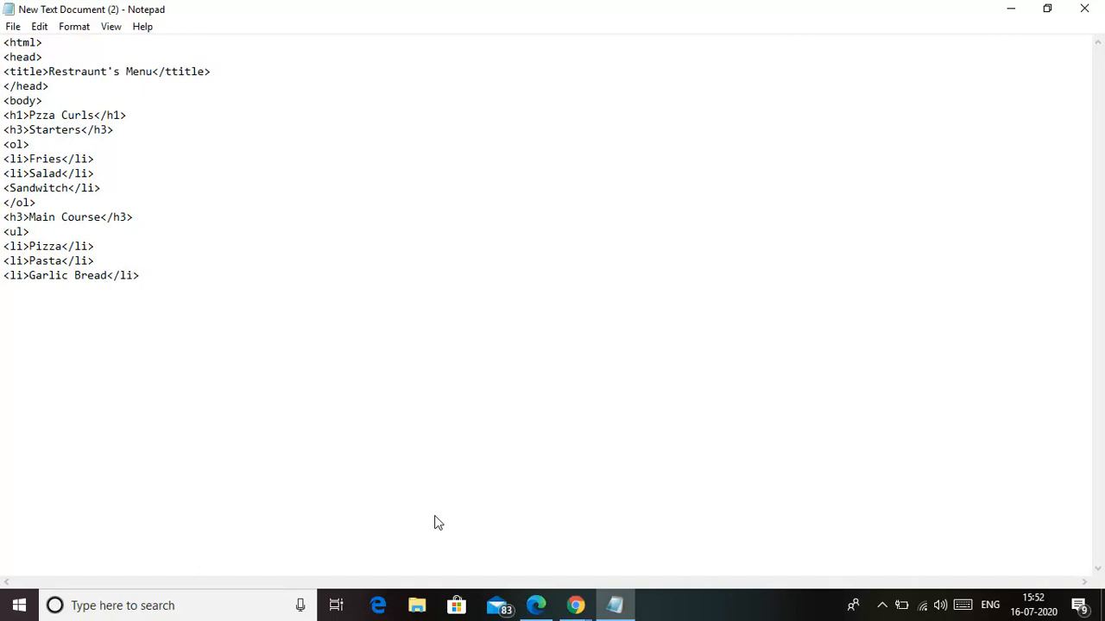
key("enter")
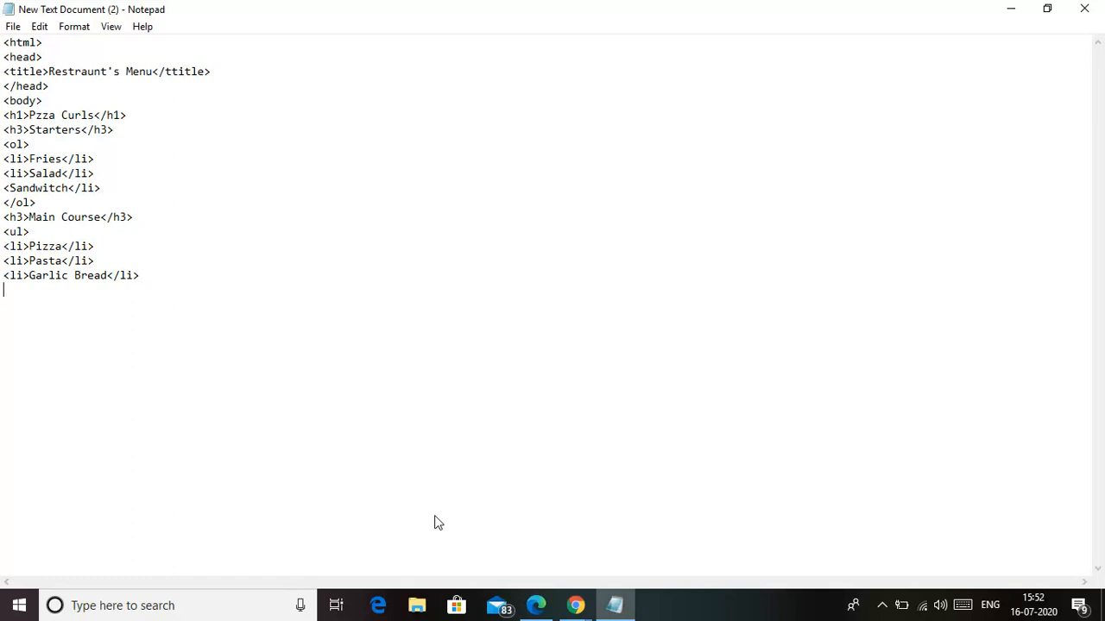
type("<")
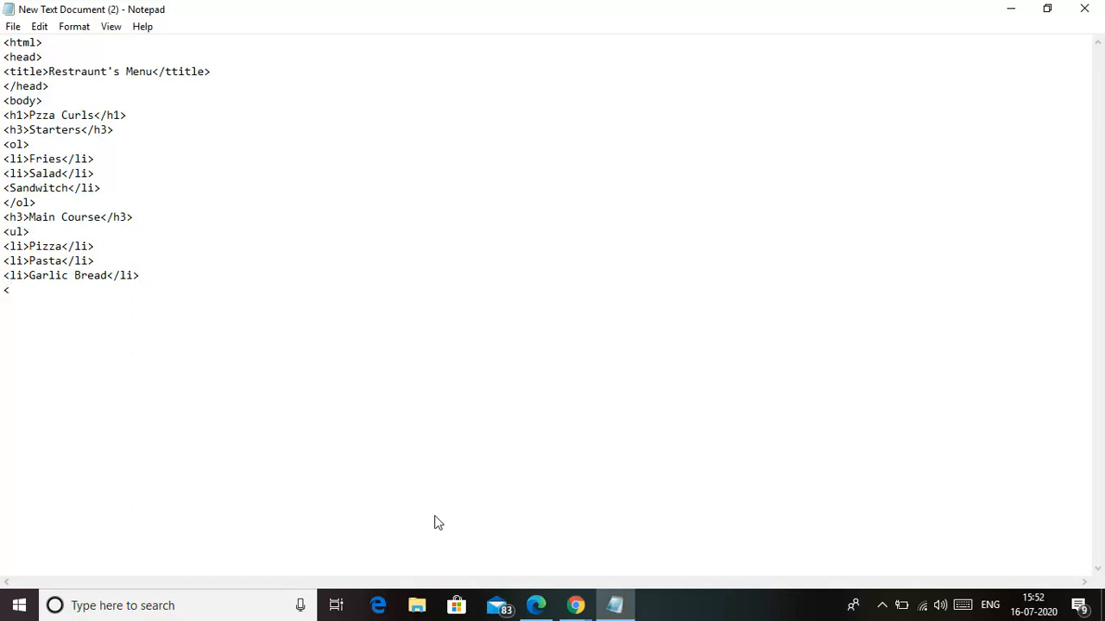
type("/ul")
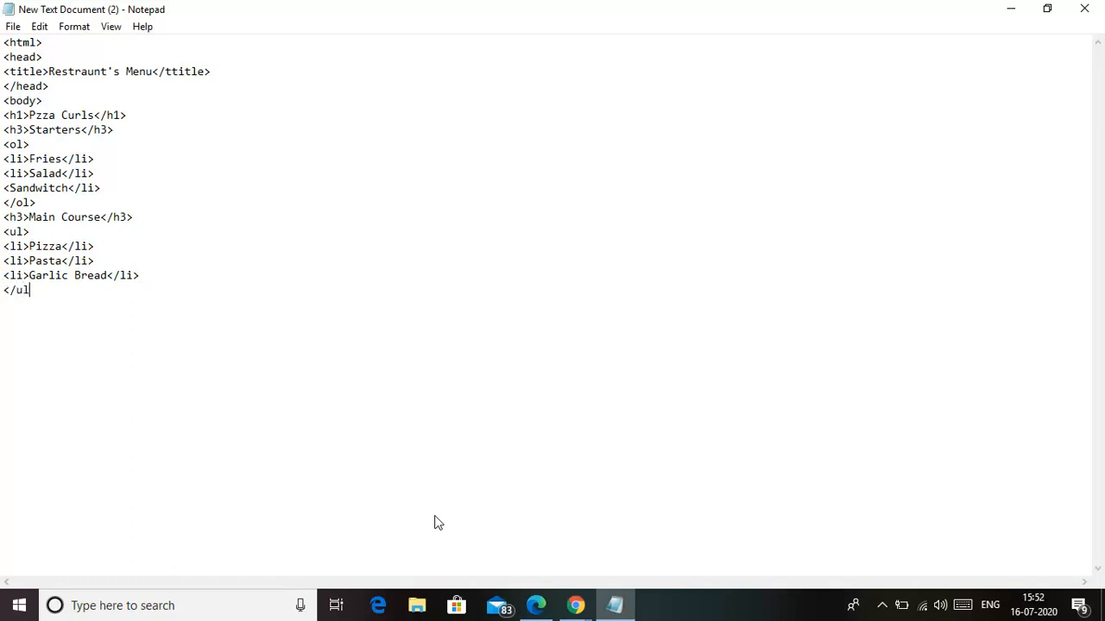
type(">")
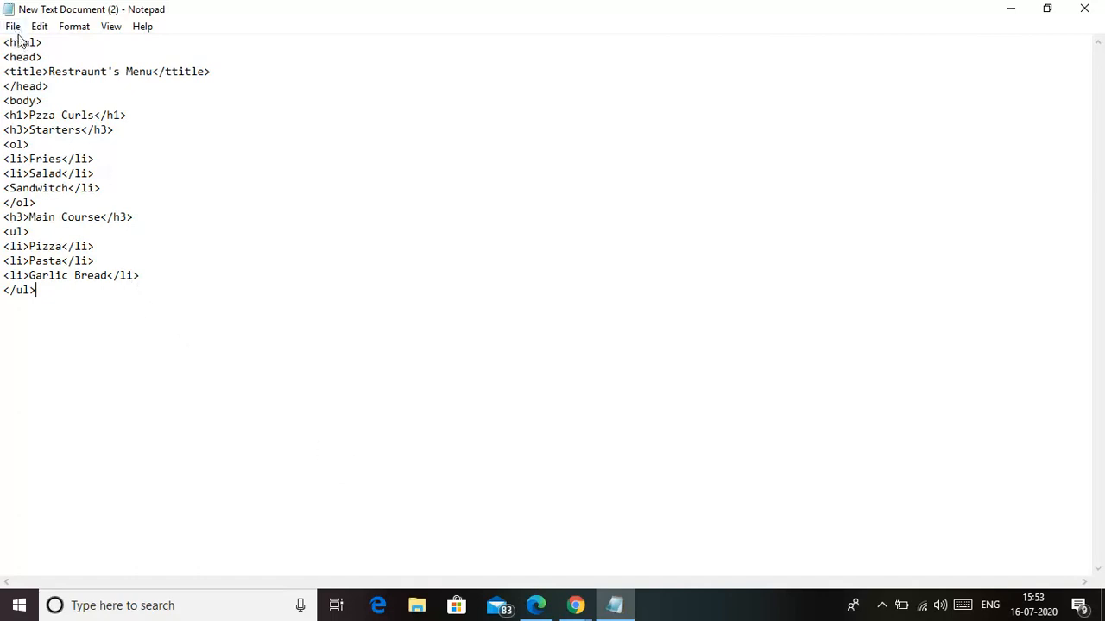
Save the menu page as ol.html in G:\ICT using Save As.
left_click(13, 26)
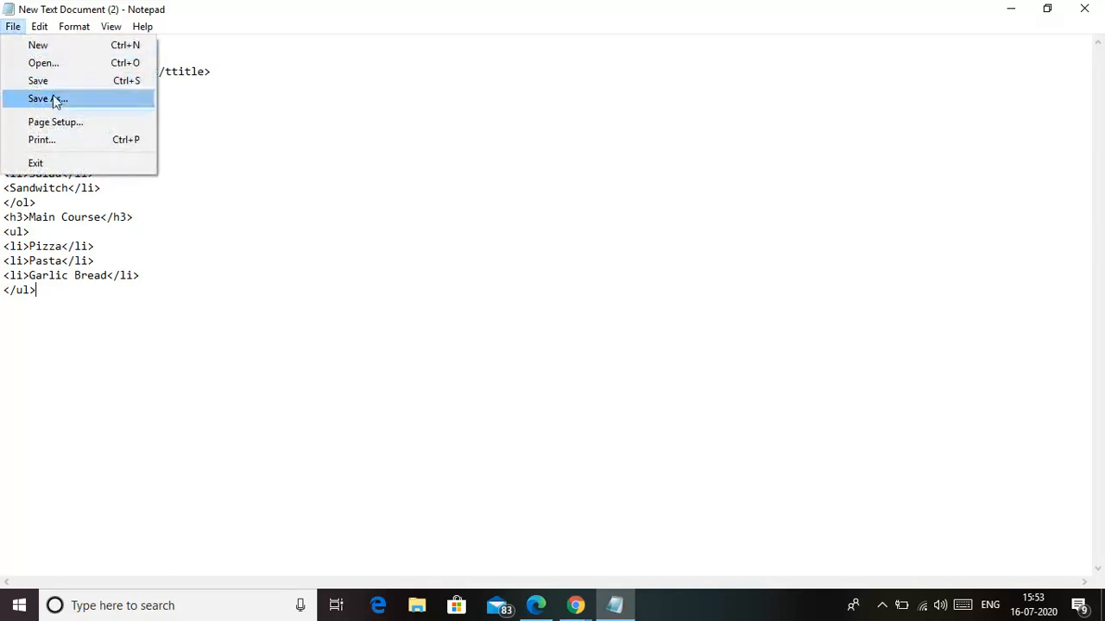
left_click(46, 98)
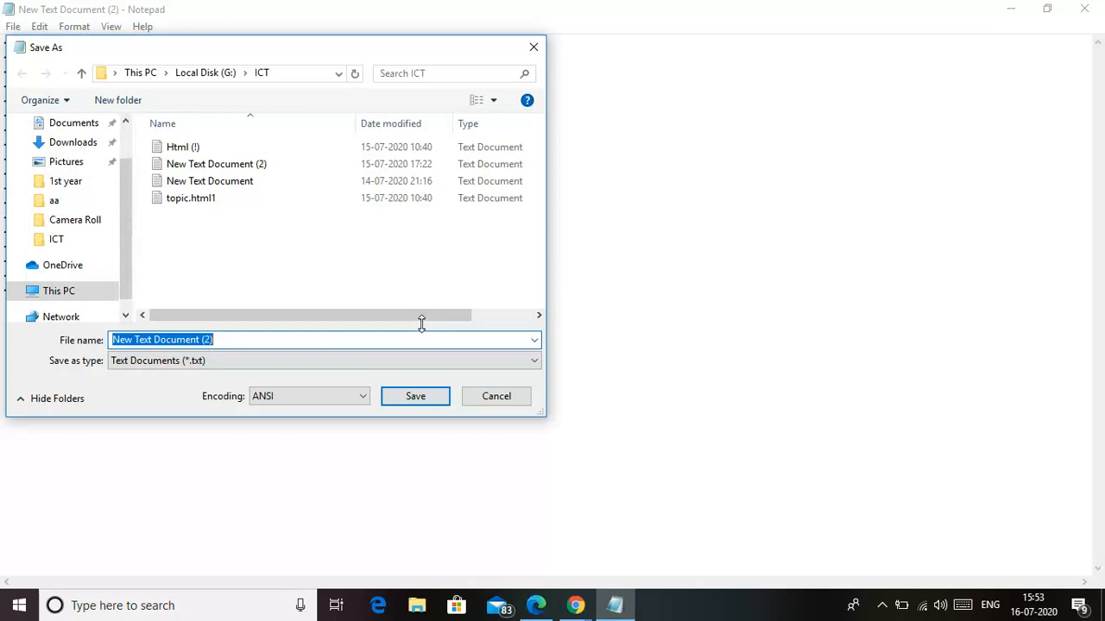
type("ol.html")
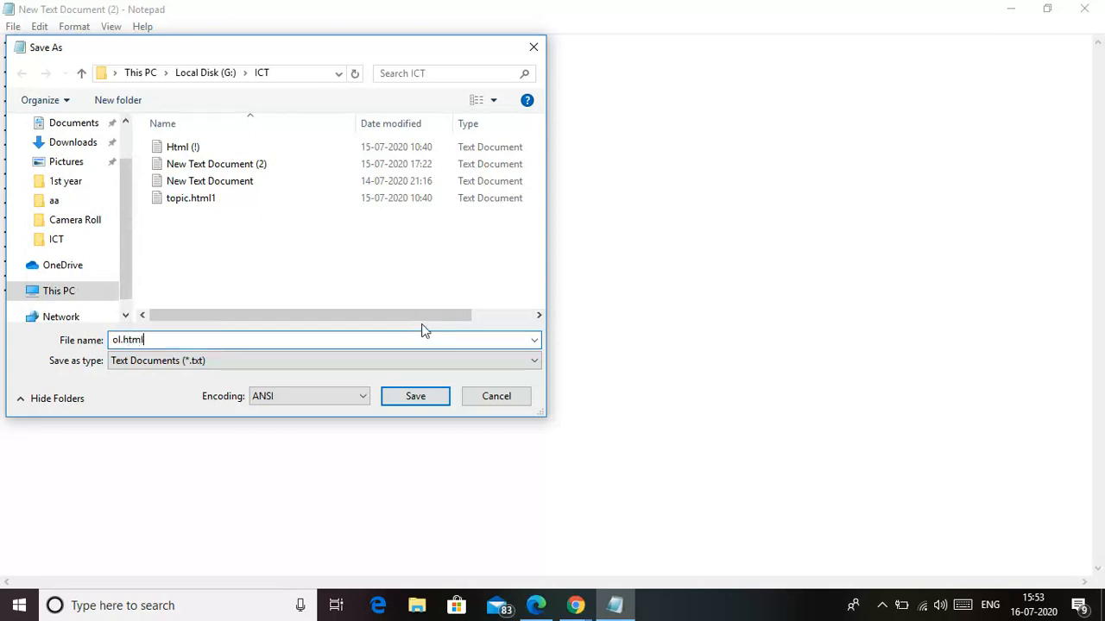
left_click(415, 396)
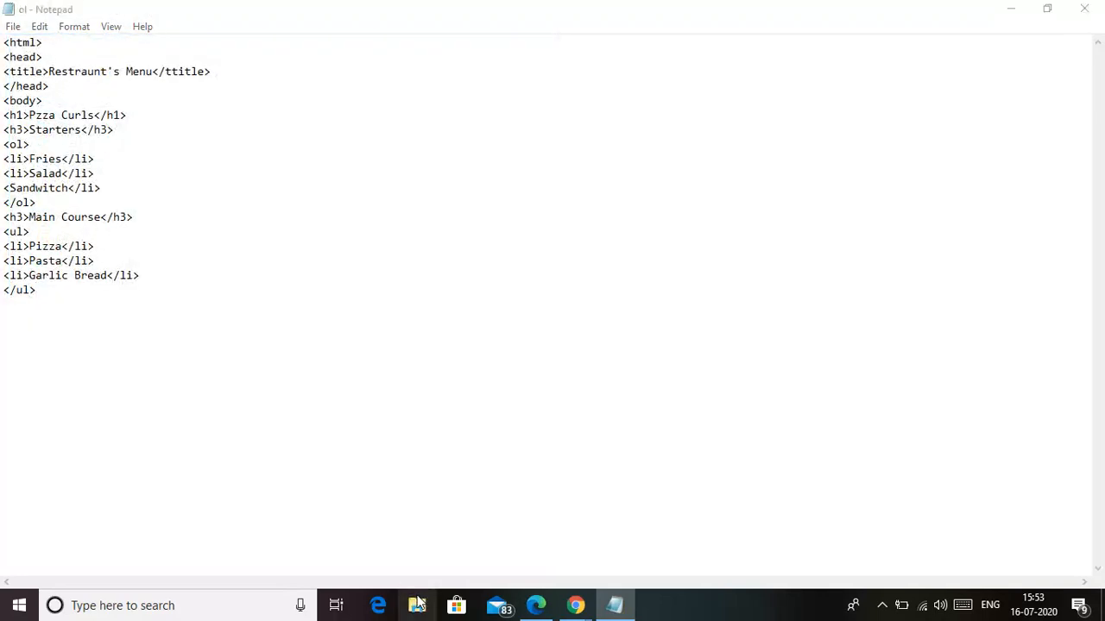
Bring up File Explorer's G:\ICT folder to check the saved ol page.
left_click(416, 605)
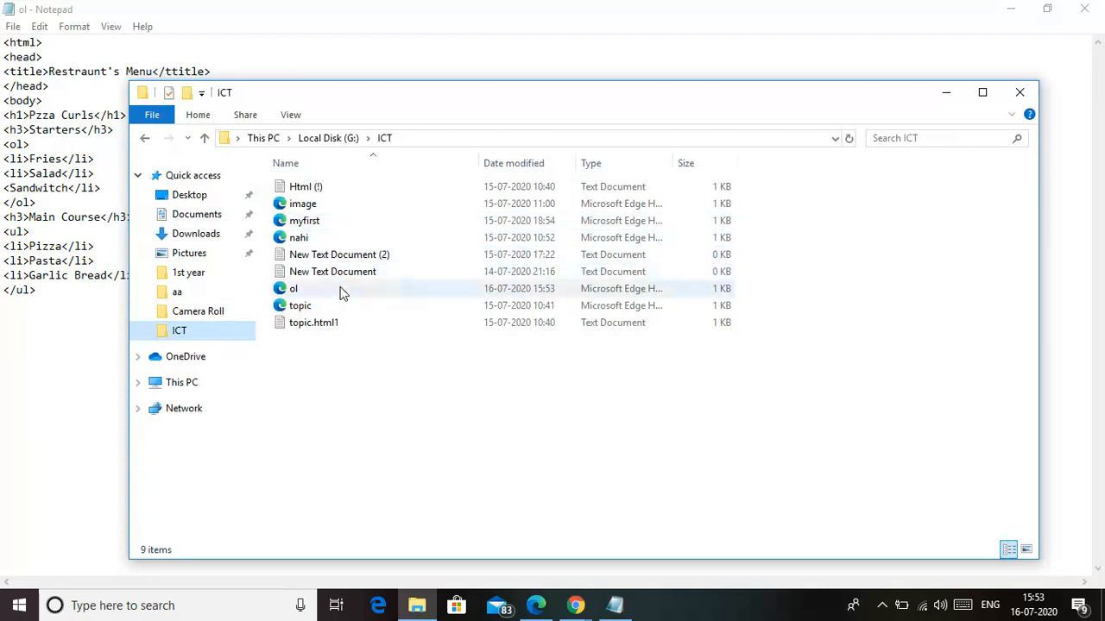
left_click(294, 288)
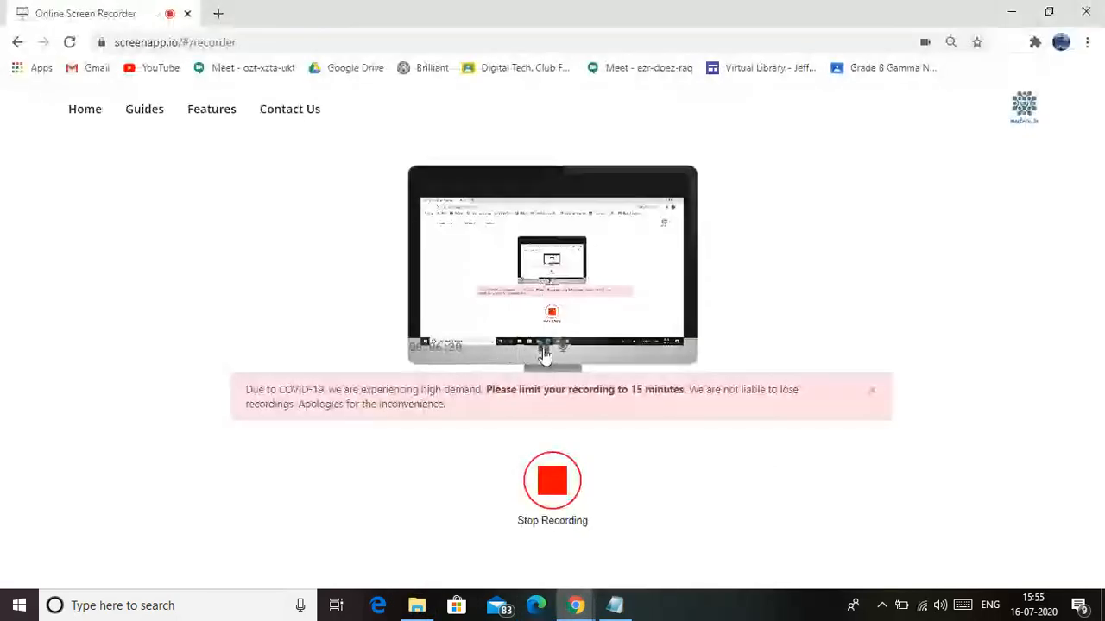
left_click(614, 605)
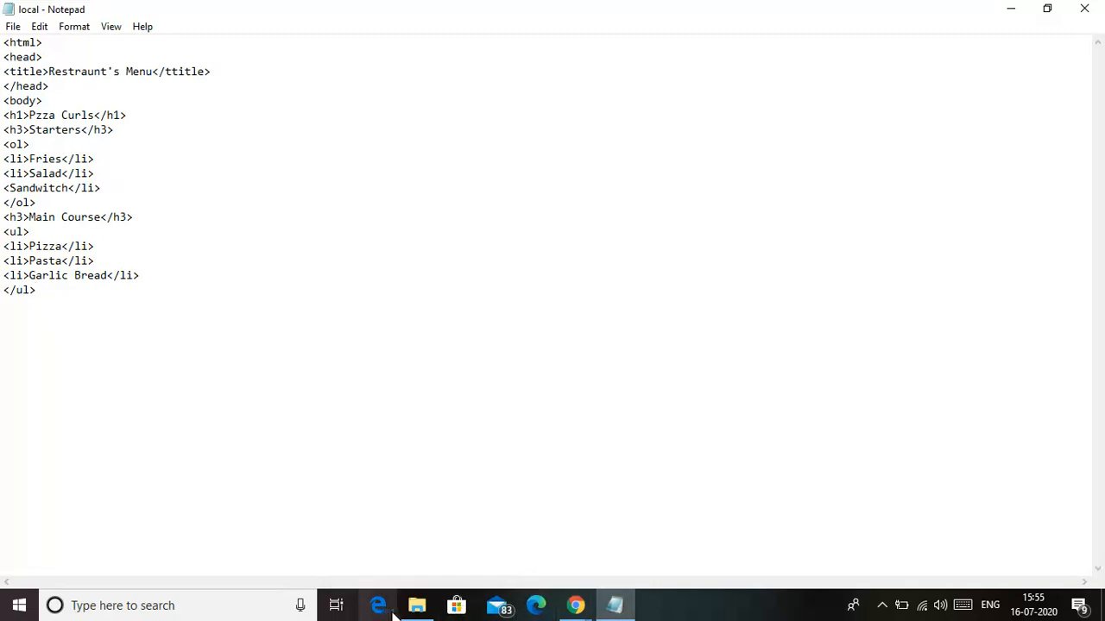
left_click(416, 605)
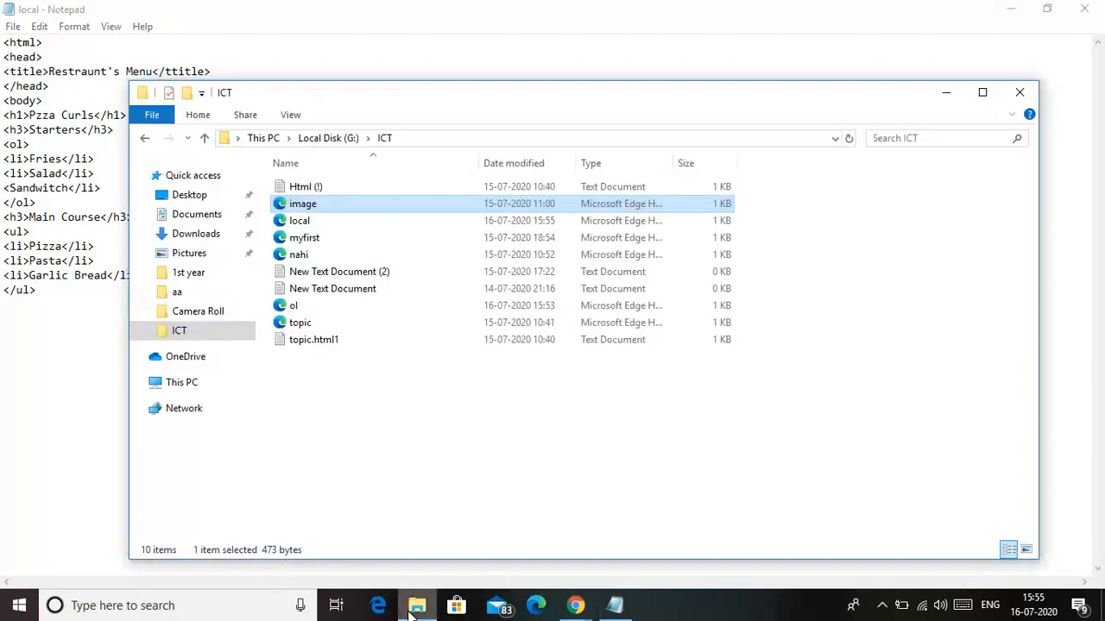
mouse_move(300, 220)
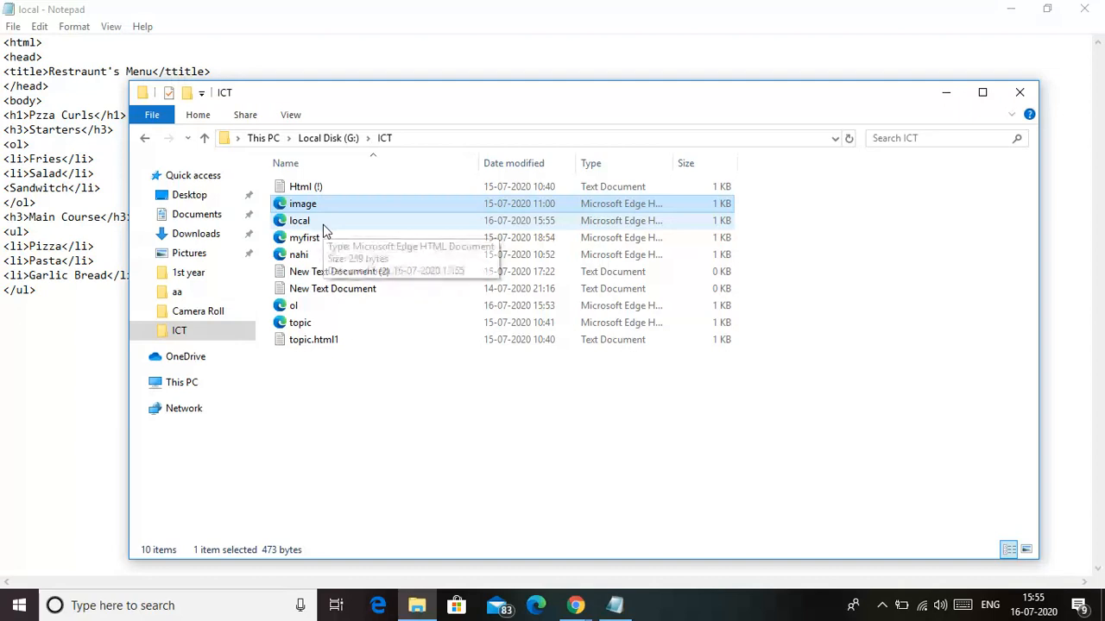
mouse_move(408, 201)
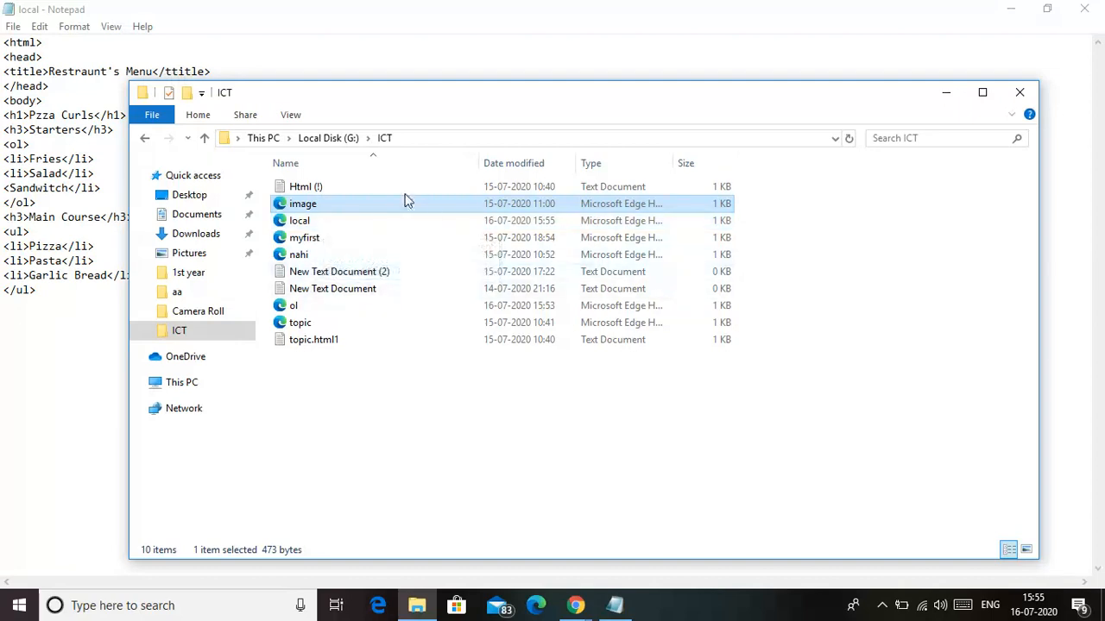
mouse_move(343, 212)
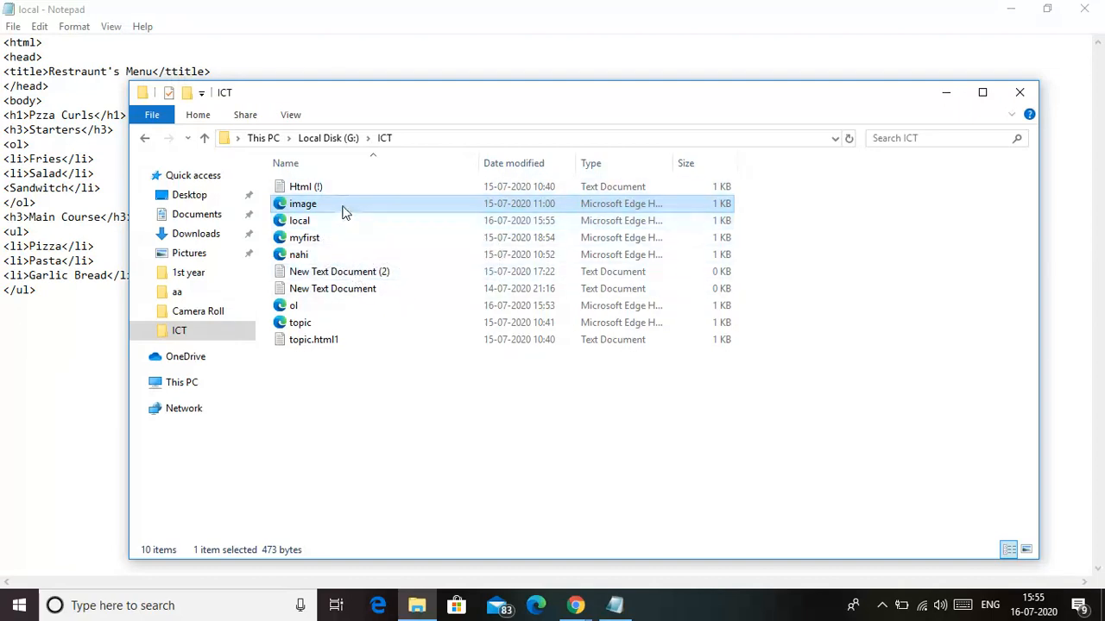
Open image.html in Edge and select its Favourite Games heading text.
double_click(303, 203)
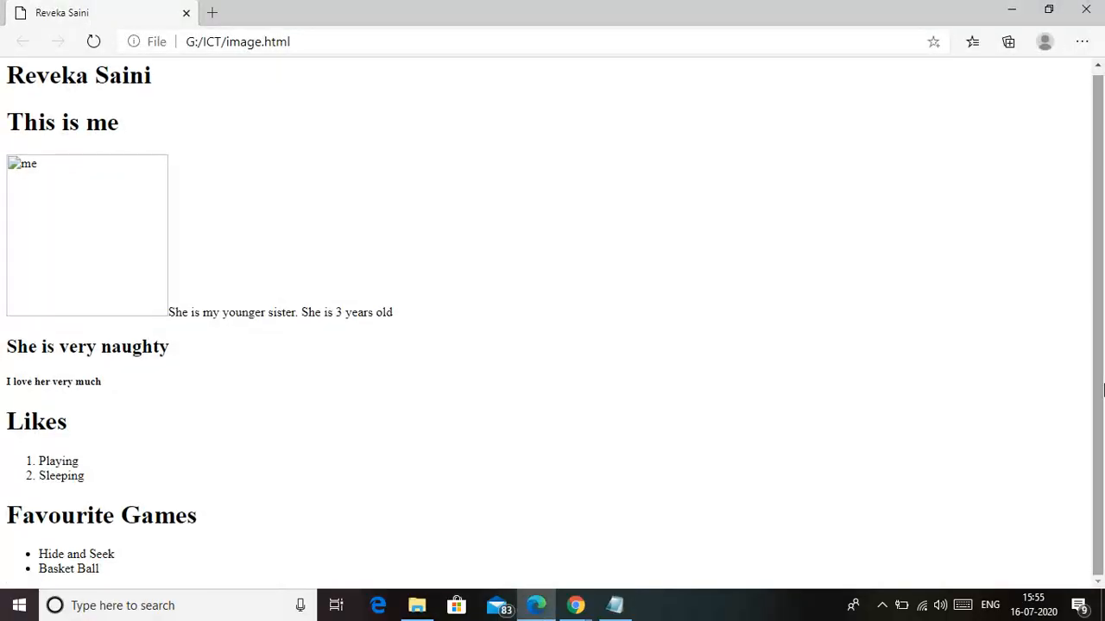
mouse_move(117, 446)
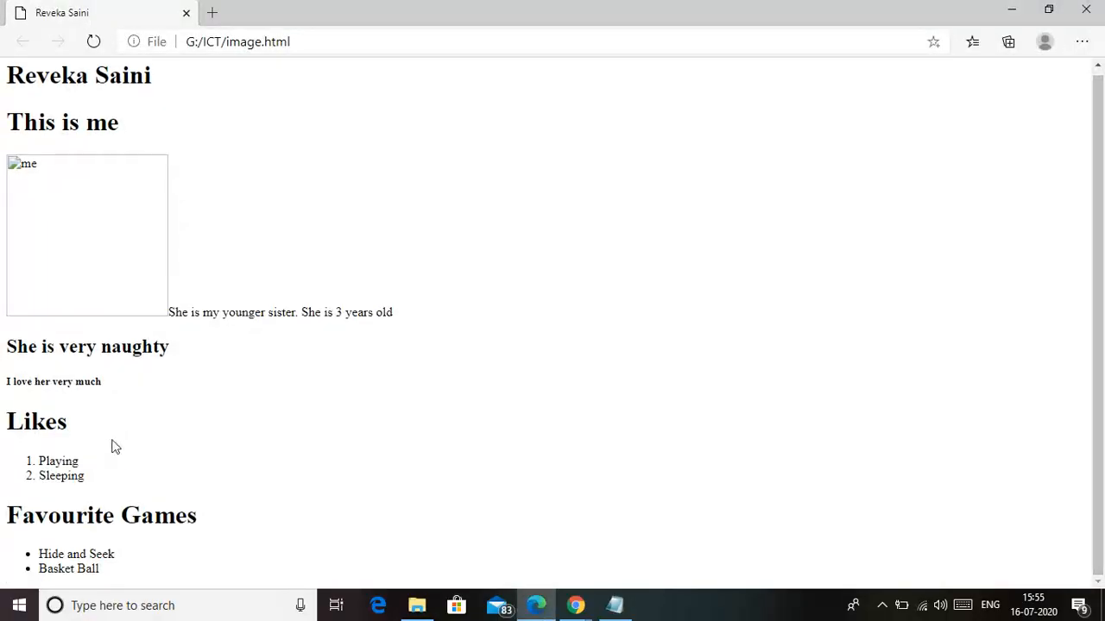
mouse_move(71, 432)
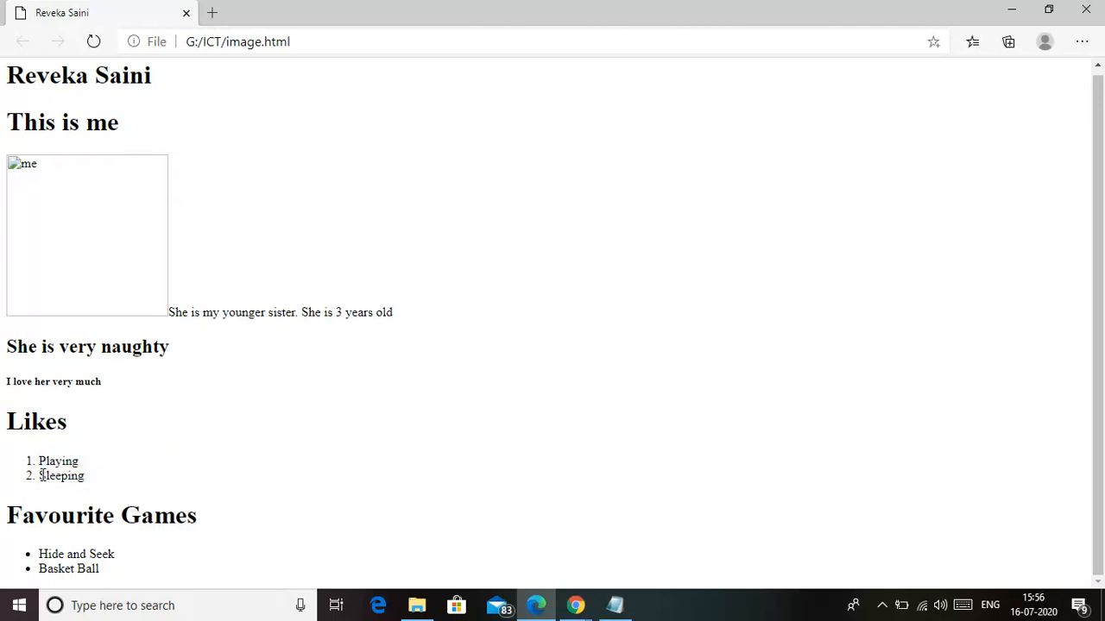
double_click(160, 516)
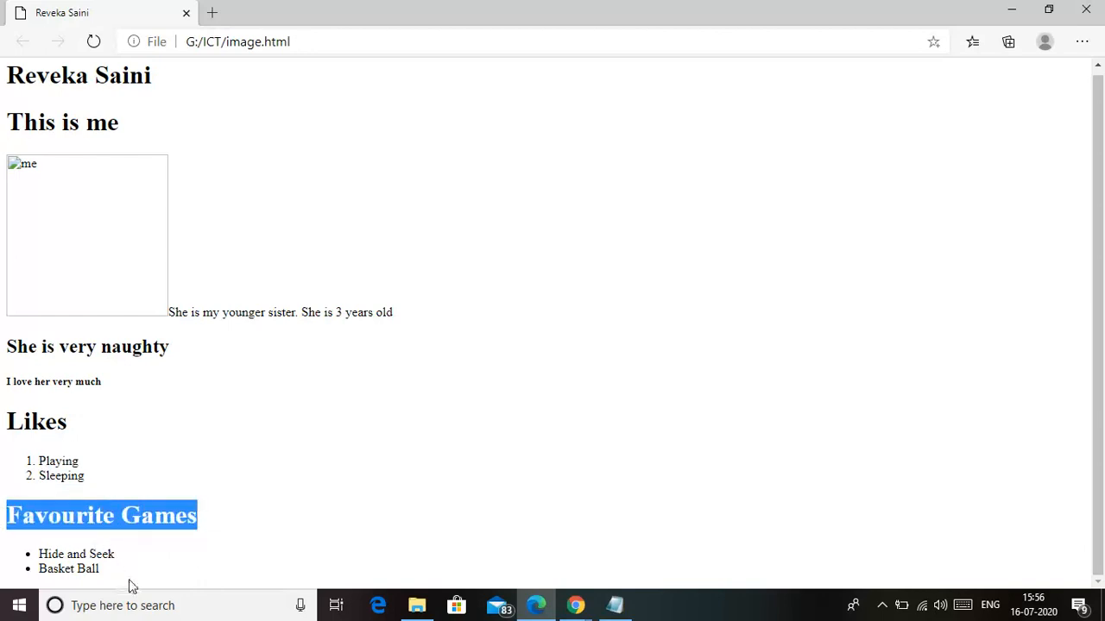
mouse_move(125, 578)
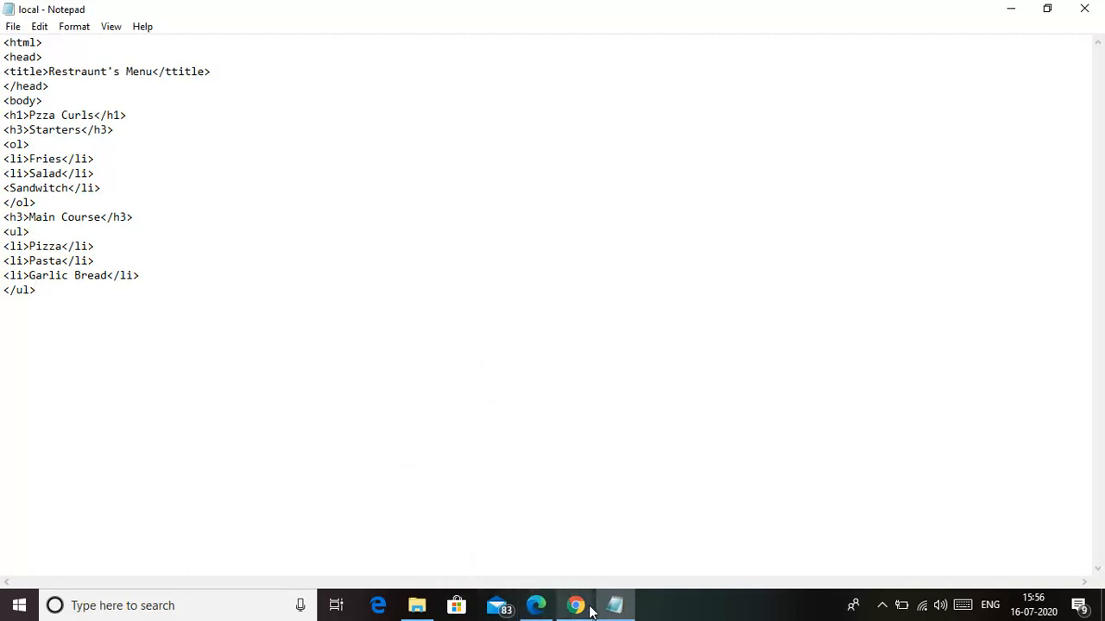
Insert a blank line right after the <body> tag in the menu code.
left_click(574, 605)
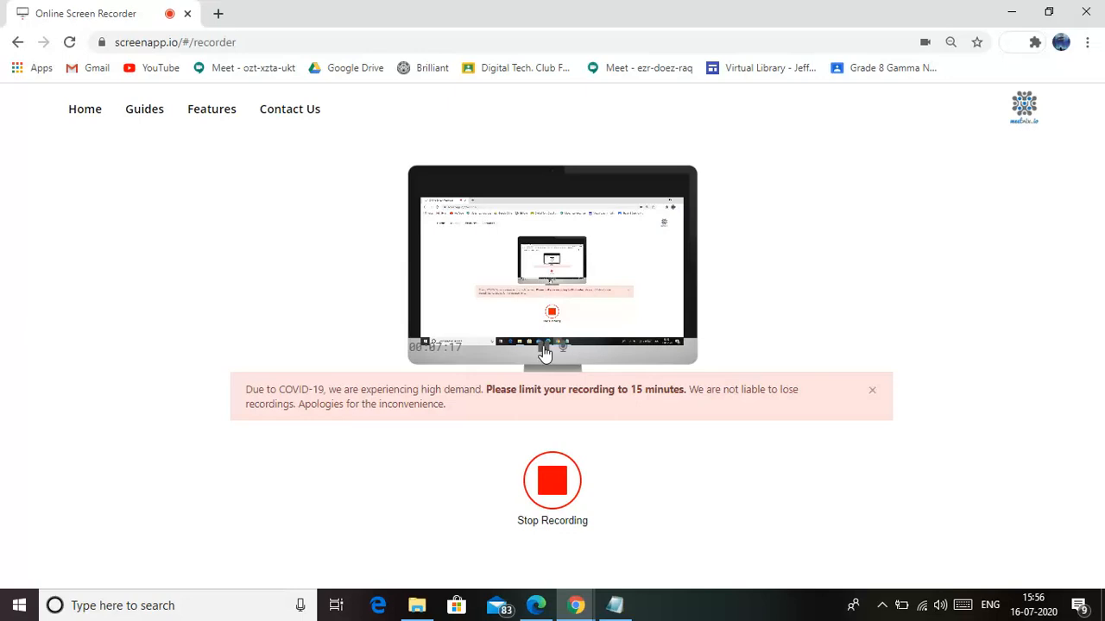
left_click(613, 605)
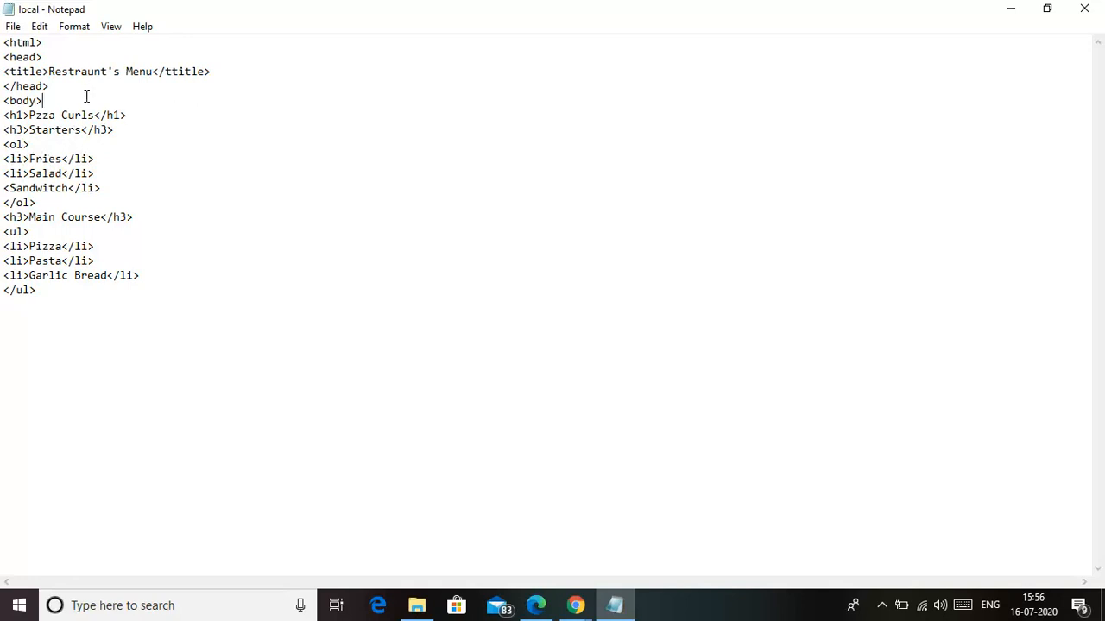
key("enter")
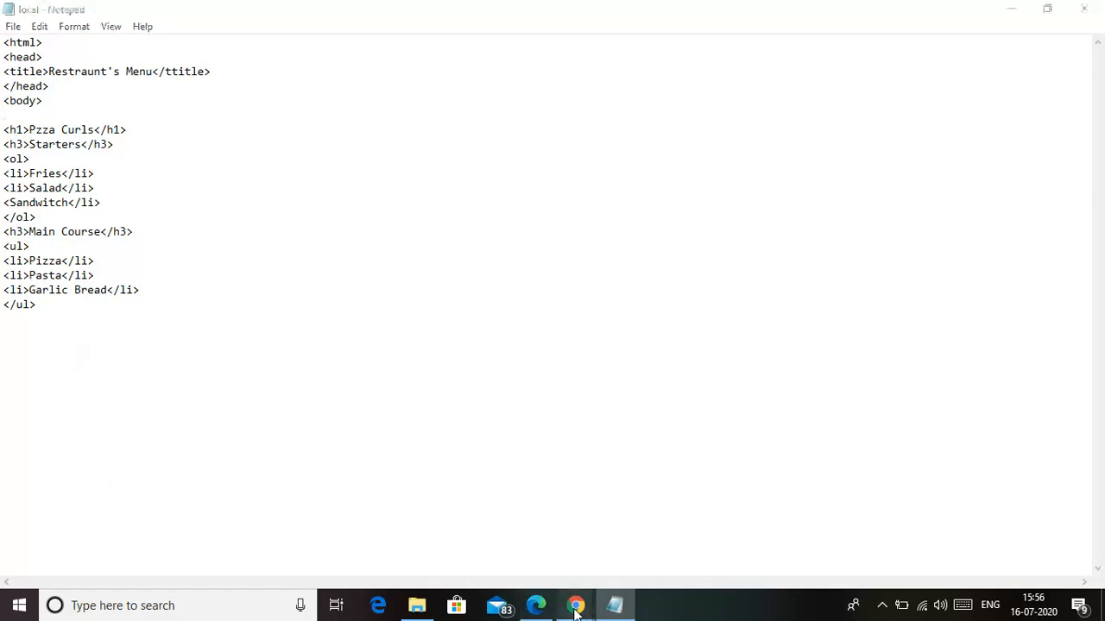
Search for pizza in a new Chrome tab and show the image results.
left_click(575, 605)
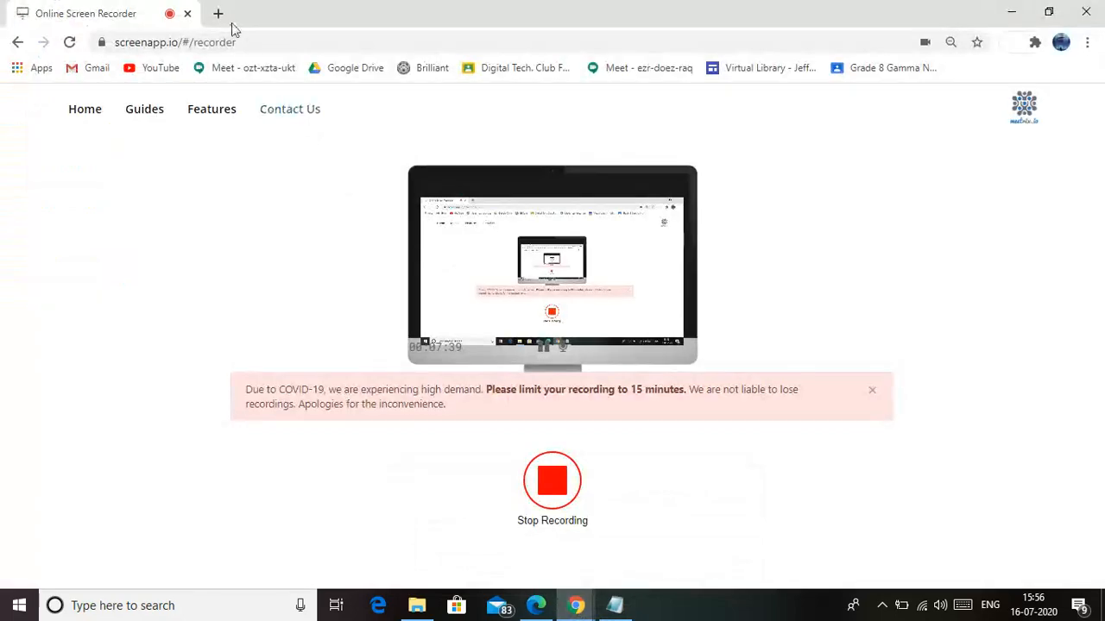
left_click(218, 12)
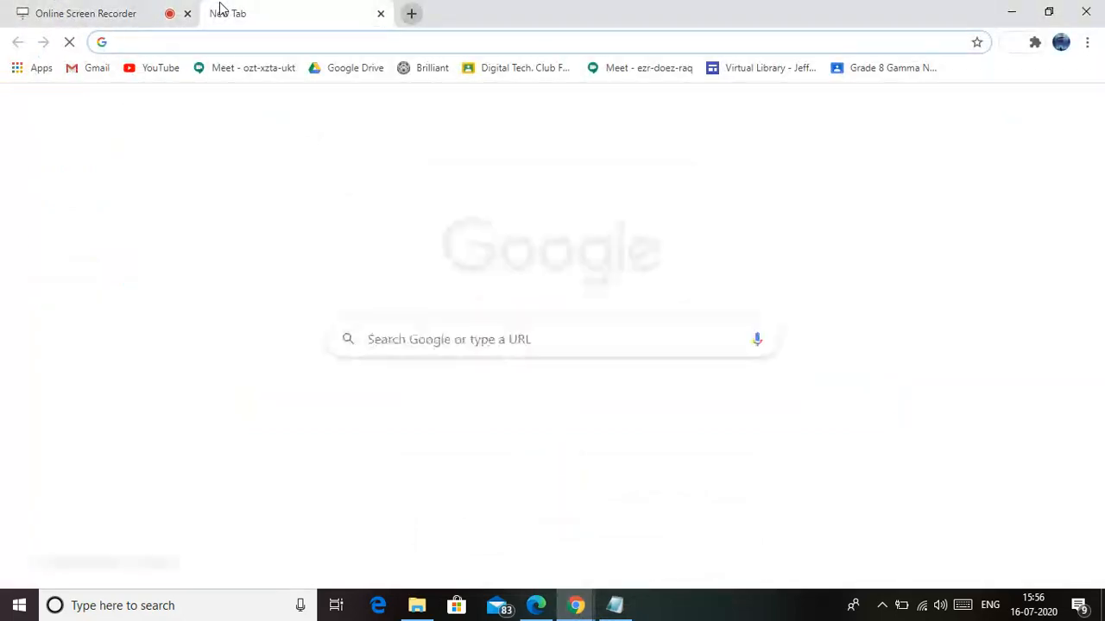
type("pizza&oq=pizza&aqs=chrome..69i57j46j0j46j0l3j5.1539j0j7&sourceid=chrome&ie=UTF-8")
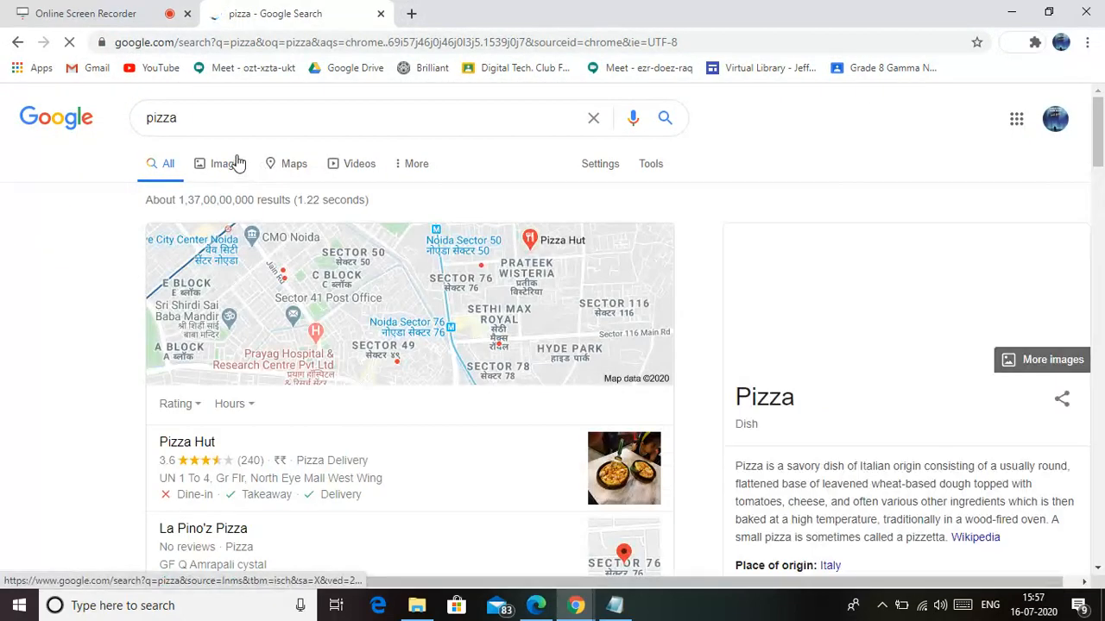
left_click(217, 163)
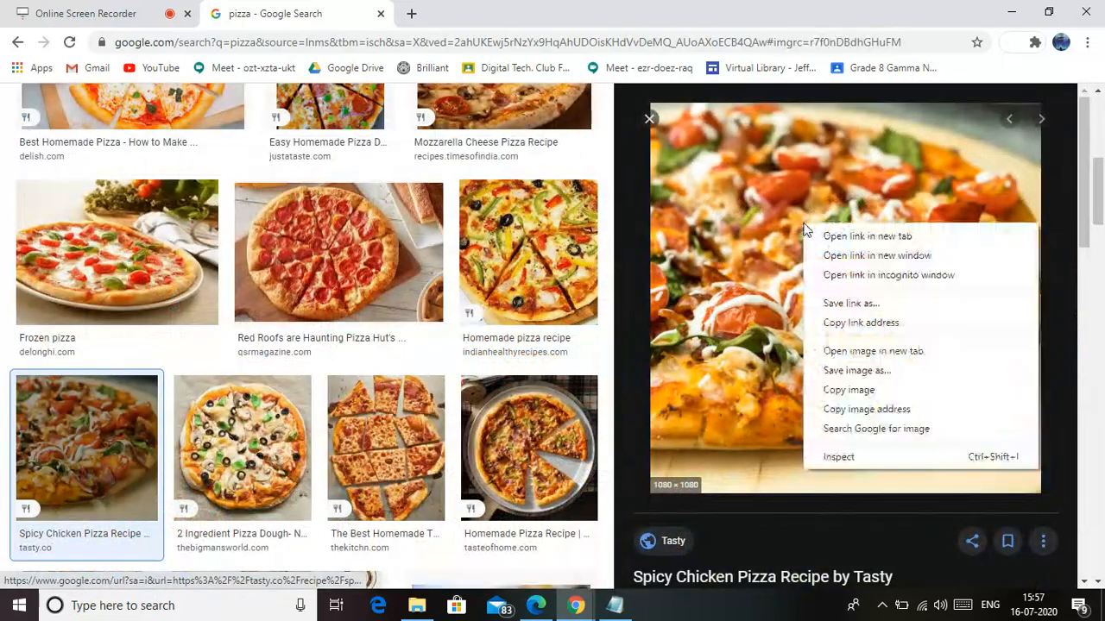
Save the large pizza picture as pizza.jpg in the ICT folder.
left_click(908, 378)
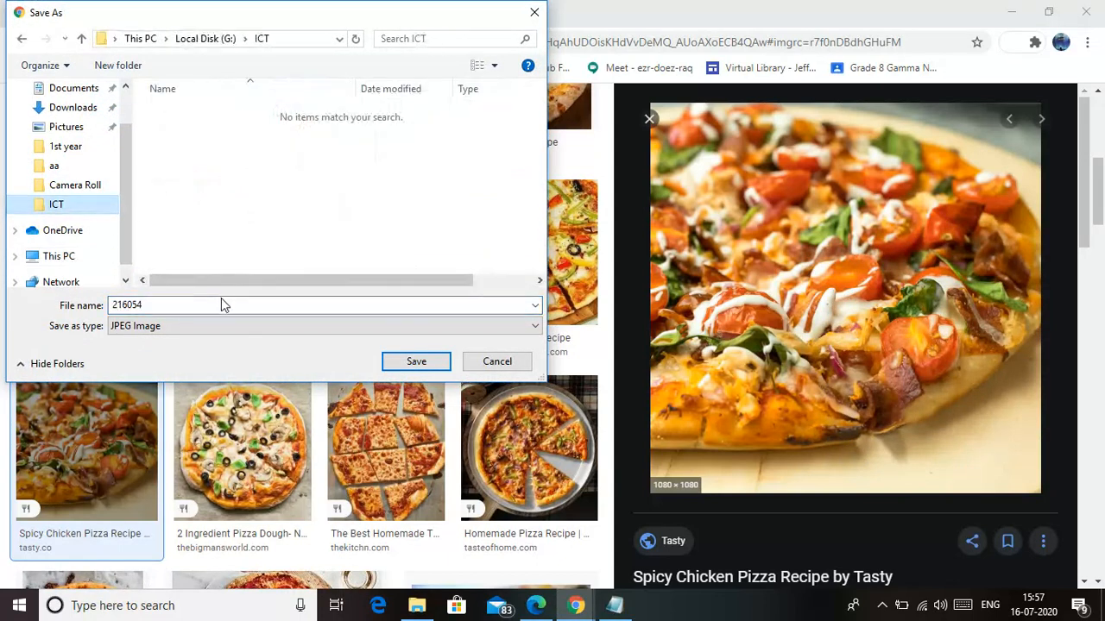
type("pizza")
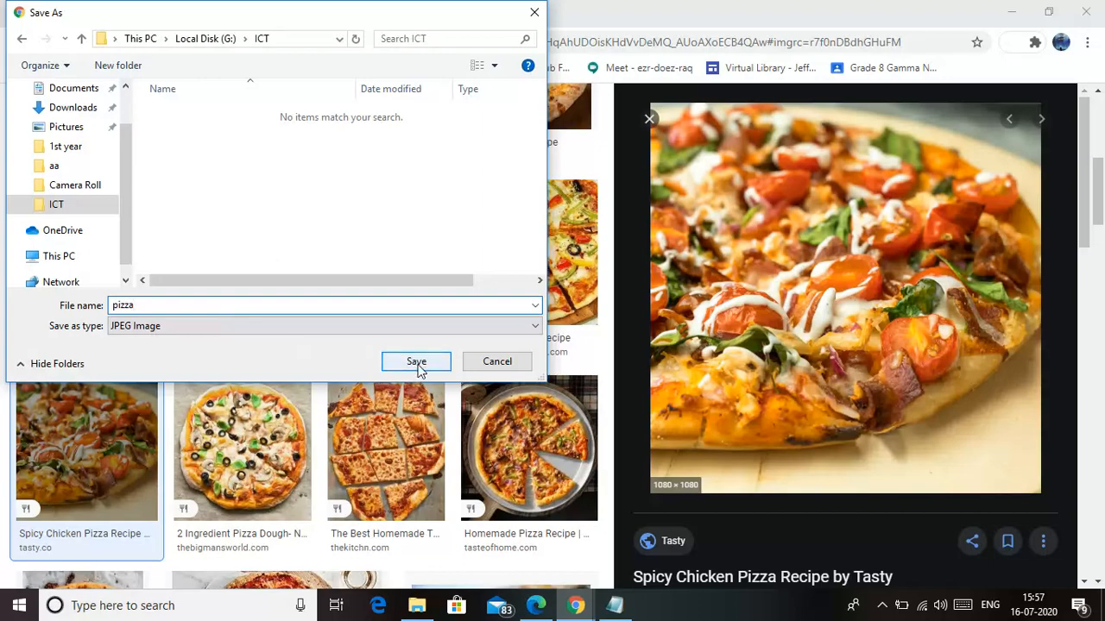
left_click(416, 362)
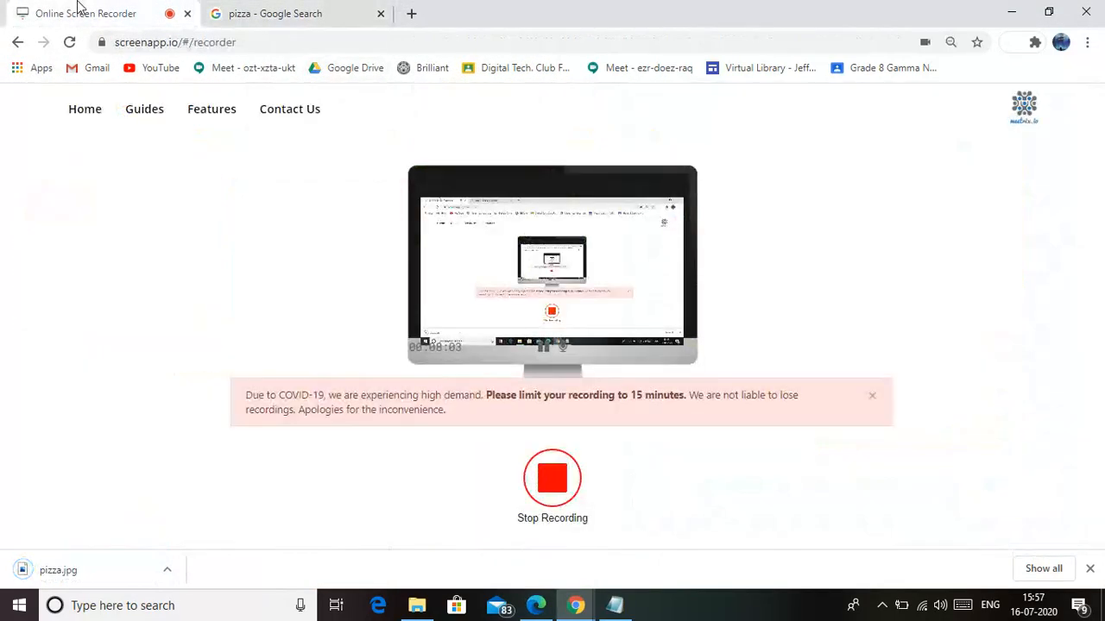
left_click(614, 605)
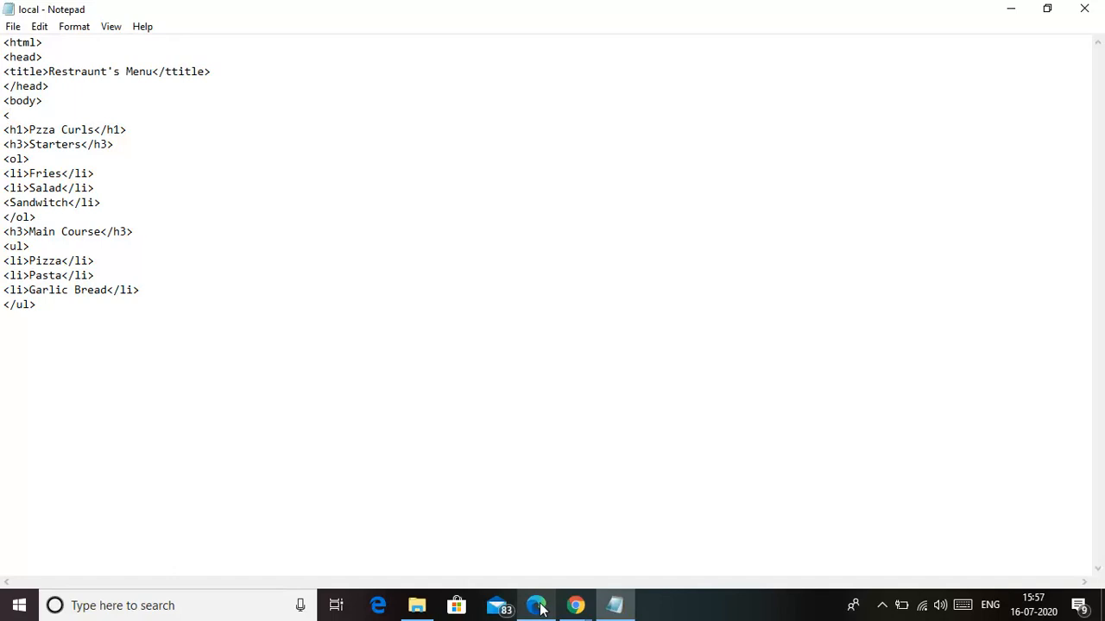
Type <img src=" on the blank line after <body>.
type("im")
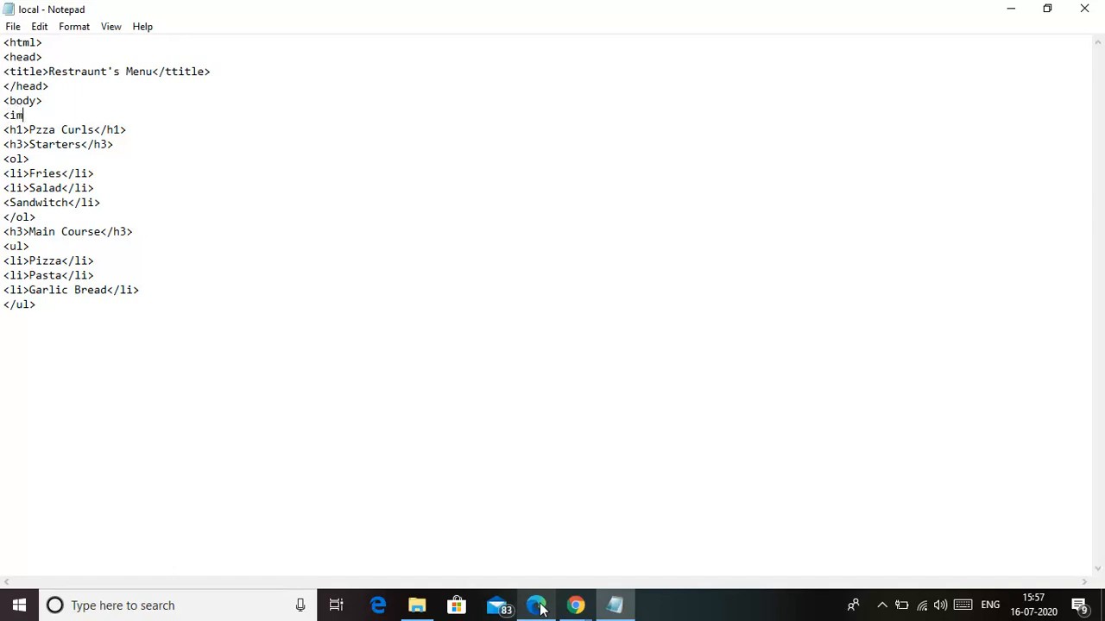
type("g")
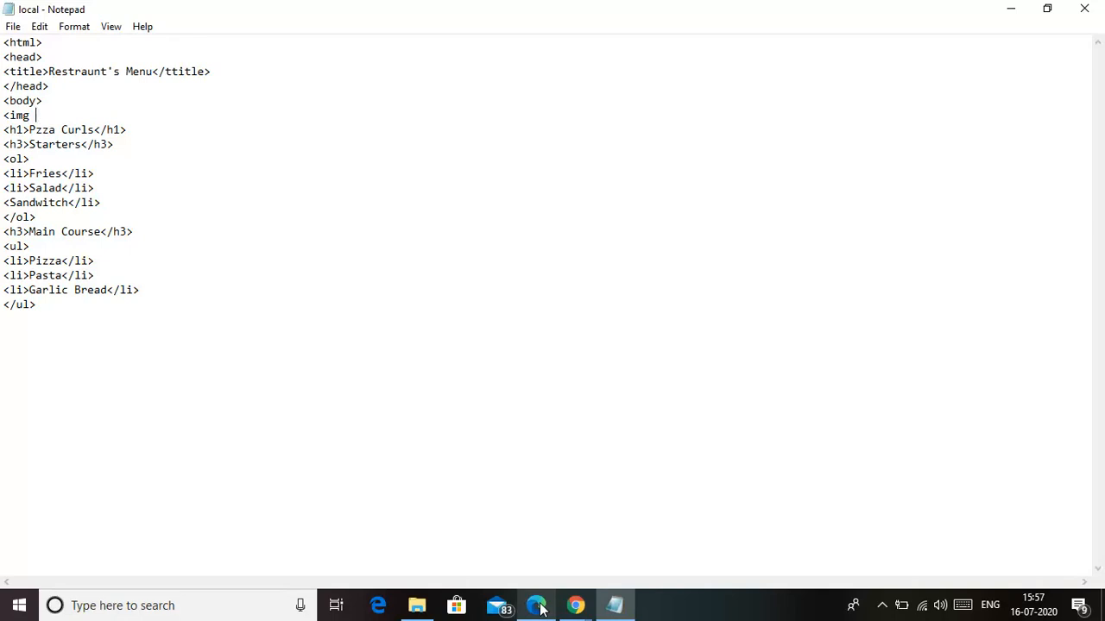
type("src")
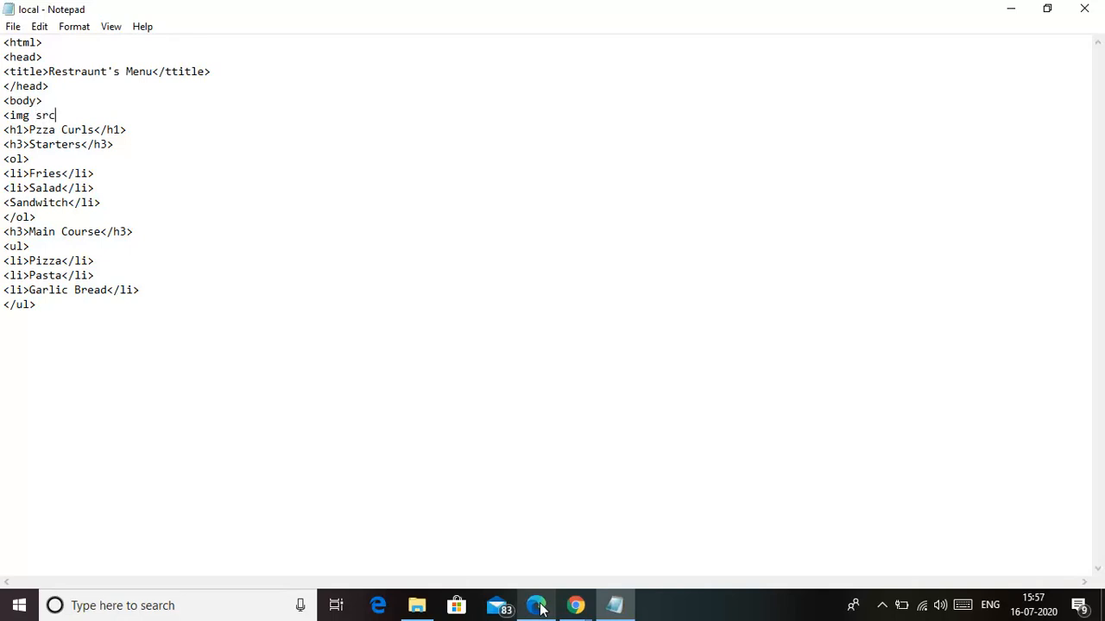
type("=")
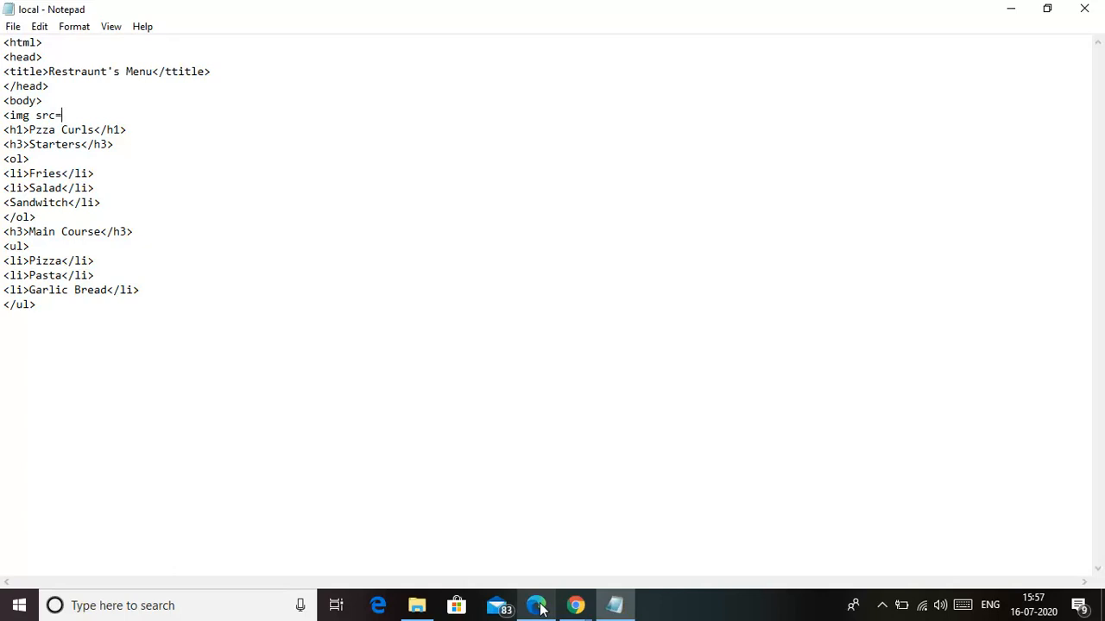
type("\"")
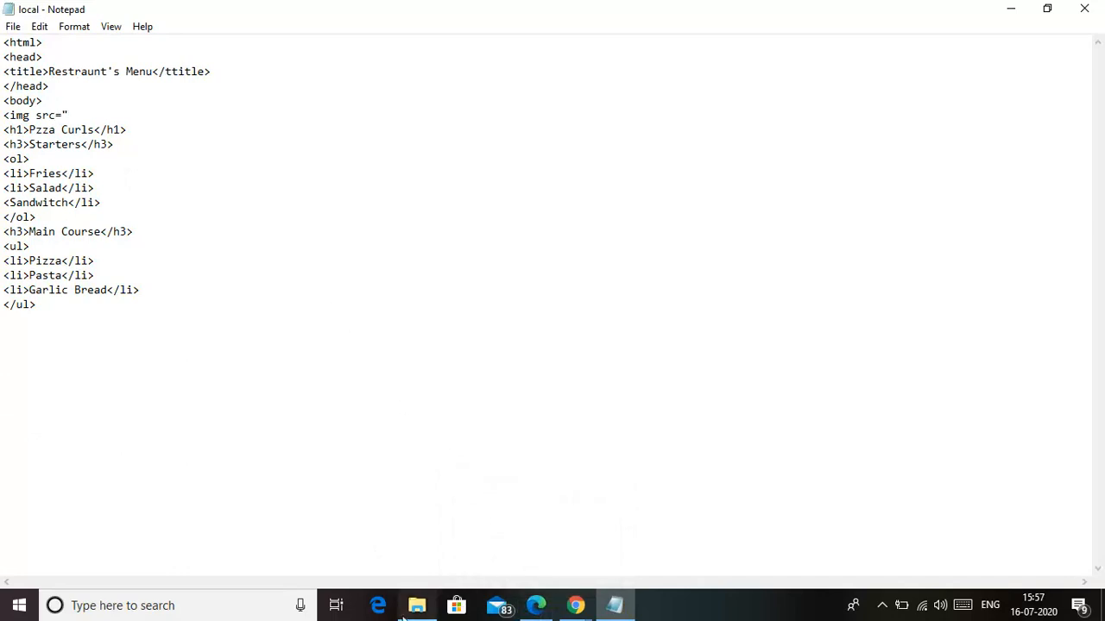
Check pizza.jpg's Properties in the ICT folder to confirm its location is G:\ICT.
left_click(416, 605)
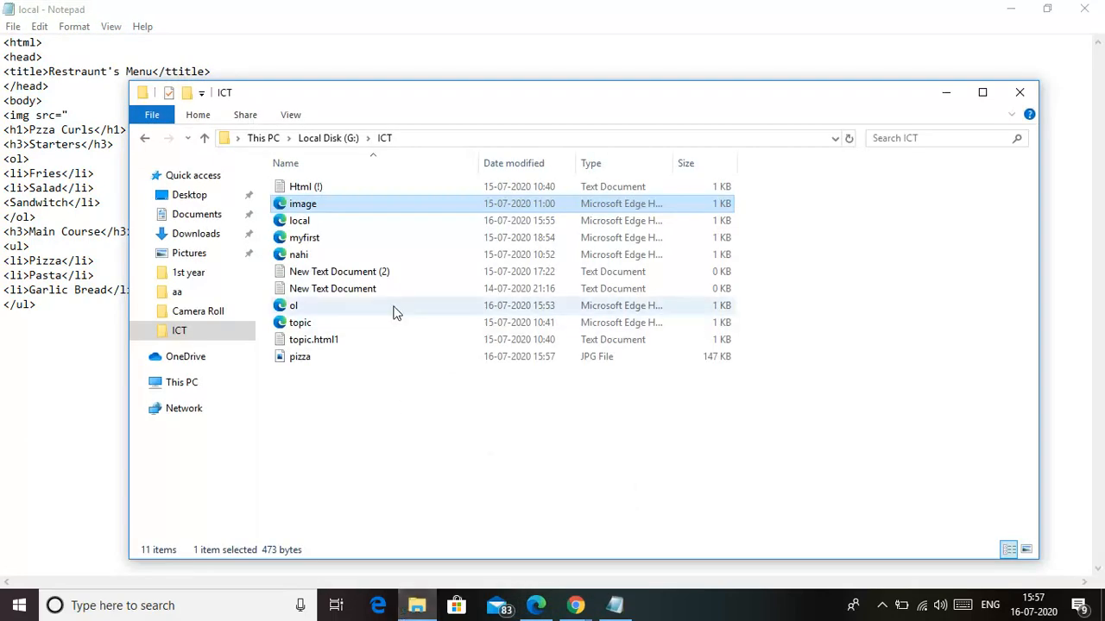
left_click(299, 356)
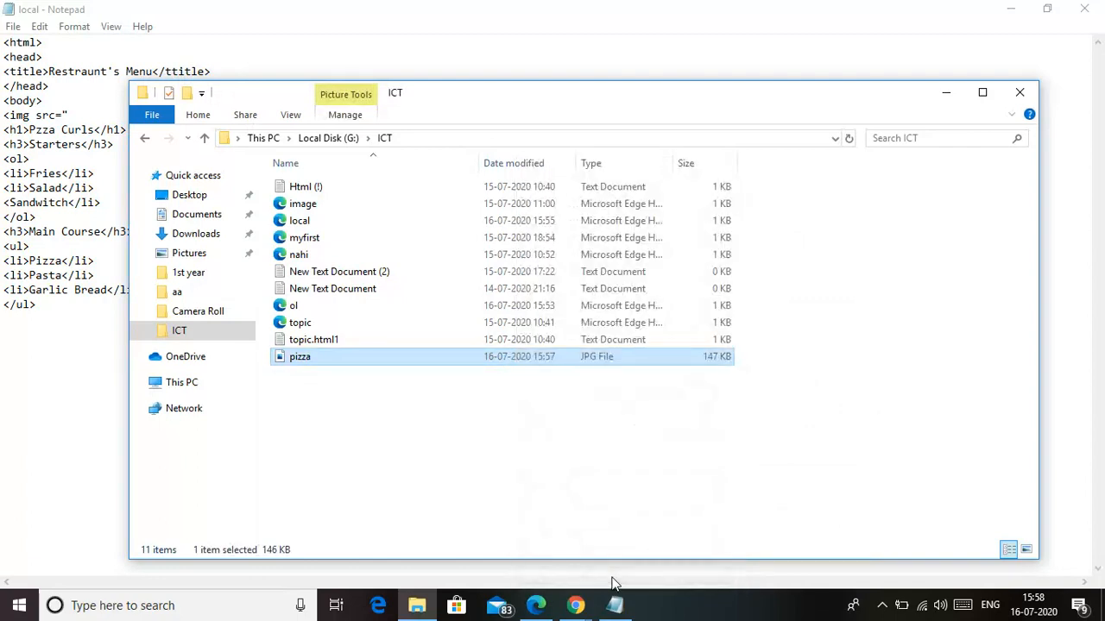
right_click(299, 357)
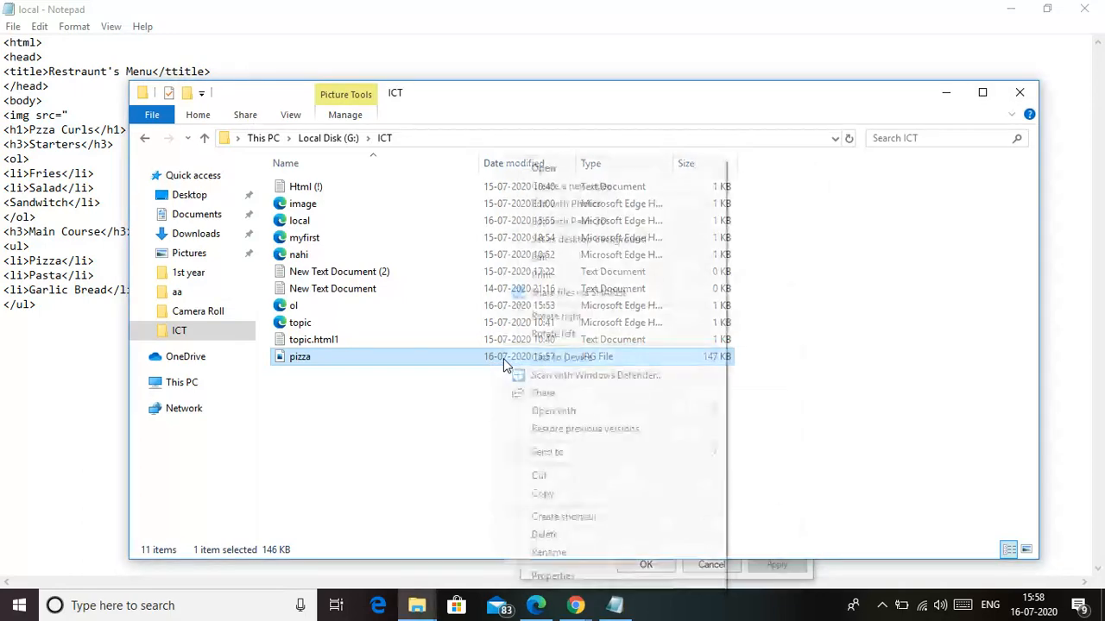
left_click(552, 575)
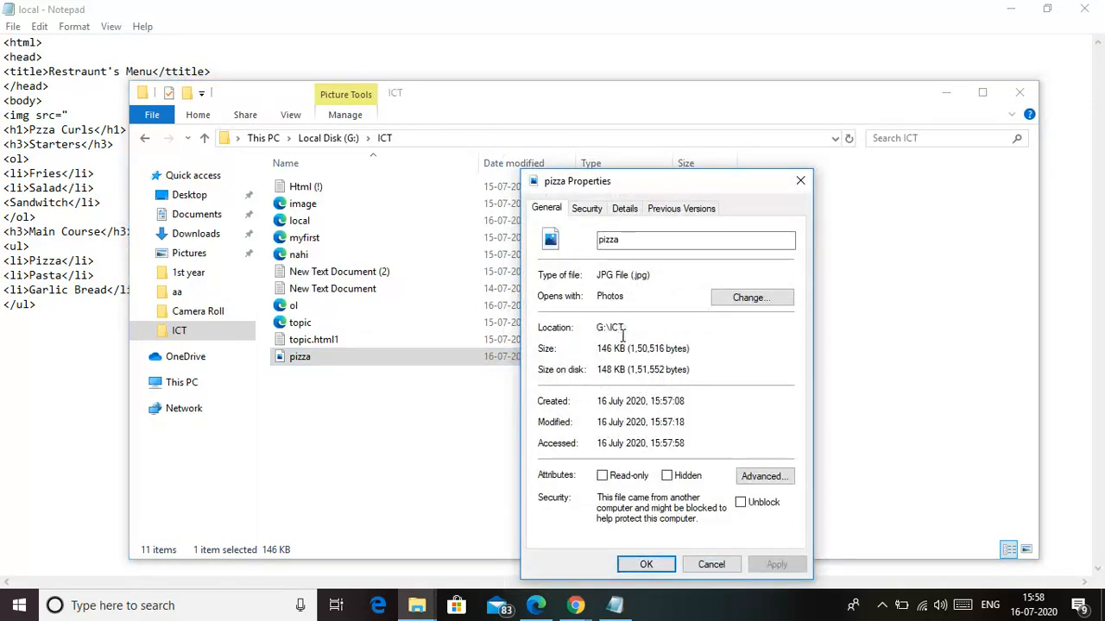
double_click(609, 327)
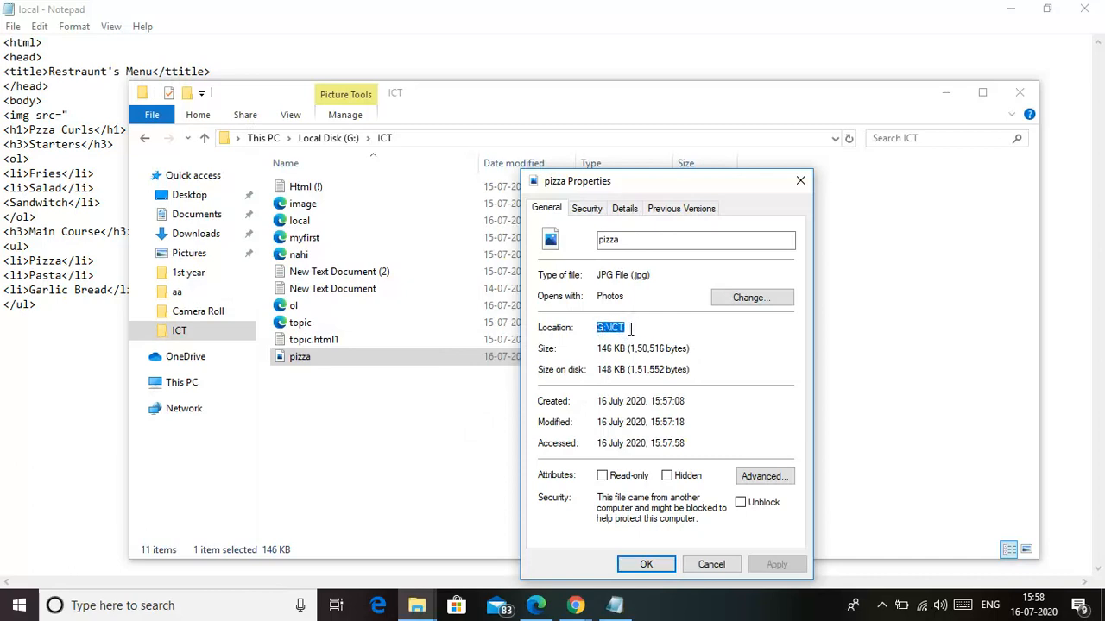
mouse_move(738, 596)
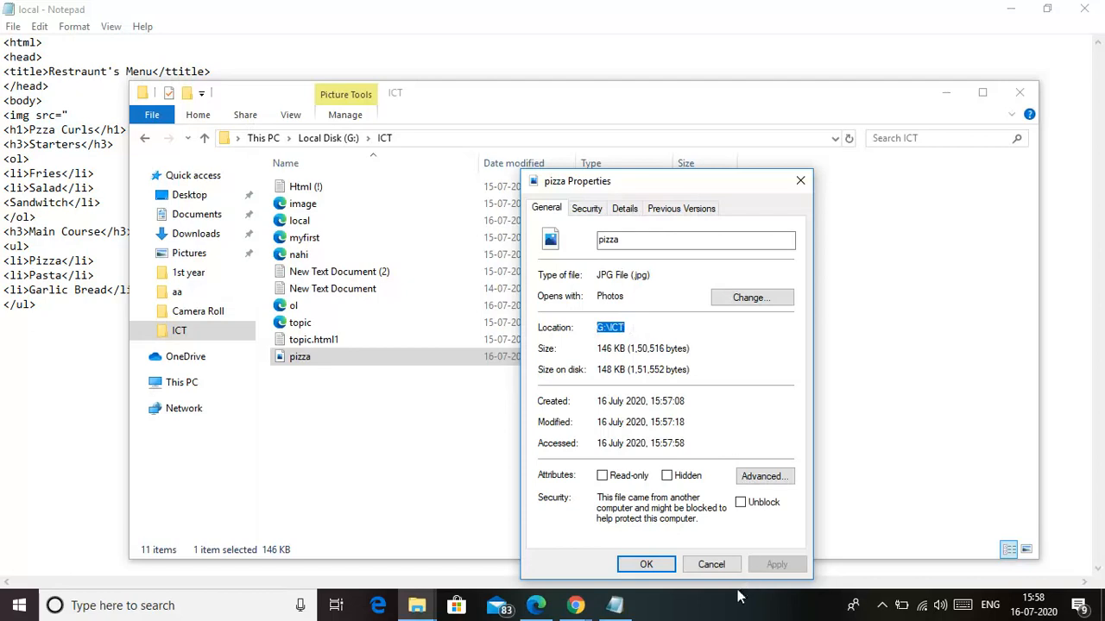
left_click(646, 565)
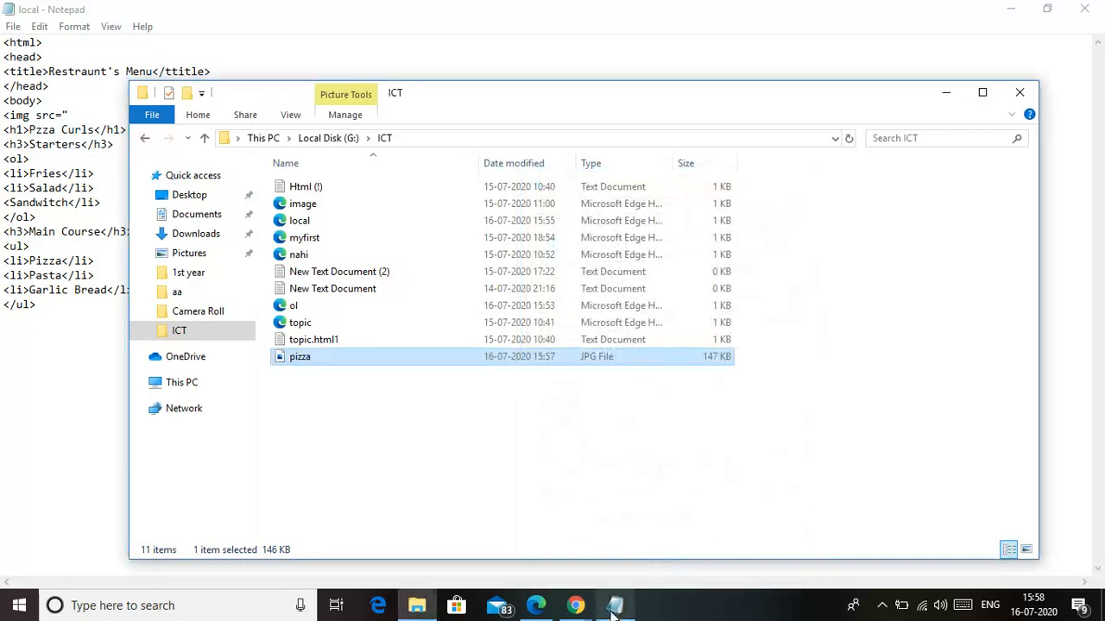
Enter G:\ICT\pizza.jpg as the img source path and close the quote.
left_click(614, 605)
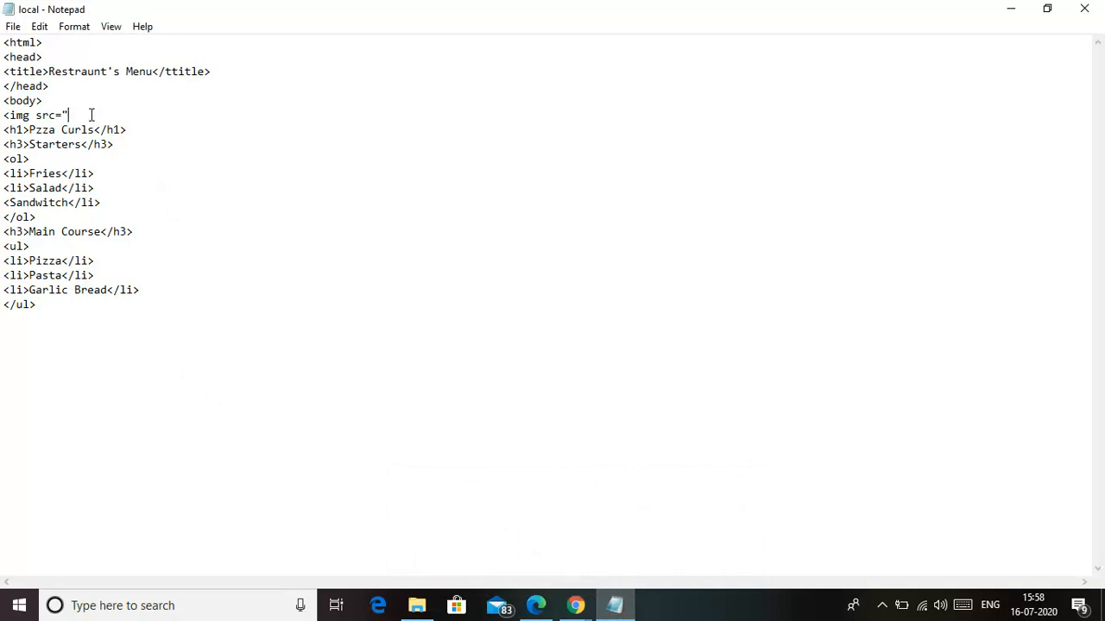
type("G:\\CT")
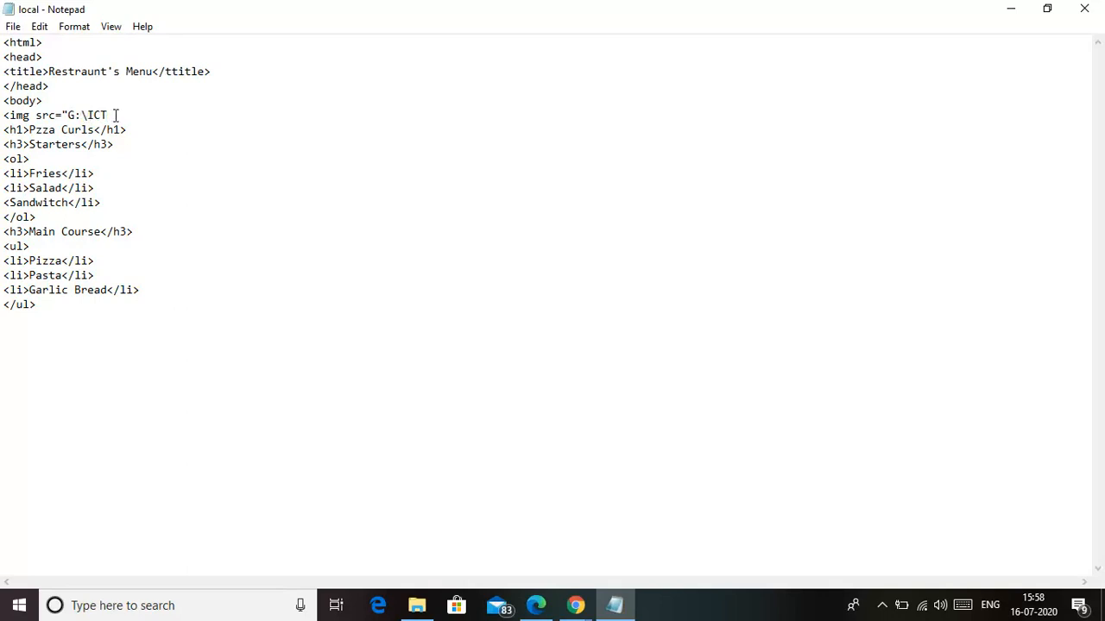
type("\\")
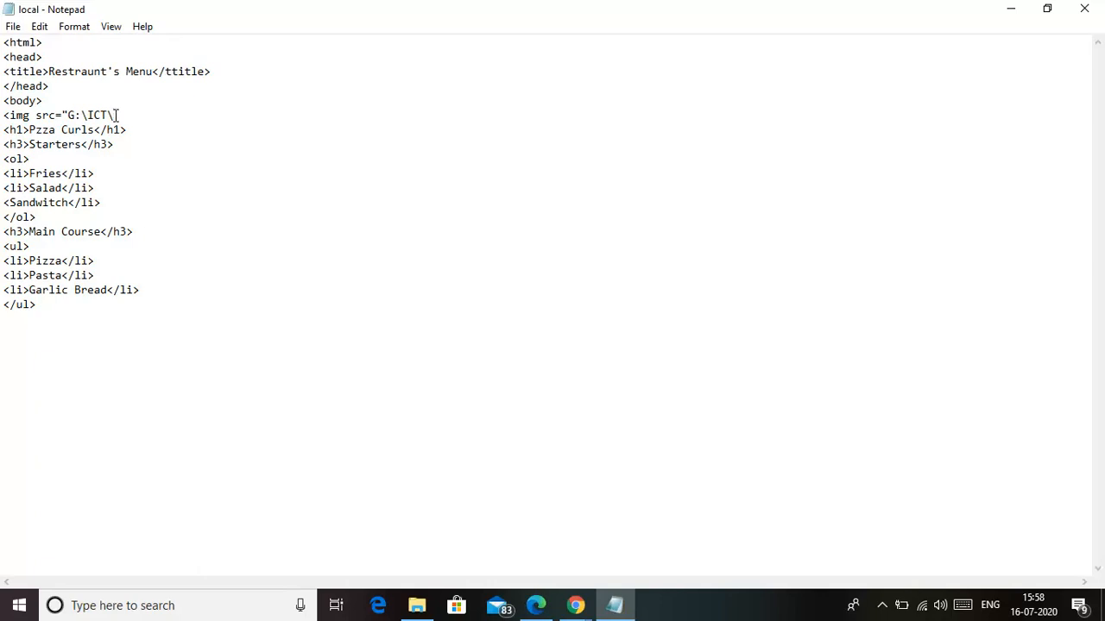
type("piz")
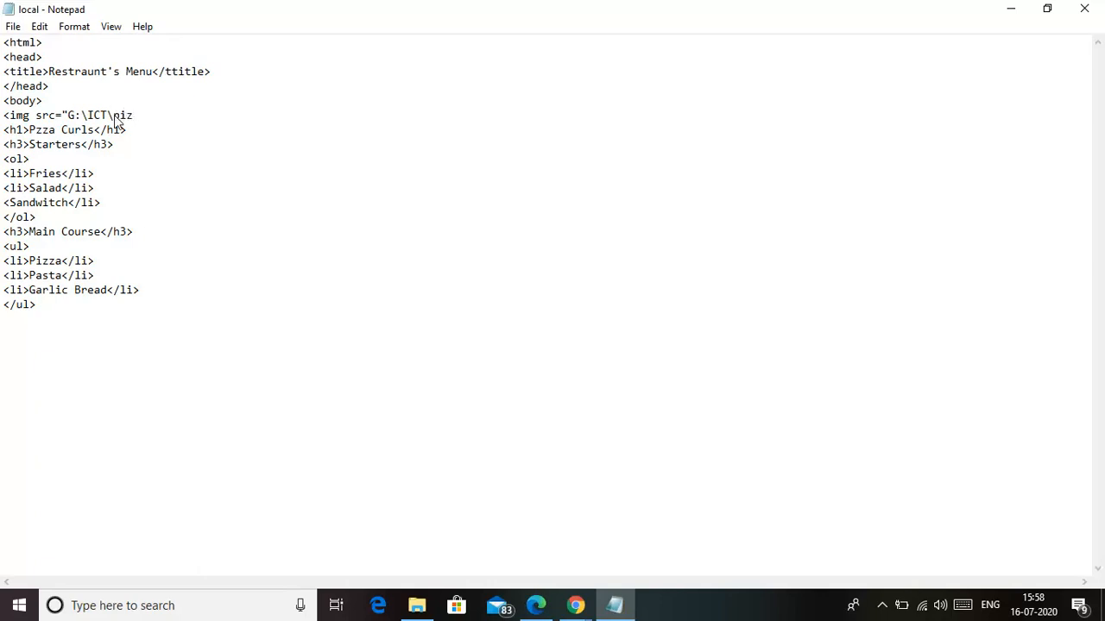
type("za")
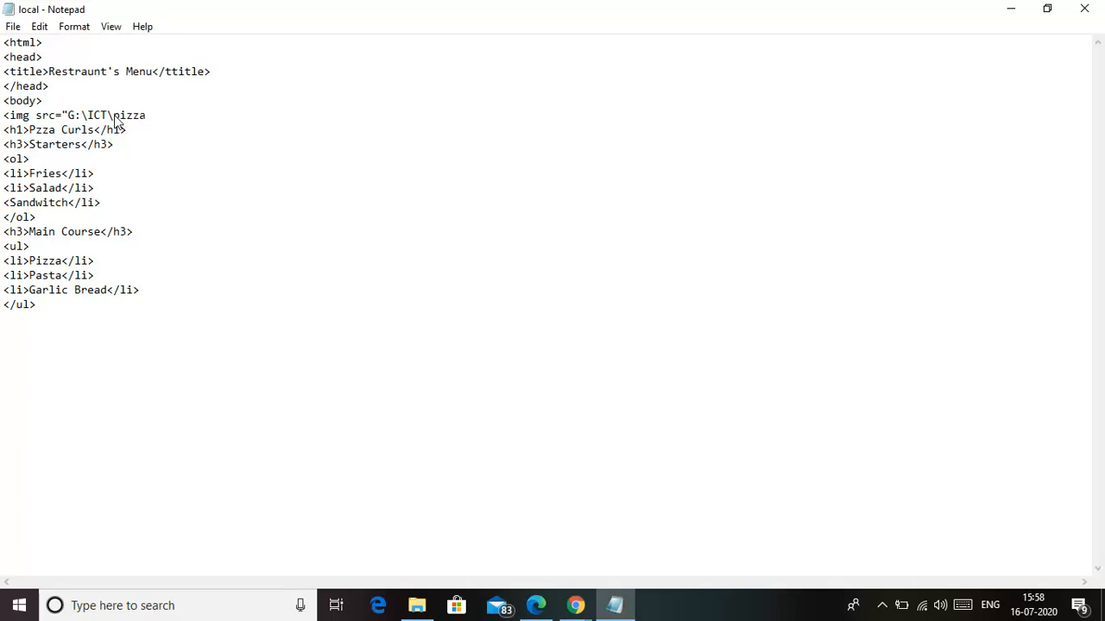
type(".J")
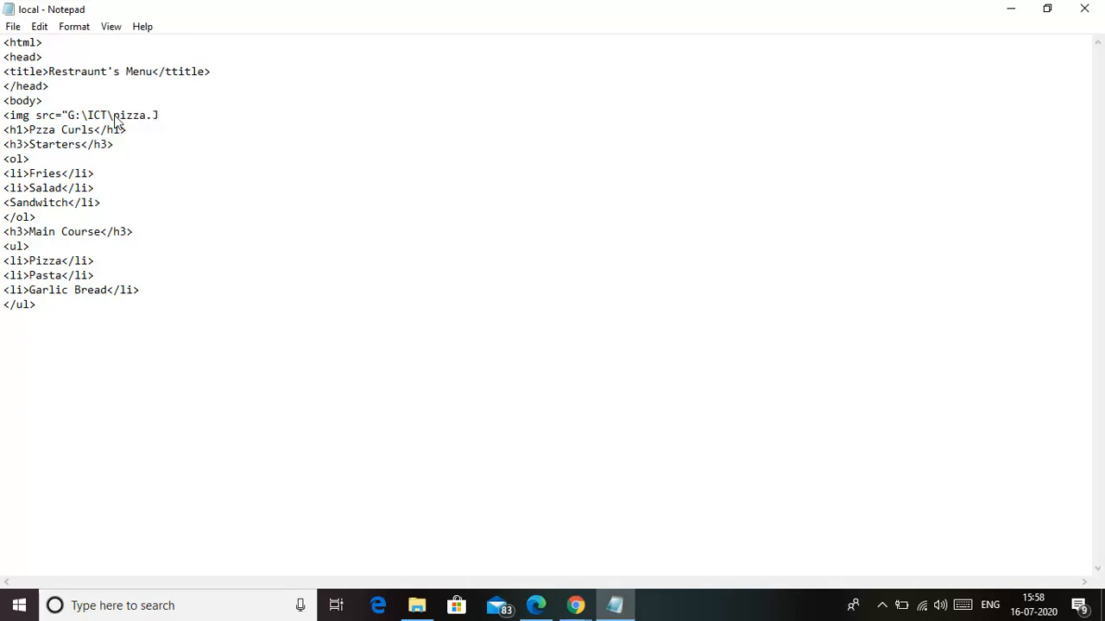
type("pg")
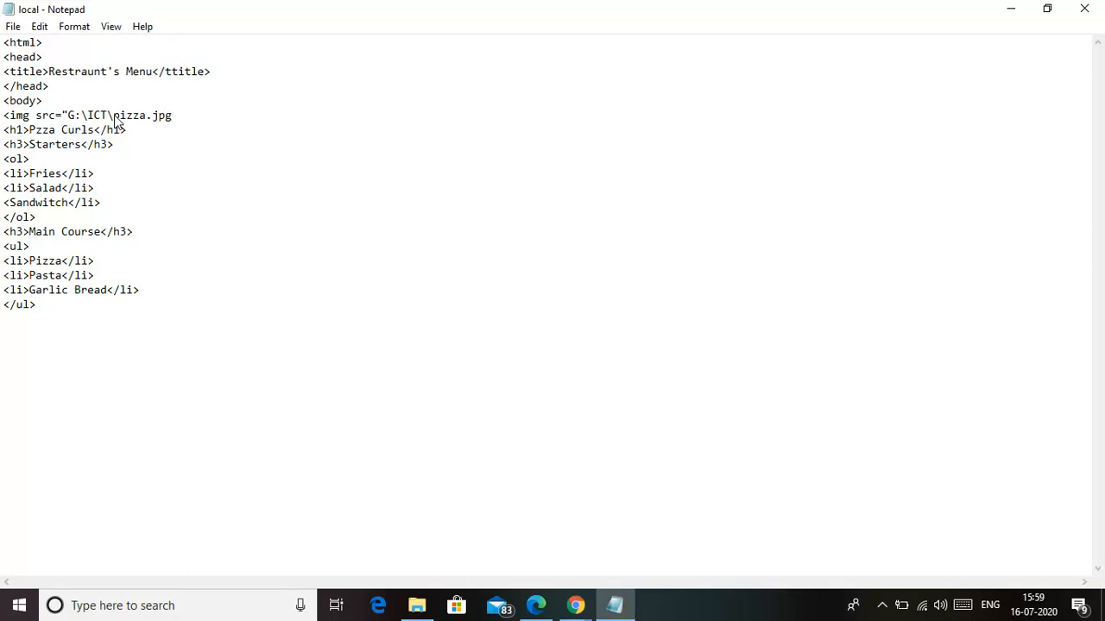
type("\"")
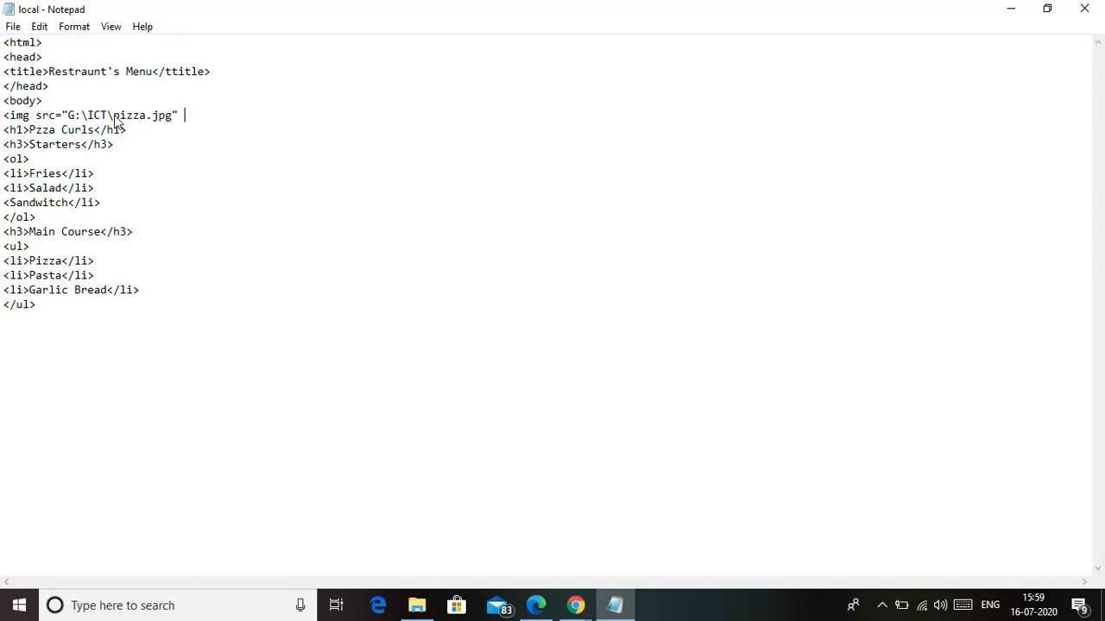
type("heig")
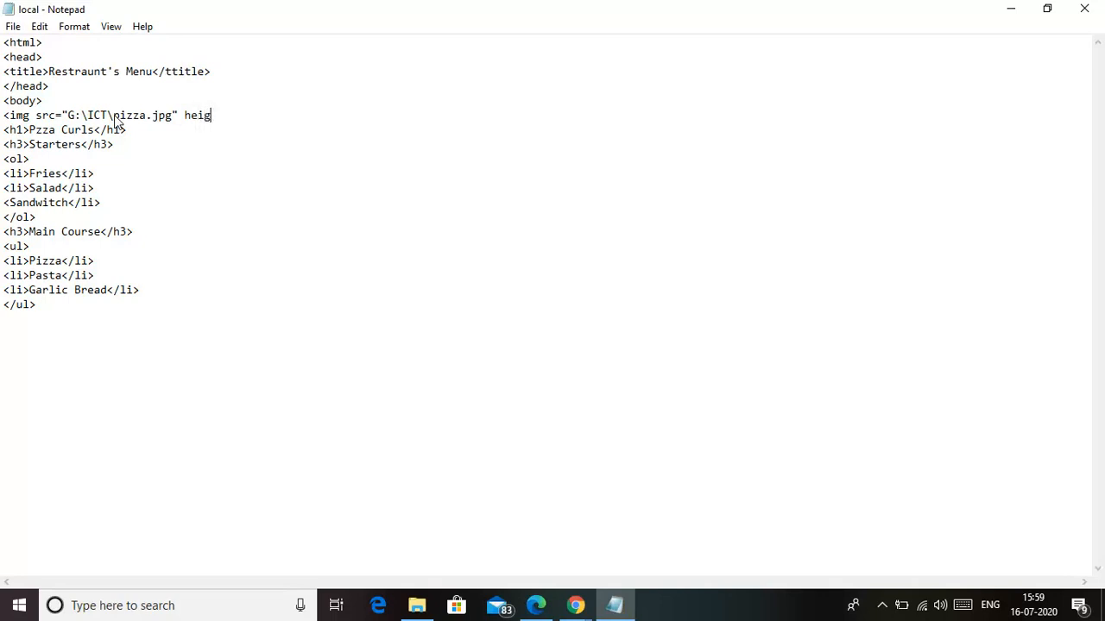
type("ht=")
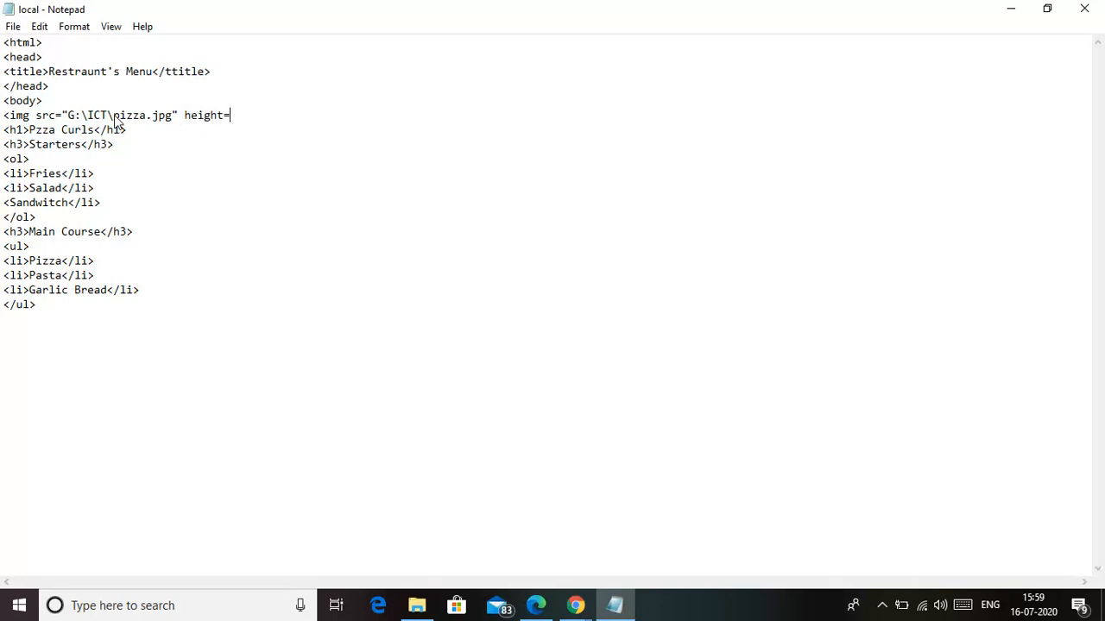
type("2")
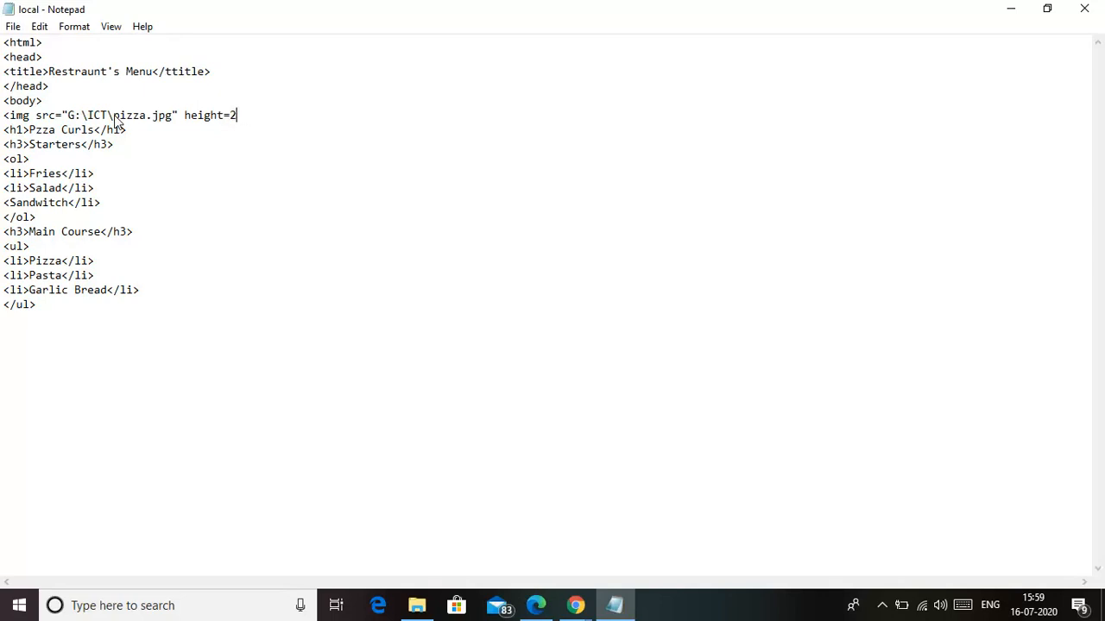
type("50")
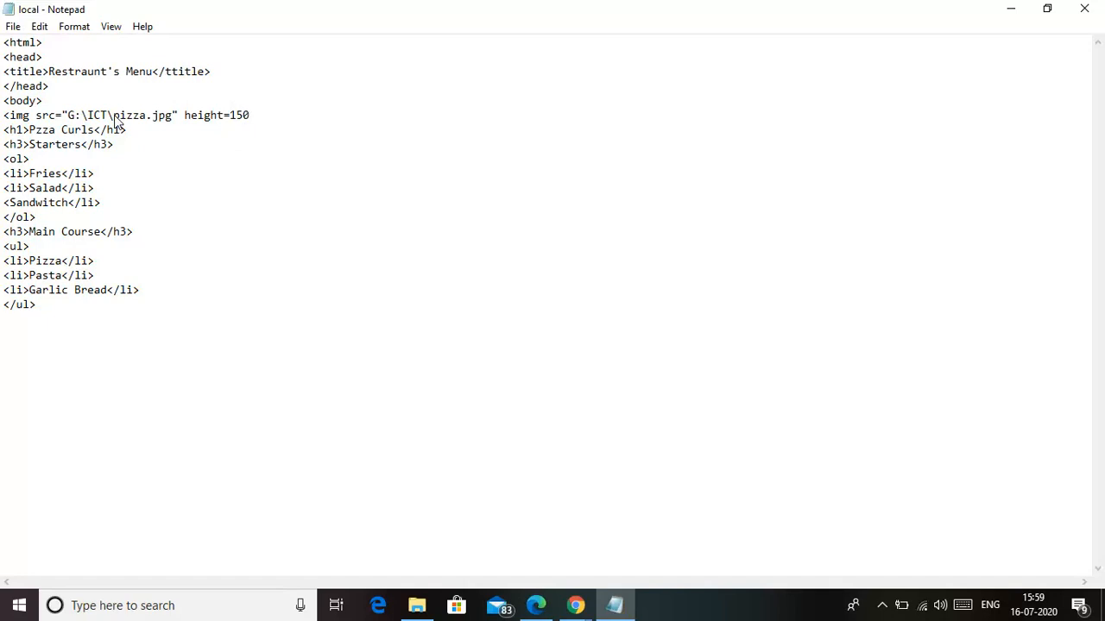
type("widt")
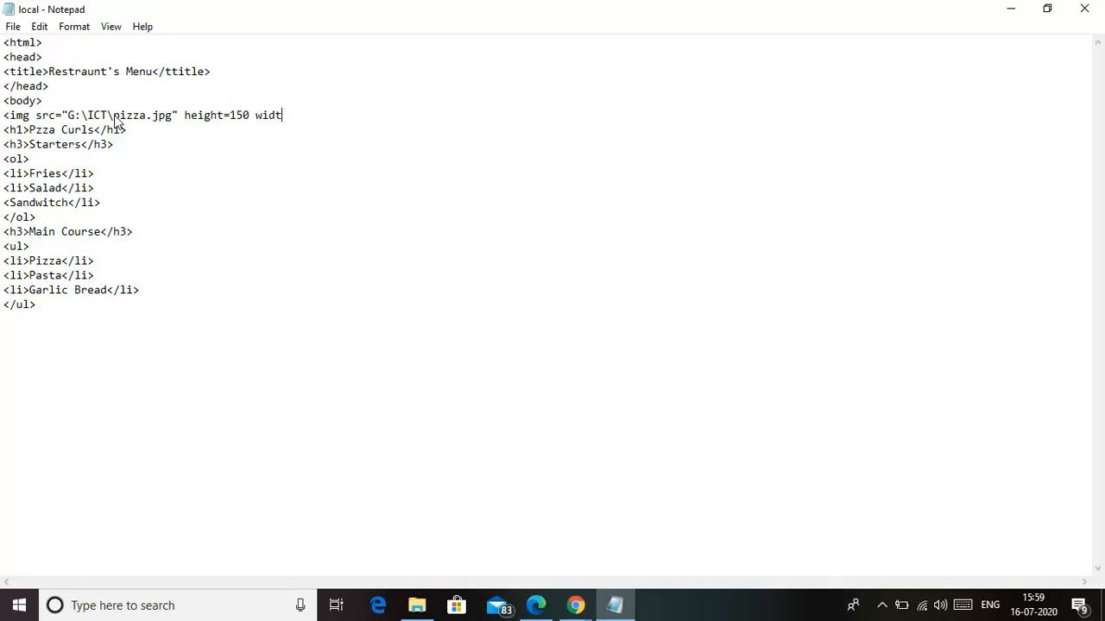
type("h")
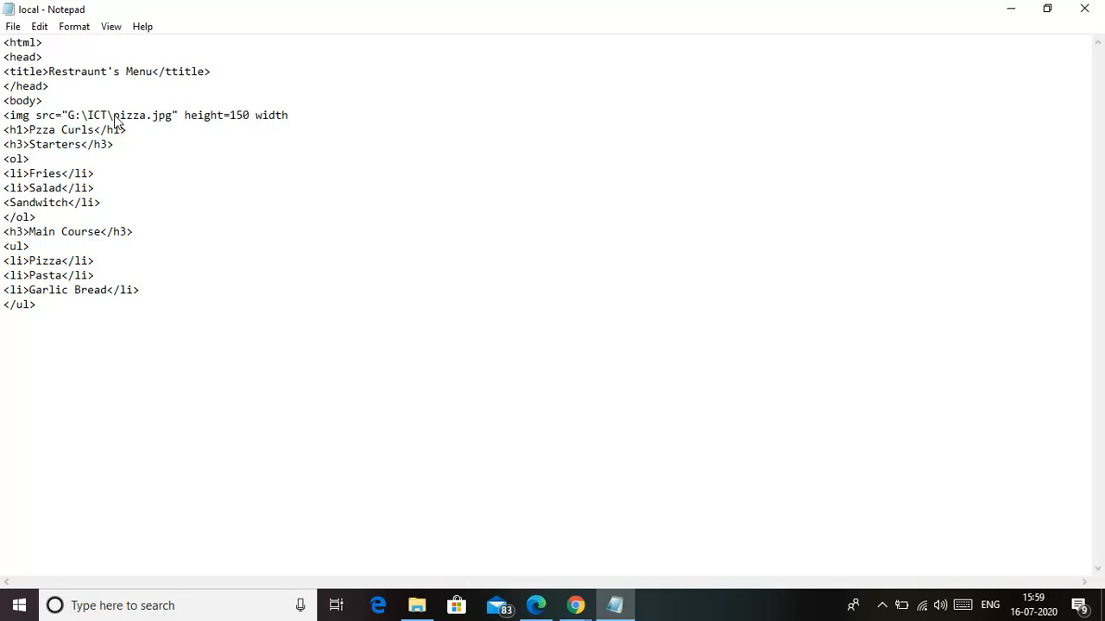
type("=20")
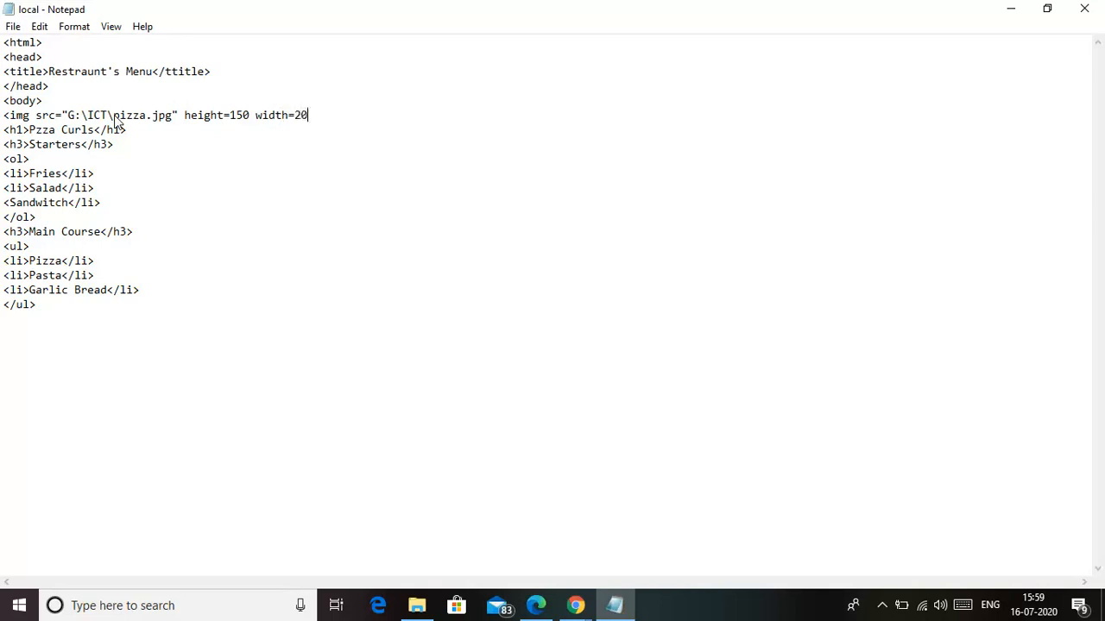
key("backspace")
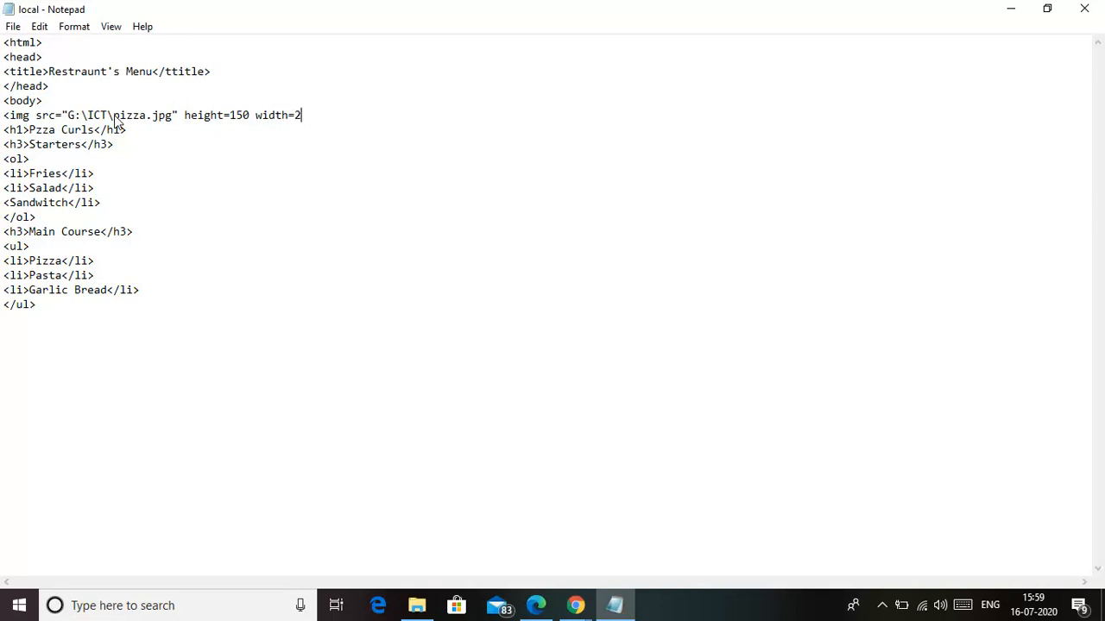
type("50")
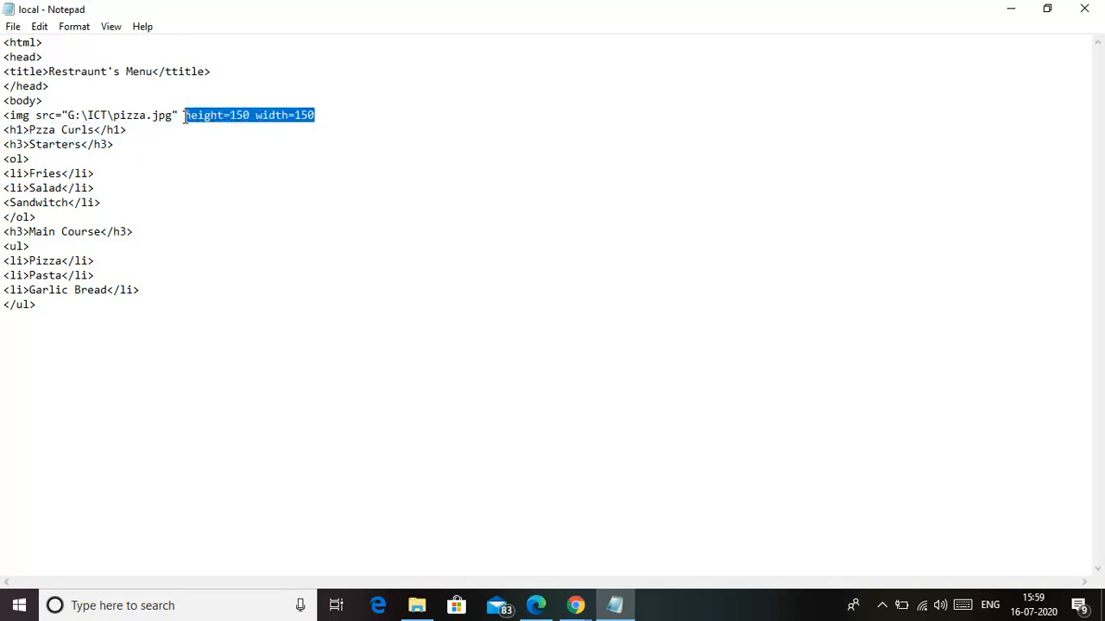
key("Delete")
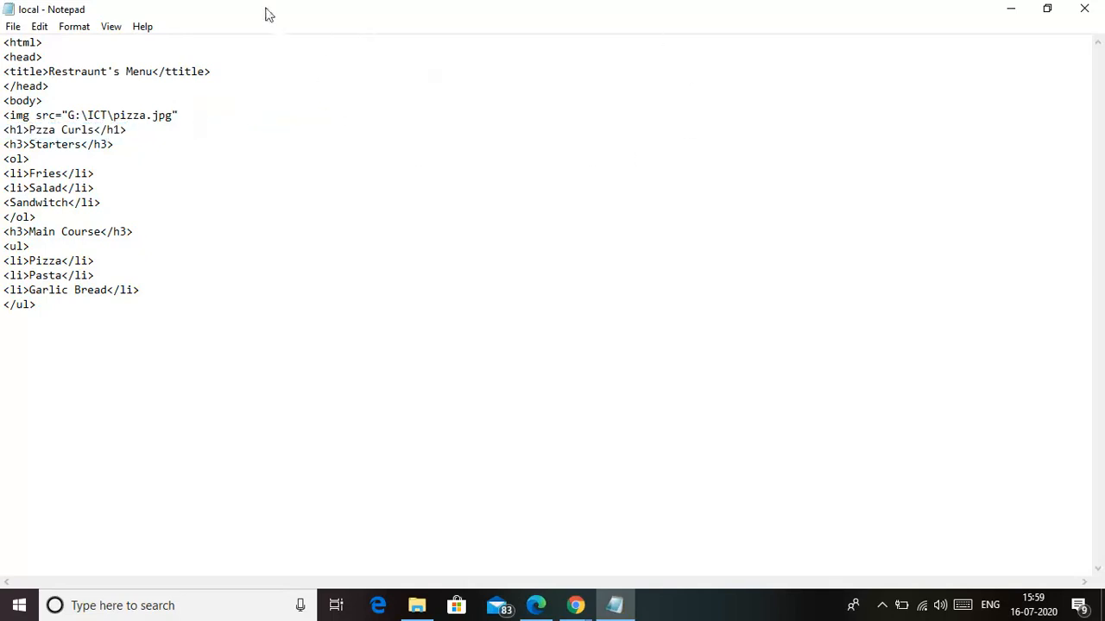
Save the menu page under the name pizza using Save As.
left_click(13, 26)
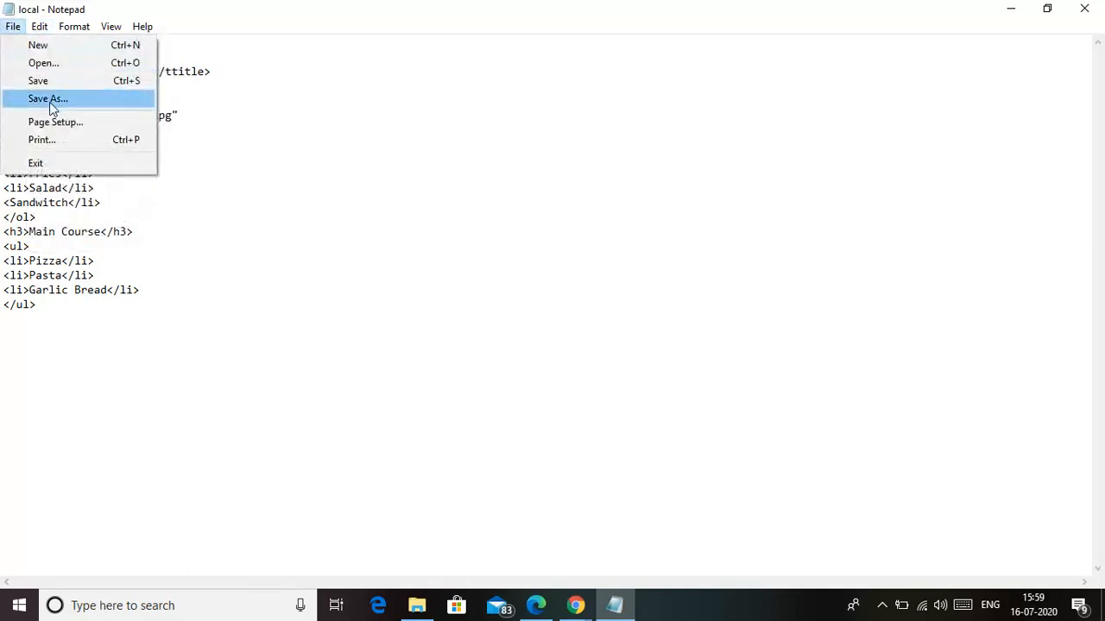
left_click(47, 99)
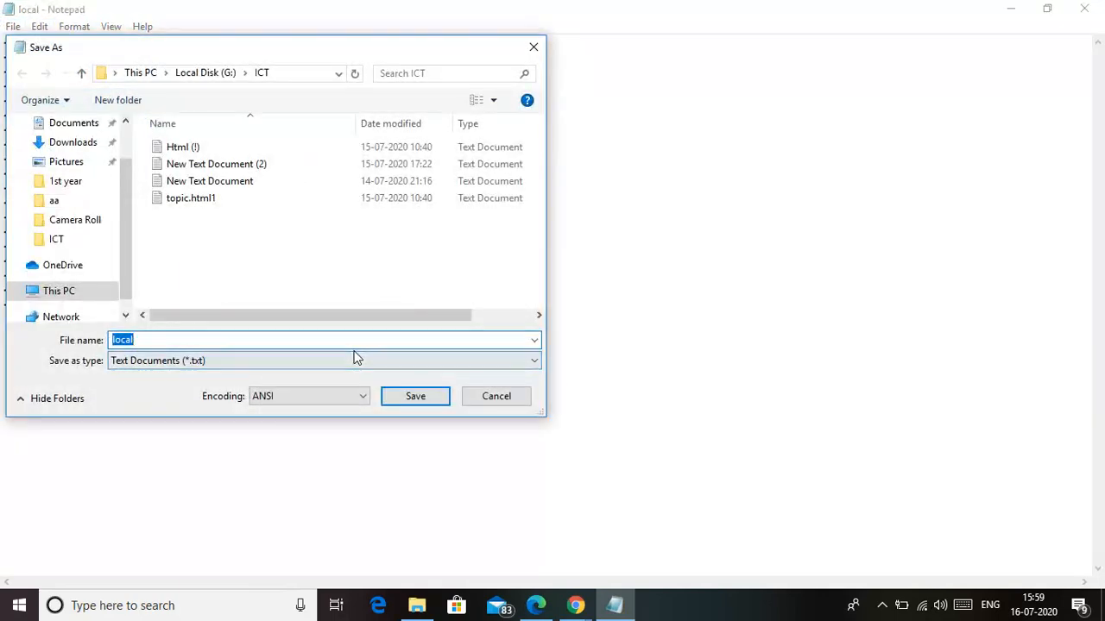
type("pizza.h")
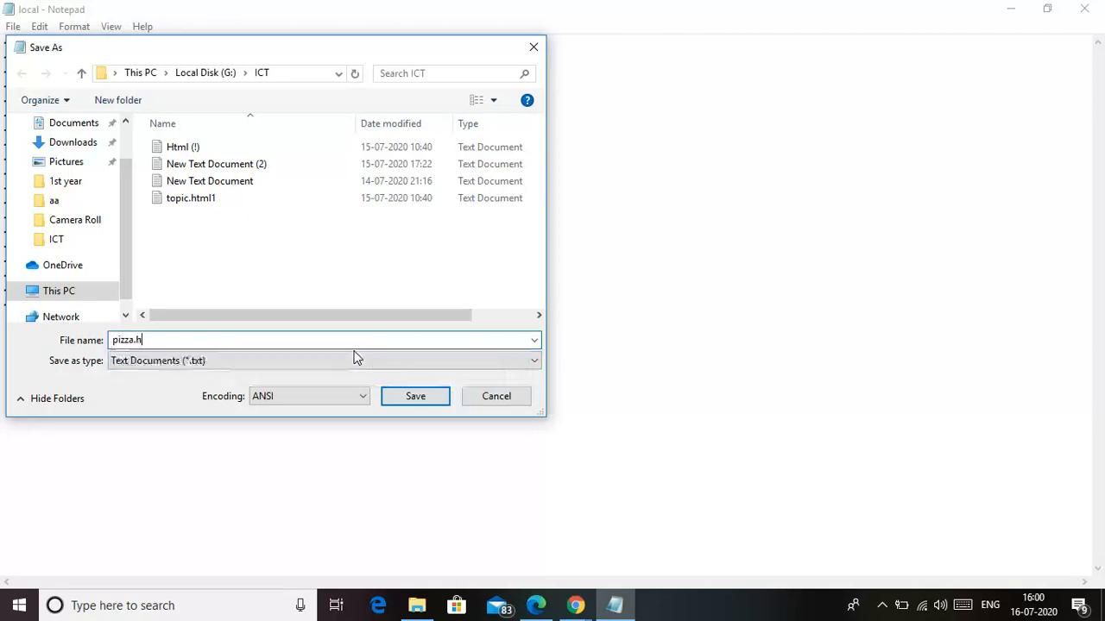
left_click(416, 396)
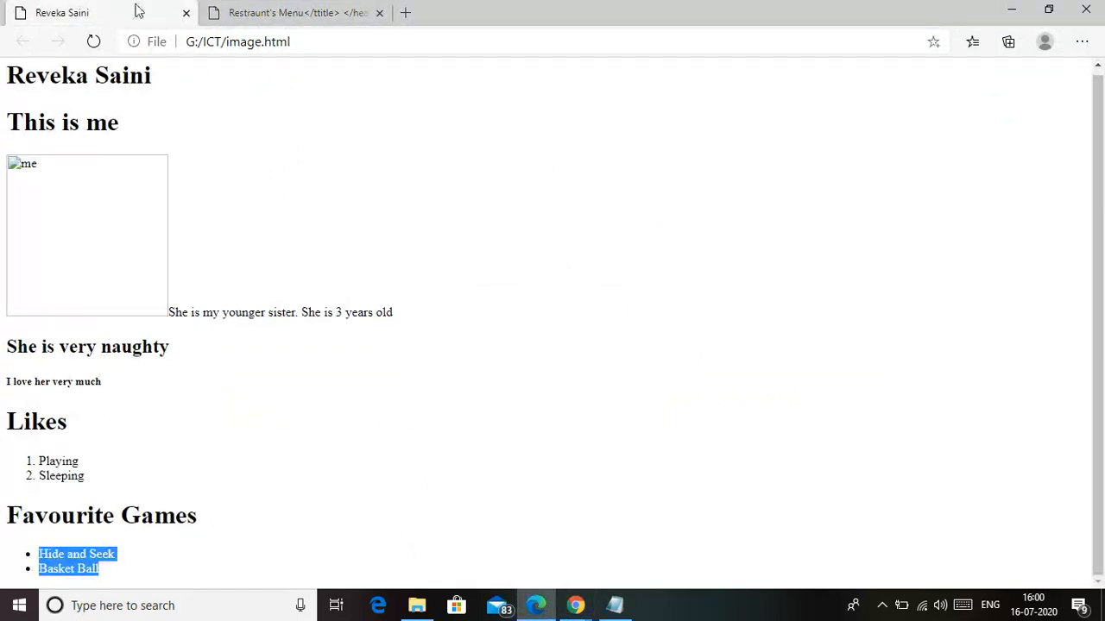
mouse_move(473, 14)
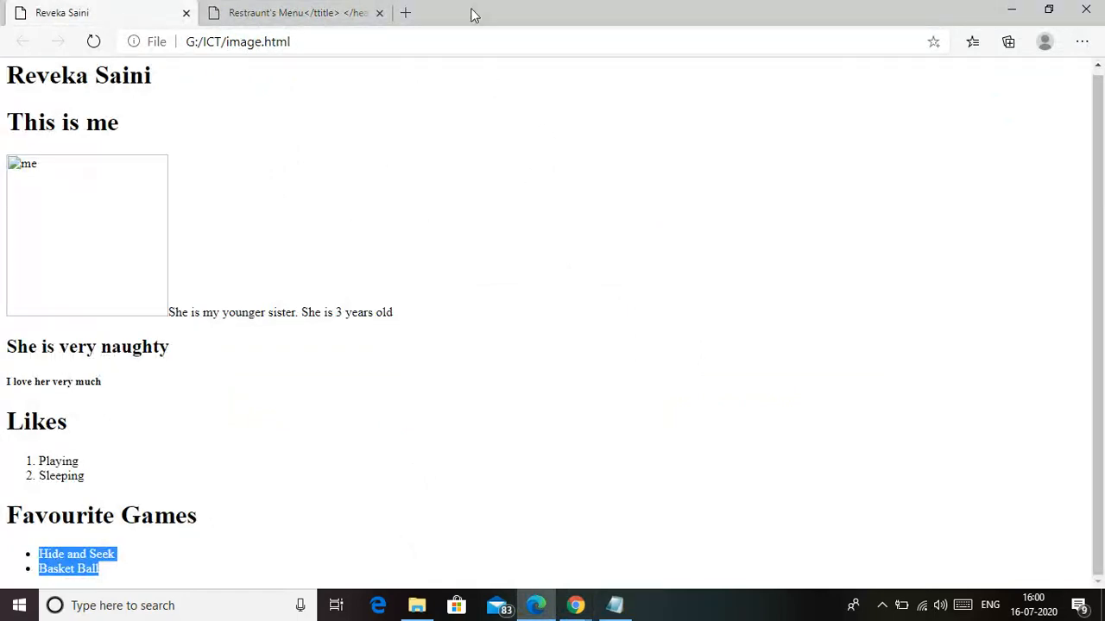
mouse_move(92, 276)
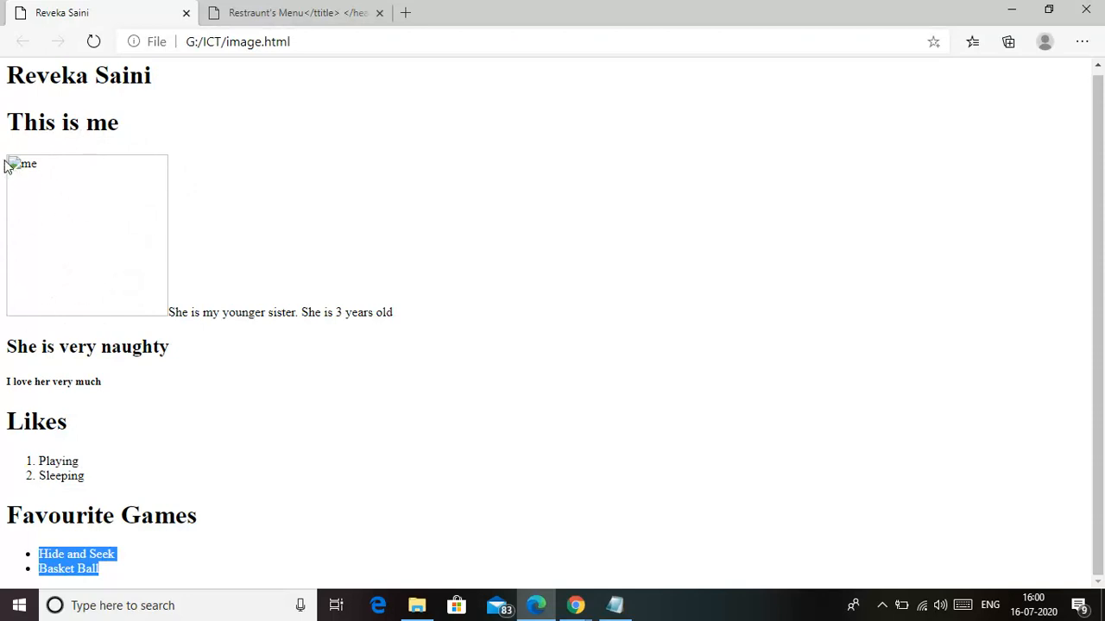
left_click(14, 164)
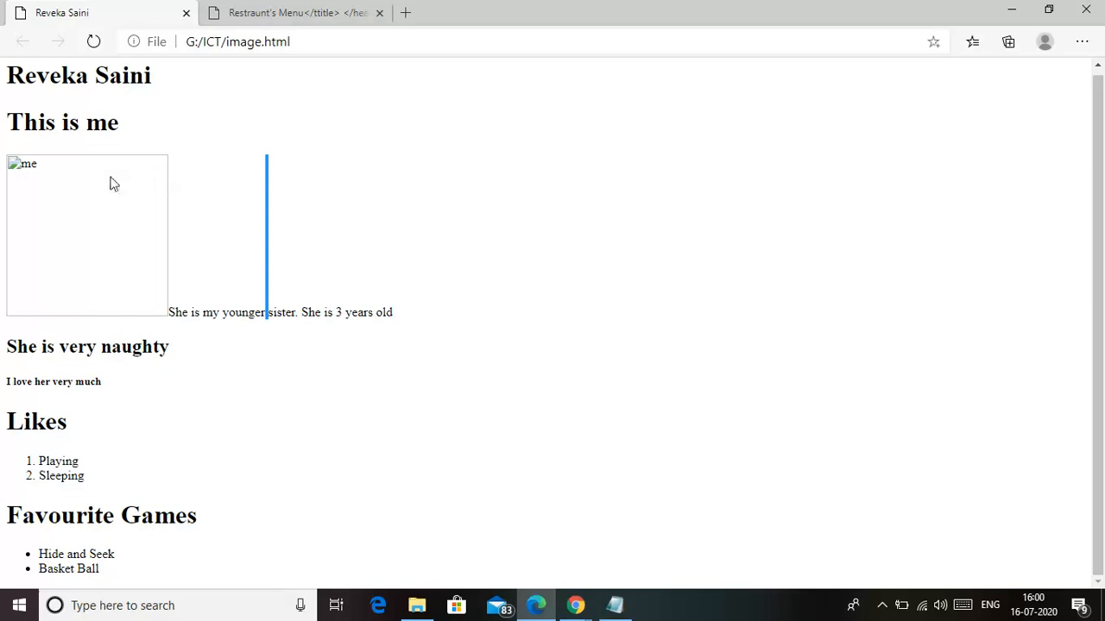
mouse_move(129, 251)
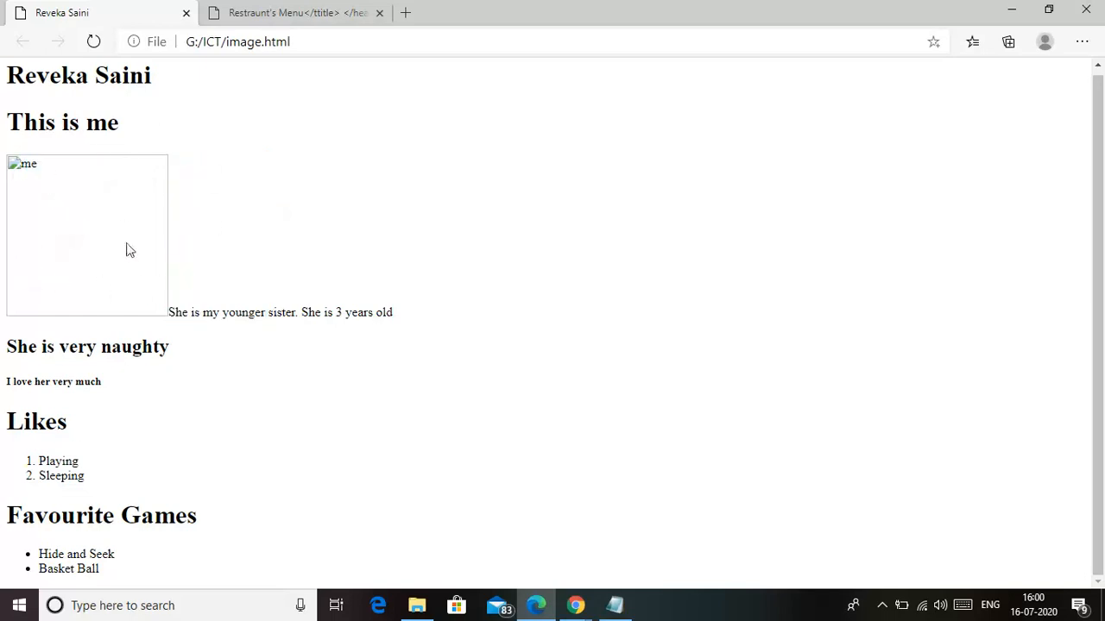
mouse_move(177, 202)
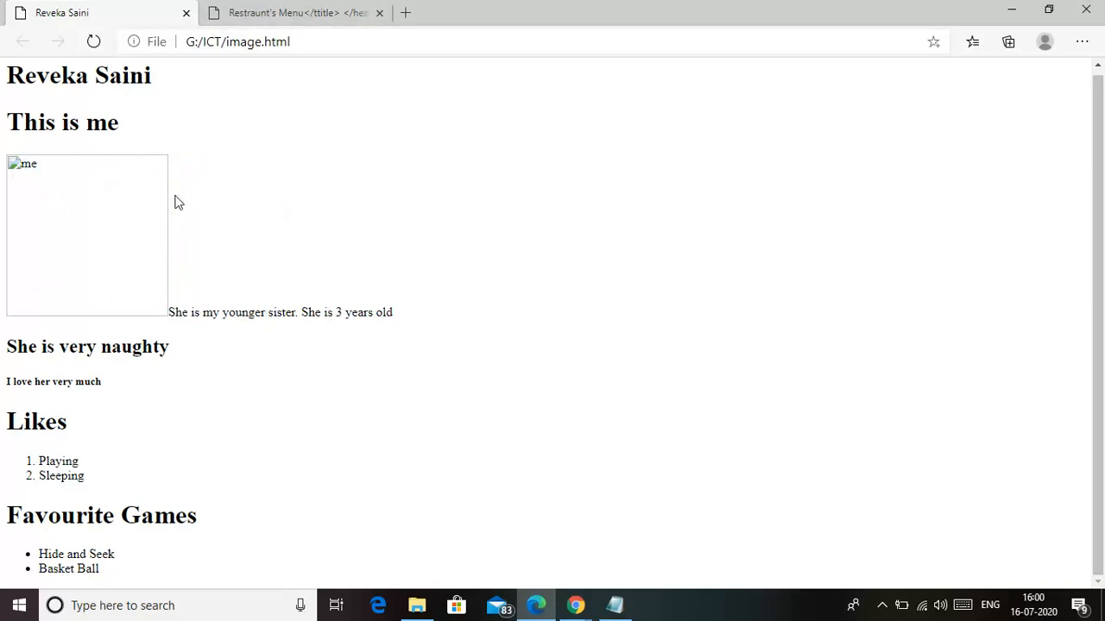
mouse_move(293, 12)
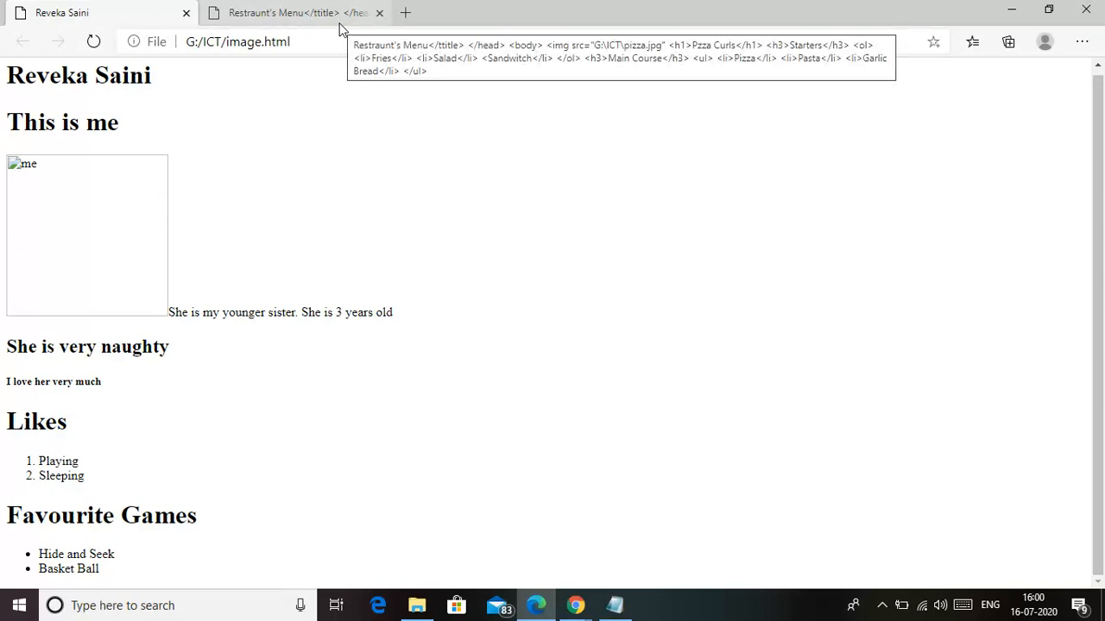
mouse_move(91, 323)
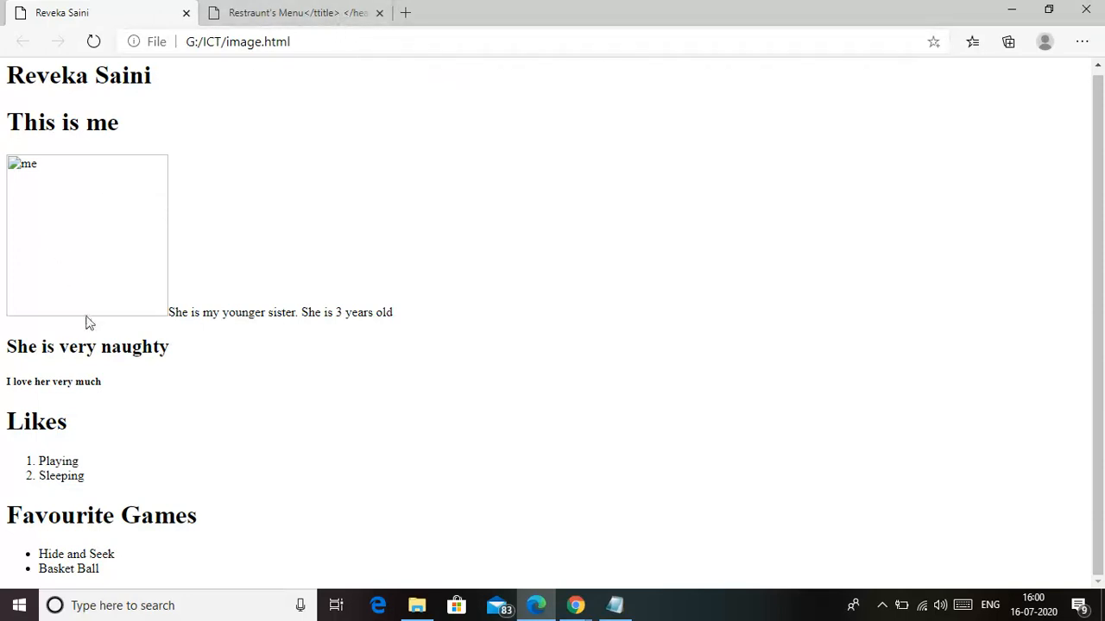
mouse_move(200, 183)
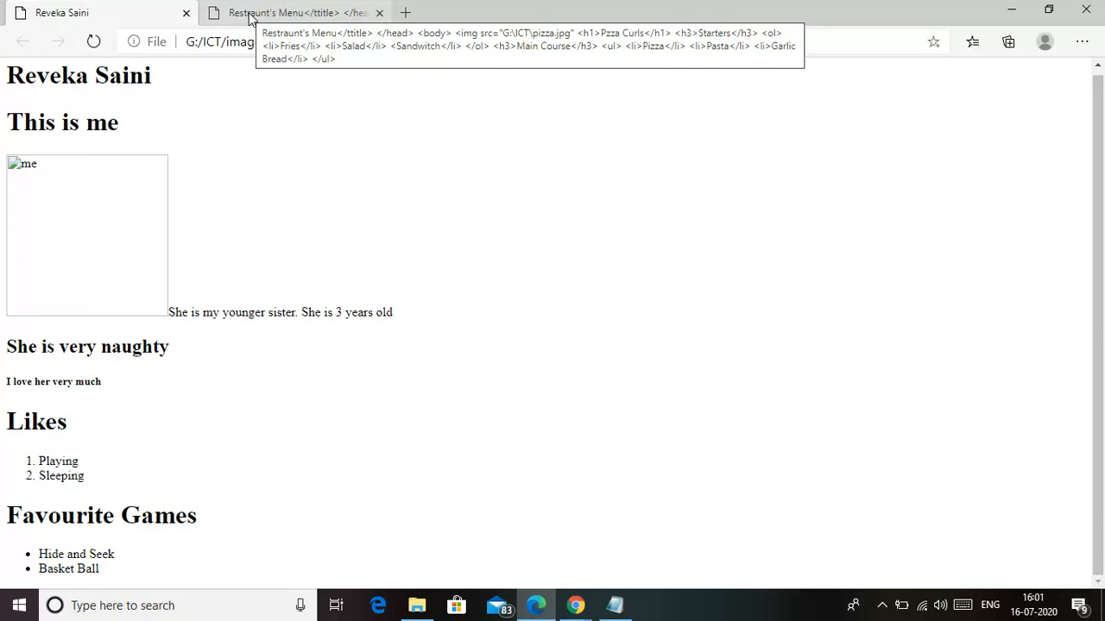
left_click(613, 605)
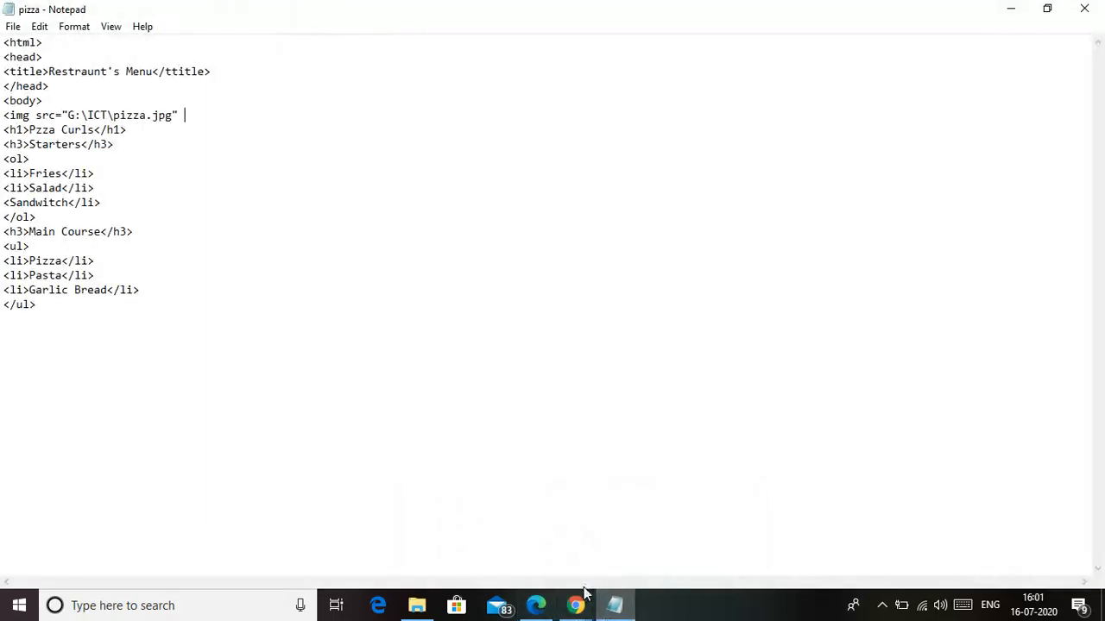
mouse_move(576, 605)
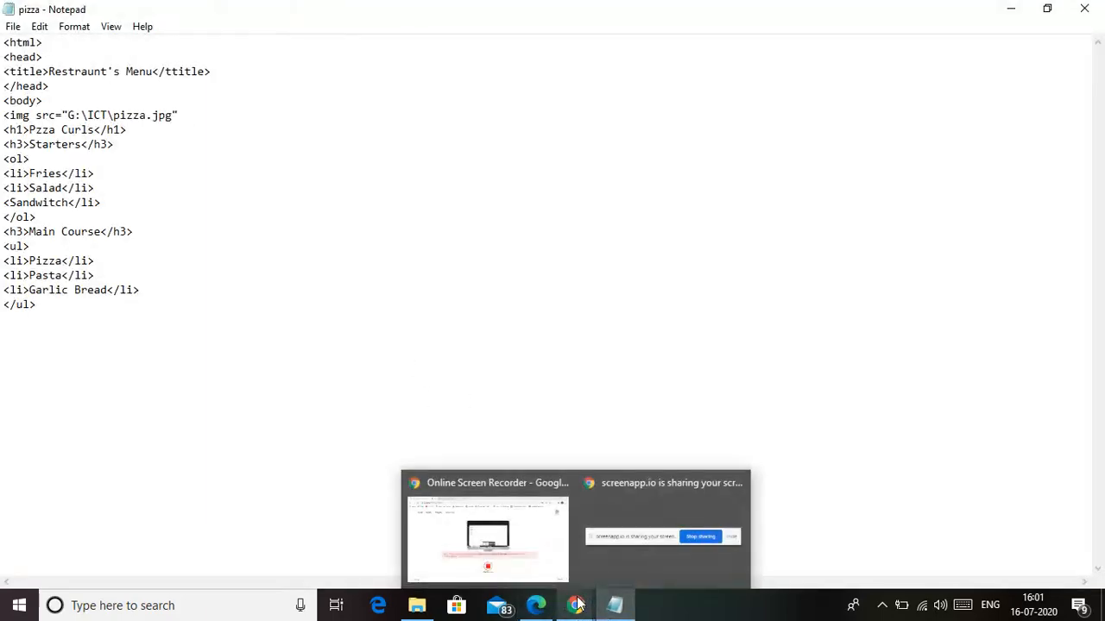